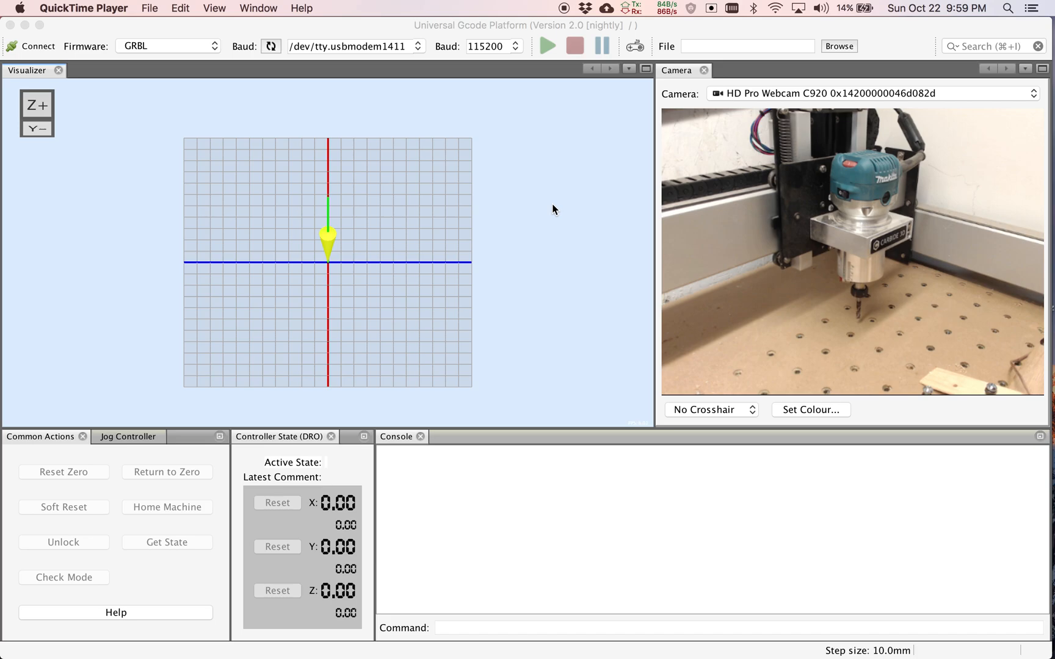
mouse_move(465, 186)
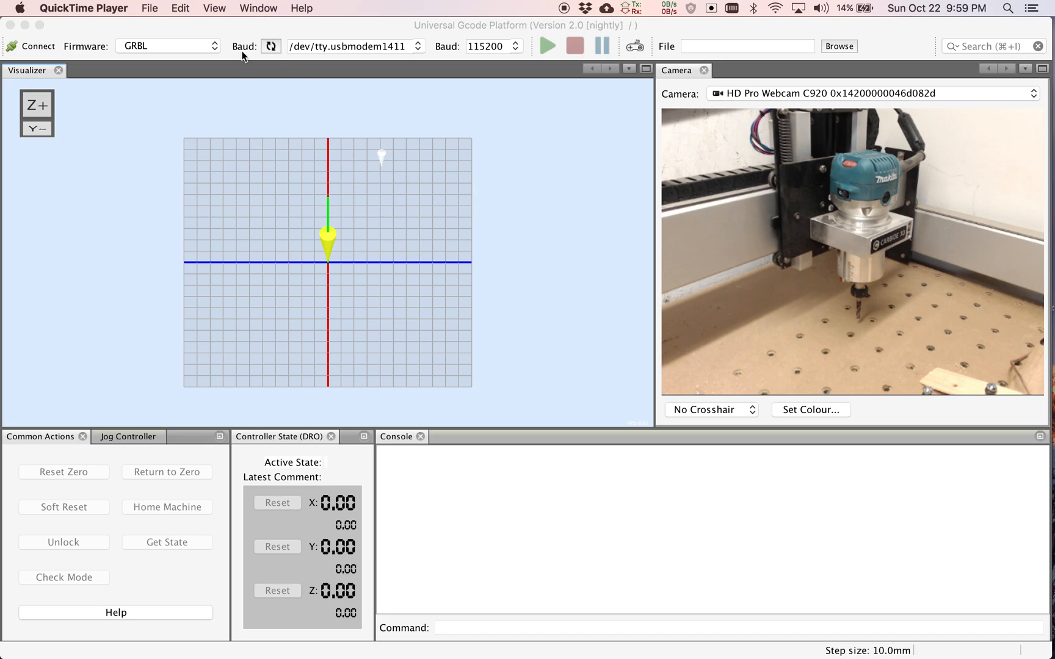
mouse_move(525, 205)
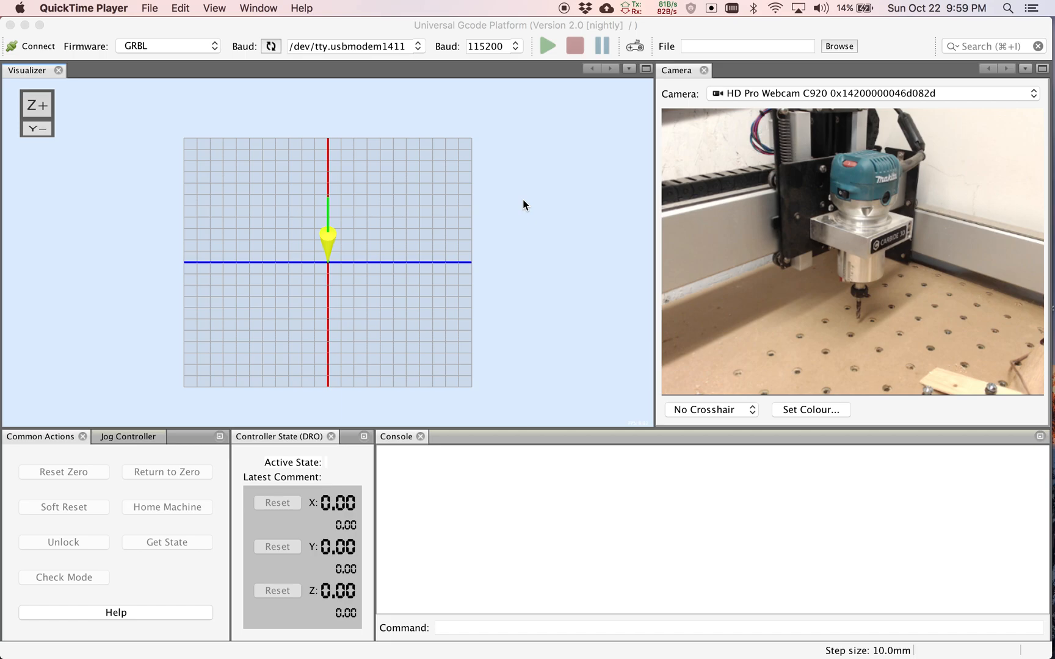
mouse_move(707, 312)
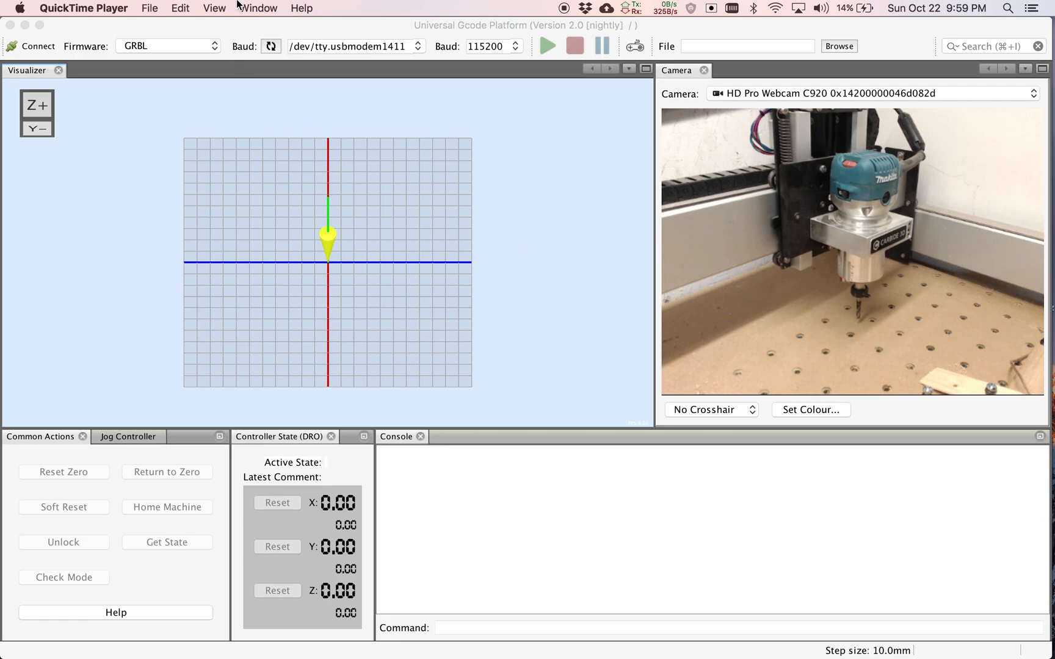
Step: Open the Window menu listing the Probe Module and other plugins
click(259, 9)
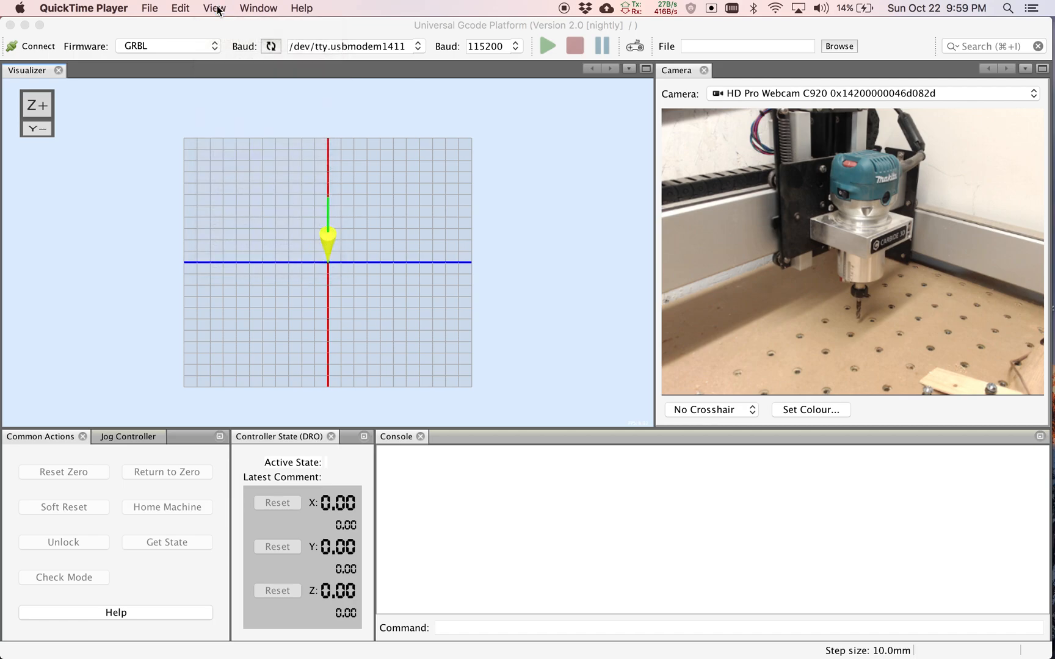
click(257, 8)
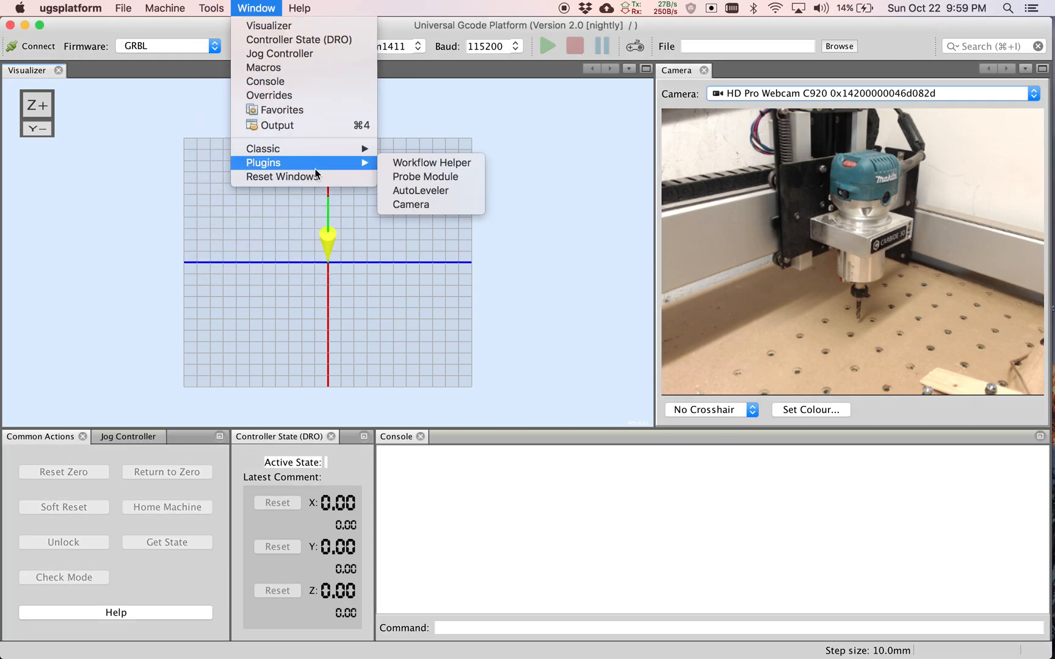
mouse_move(420, 190)
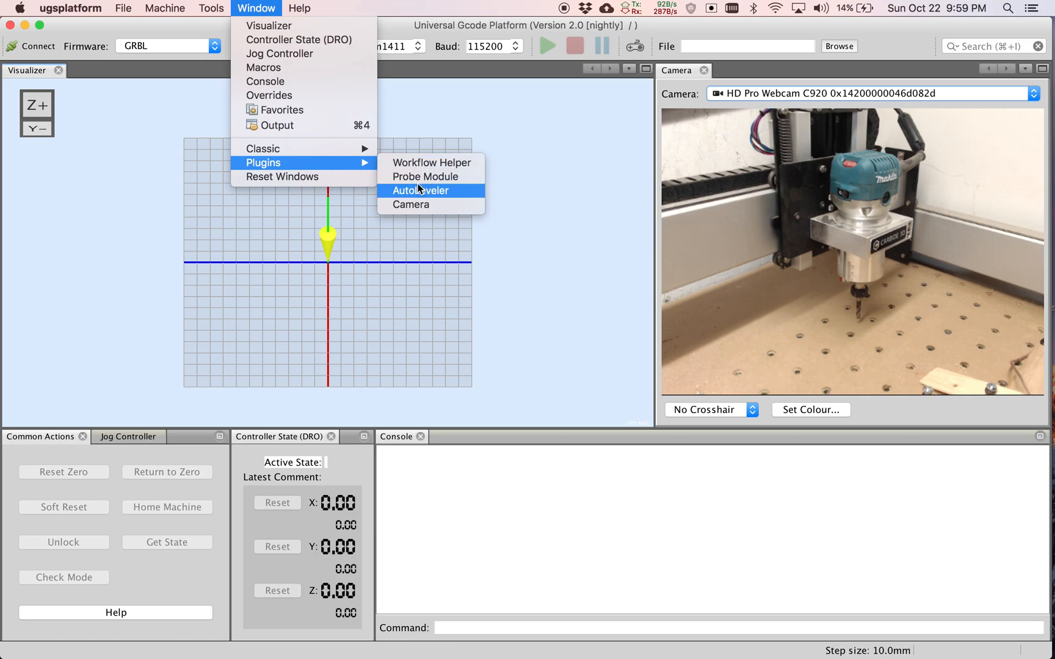
mouse_move(420, 176)
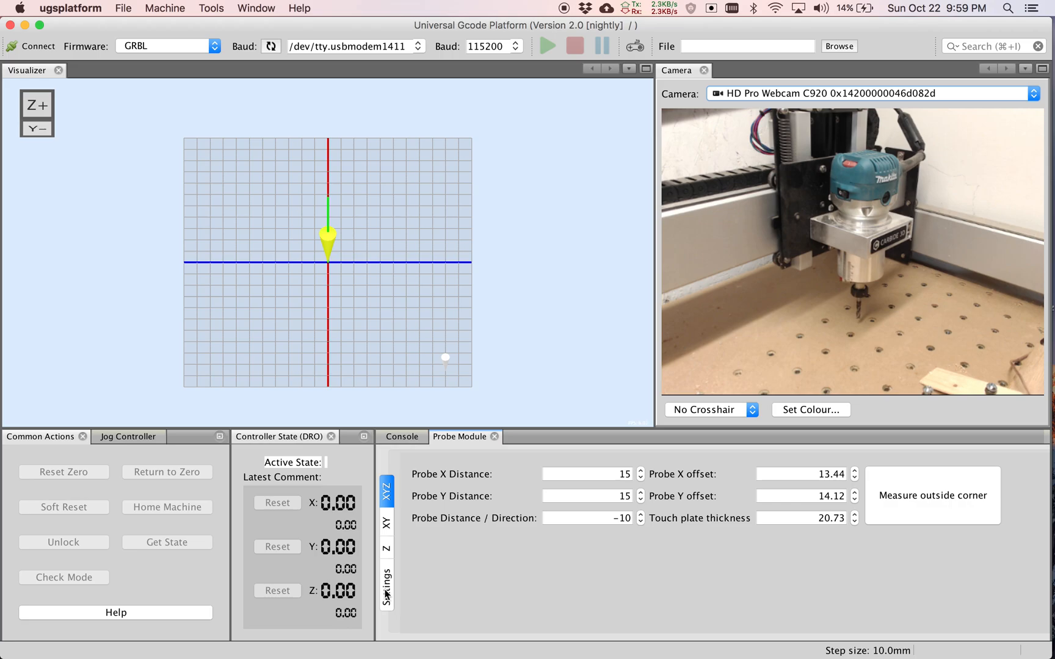
Step: Show the Probe Module Settings with 6.35 endmill diameter and slow measure rate
click(386, 585)
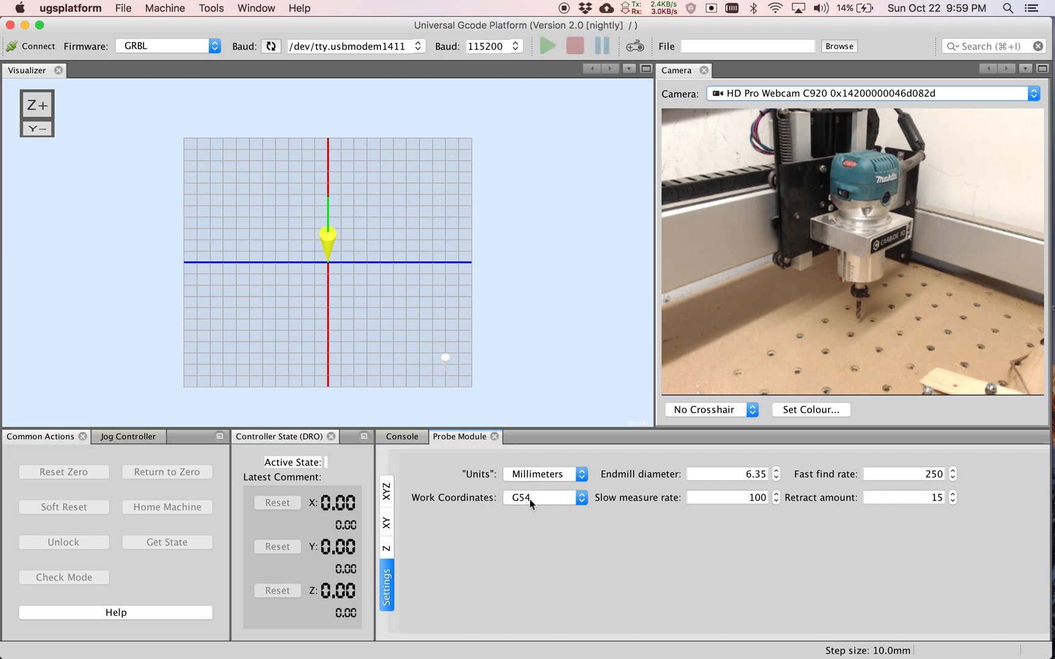
mouse_move(733, 480)
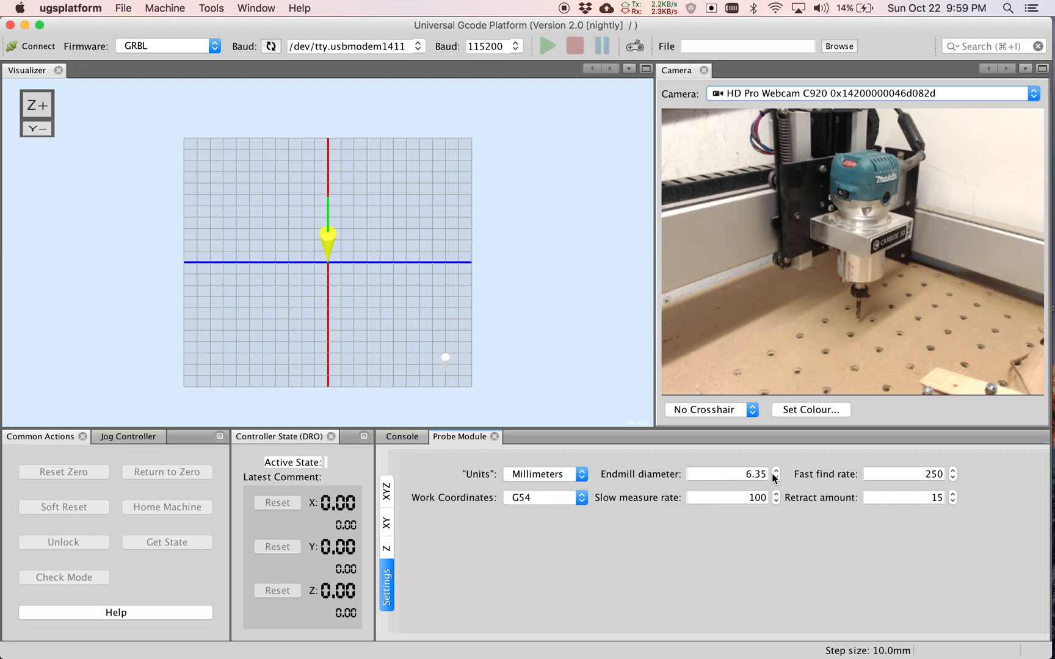
click(723, 474)
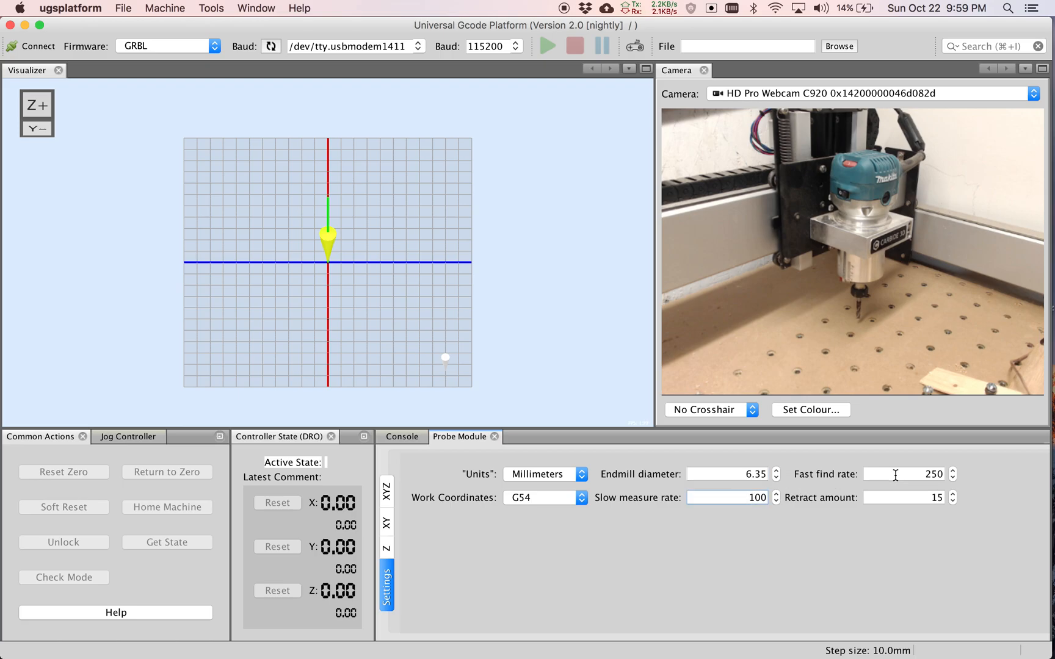
click(725, 497)
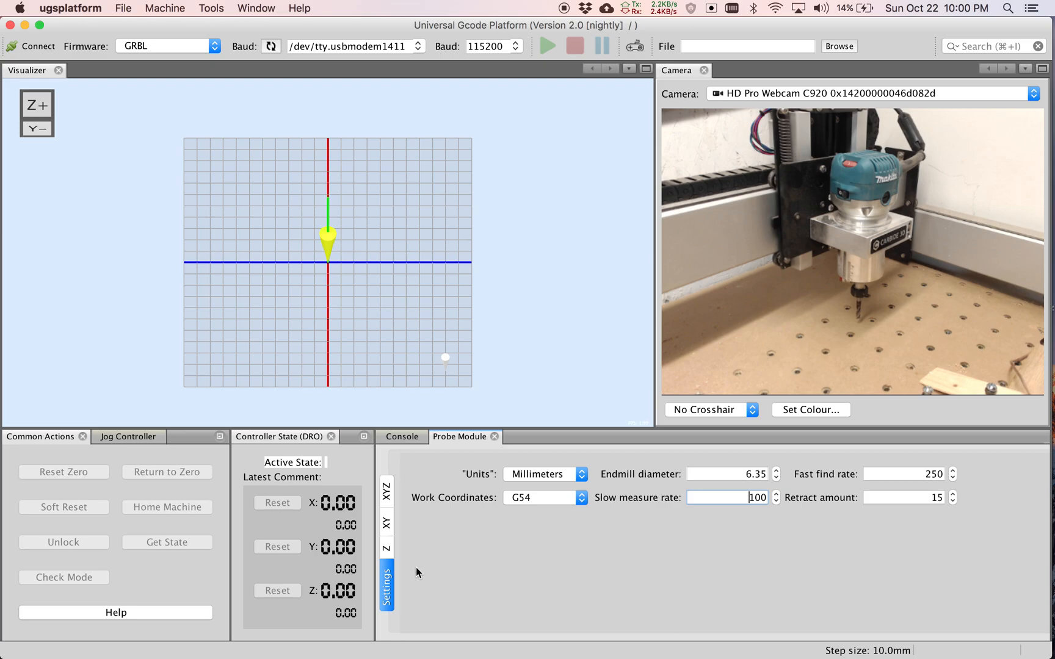
mouse_move(404, 342)
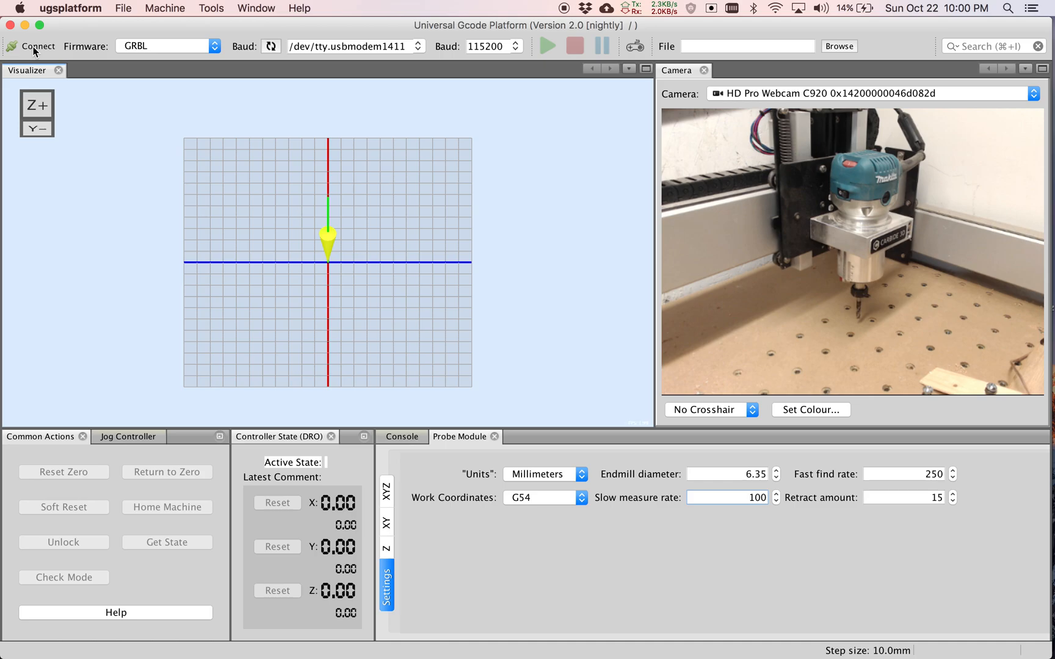
Step: Connect to the controller, dismissing the port-not-found error and retrying
click(38, 45)
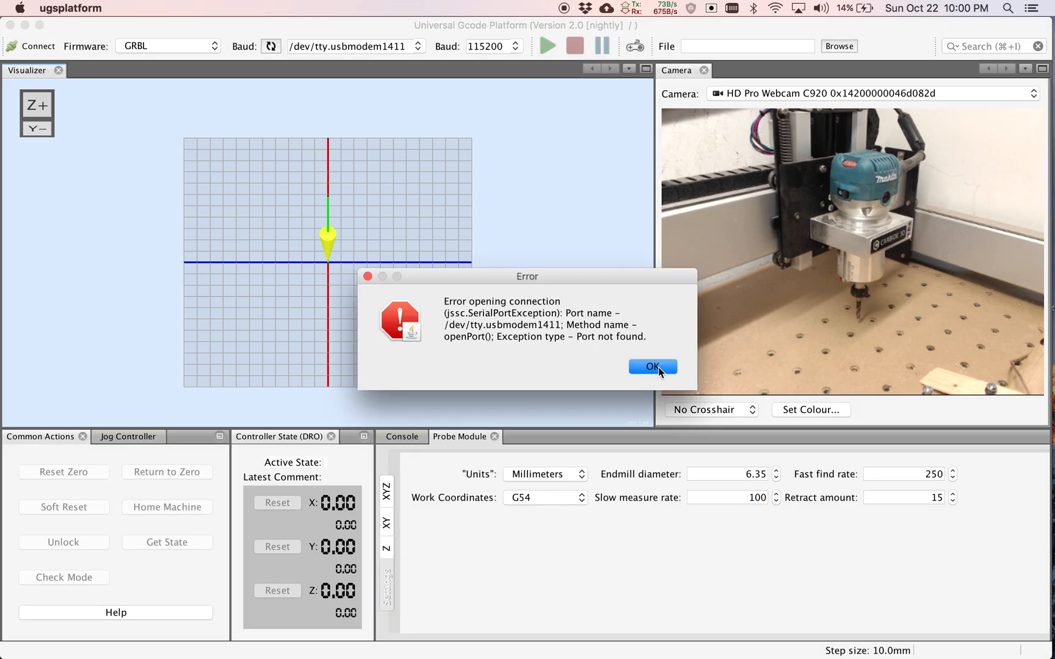
click(651, 367)
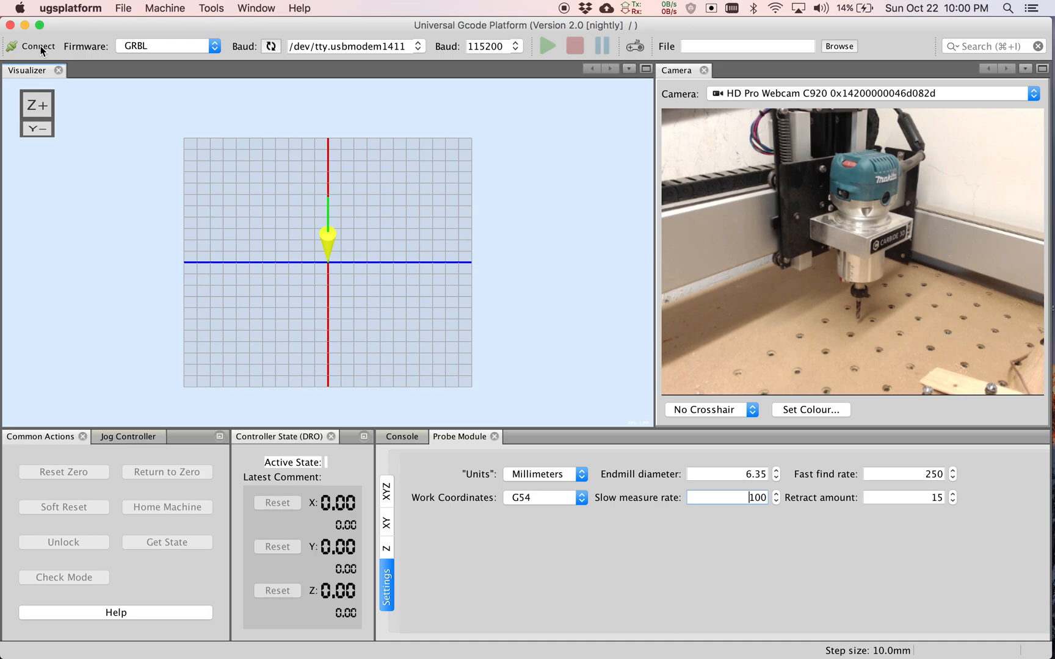
click(38, 45)
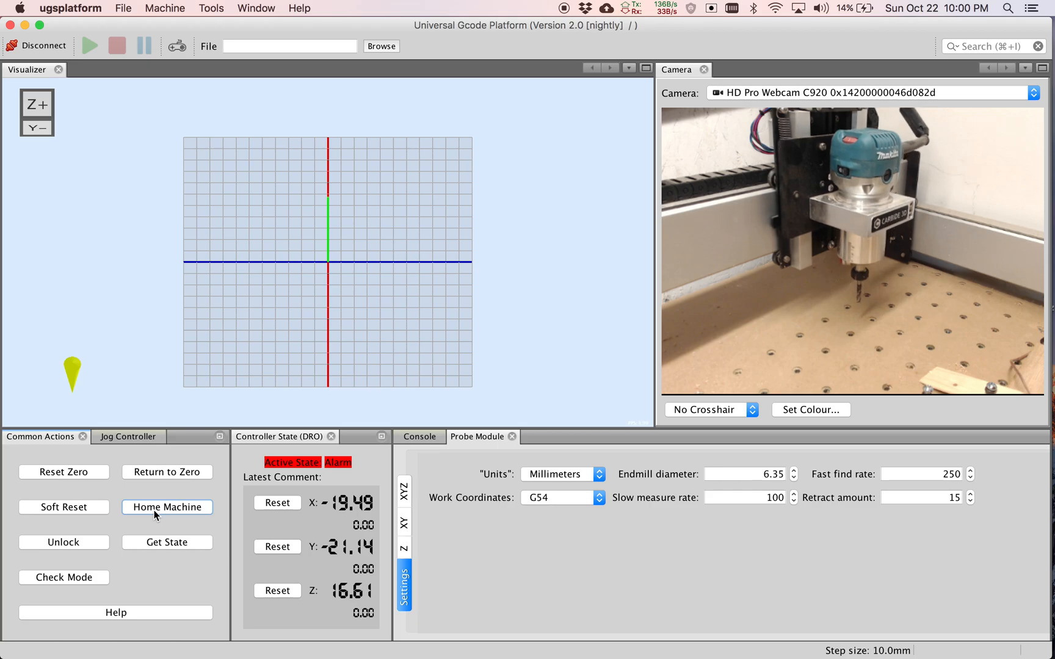
Step: Home the machine and switch to the Jog Controller for manual moves
click(166, 507)
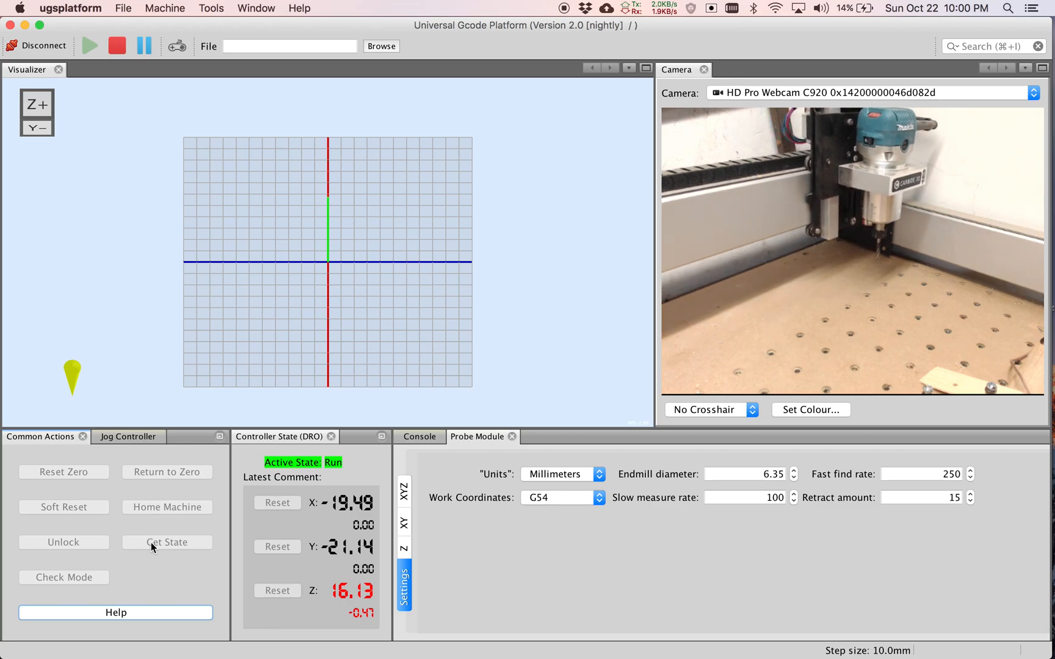
click(124, 437)
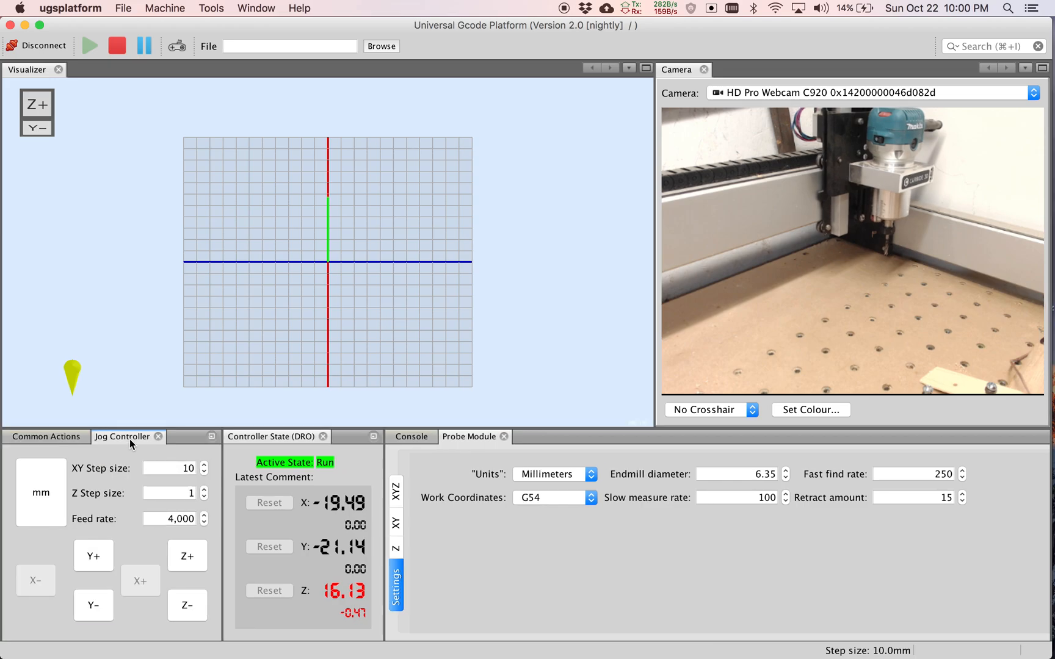
click(36, 580)
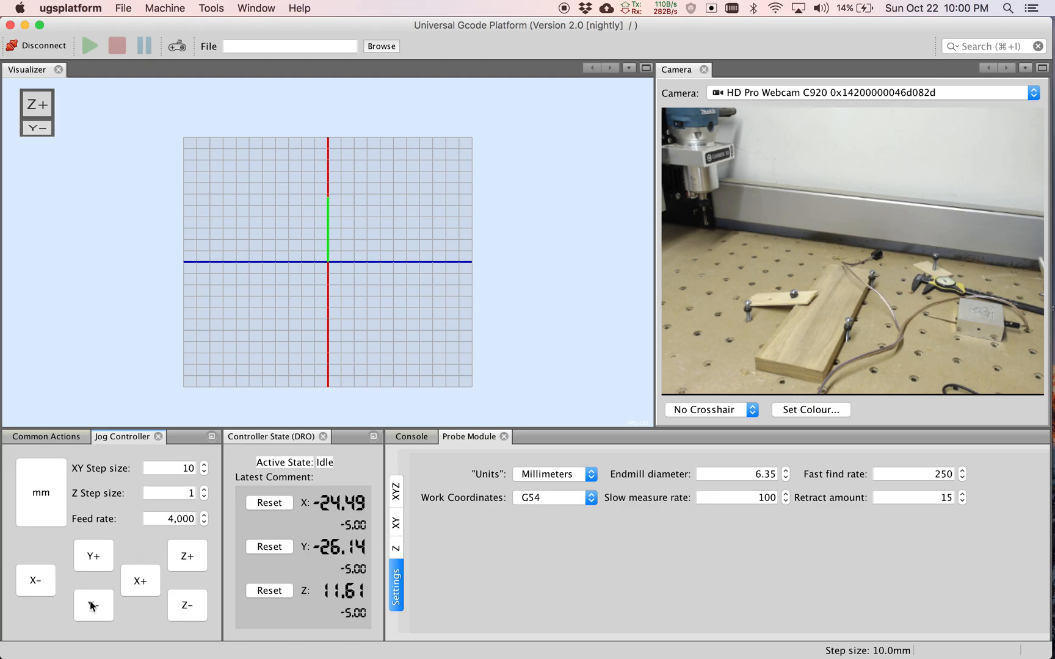
Step: Jog the spindle along negative Y then negative X to about X -264, Y -306
click(93, 605)
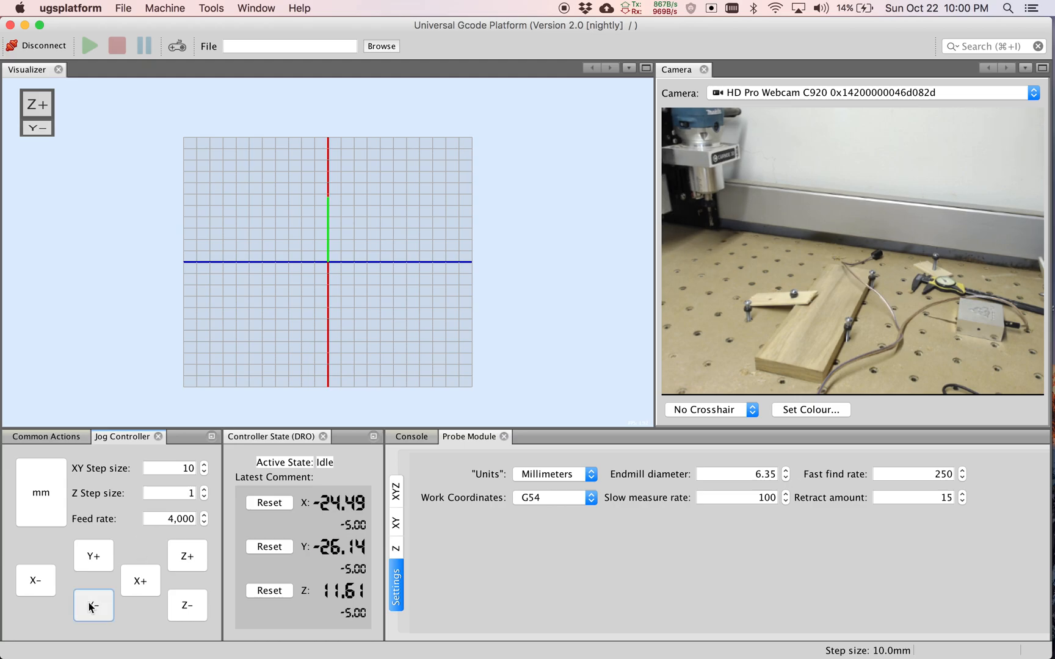
click(94, 606)
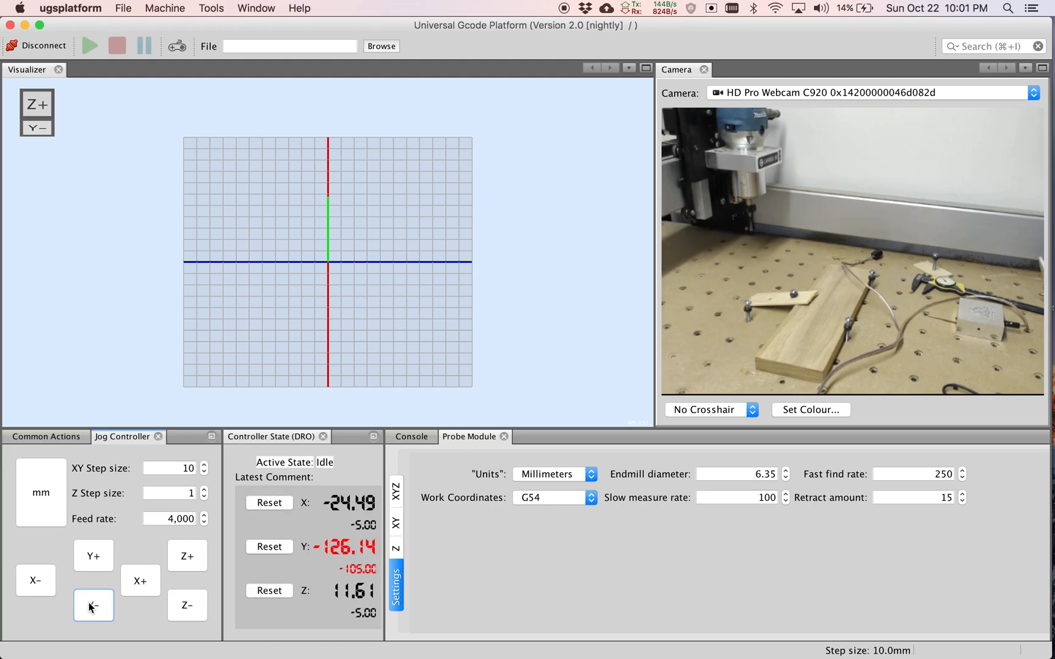
click(94, 606)
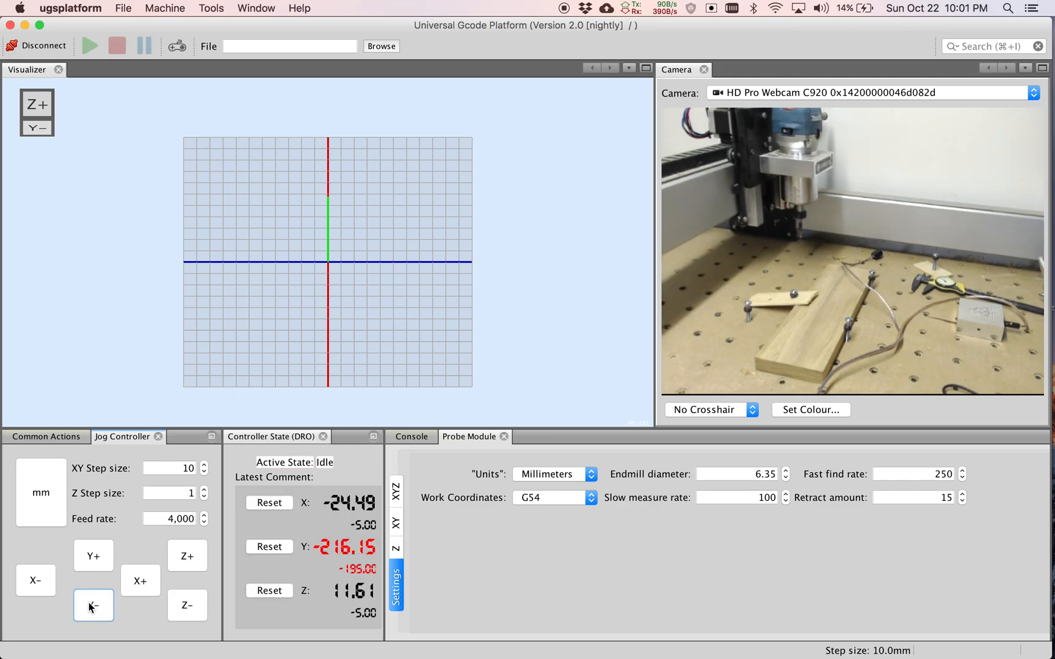
click(93, 606)
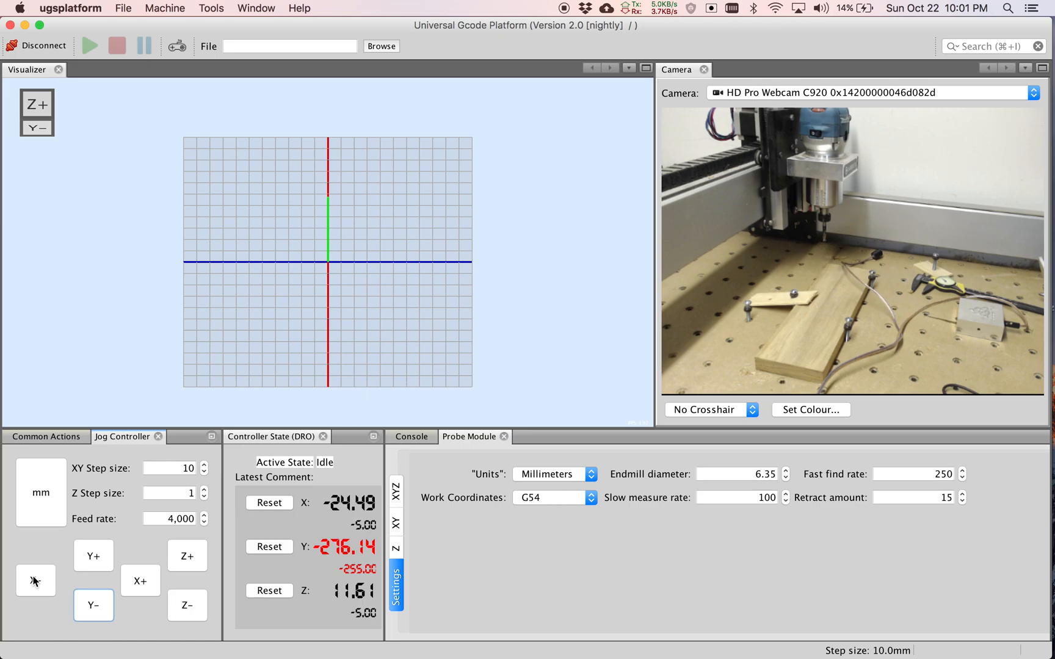
click(35, 581)
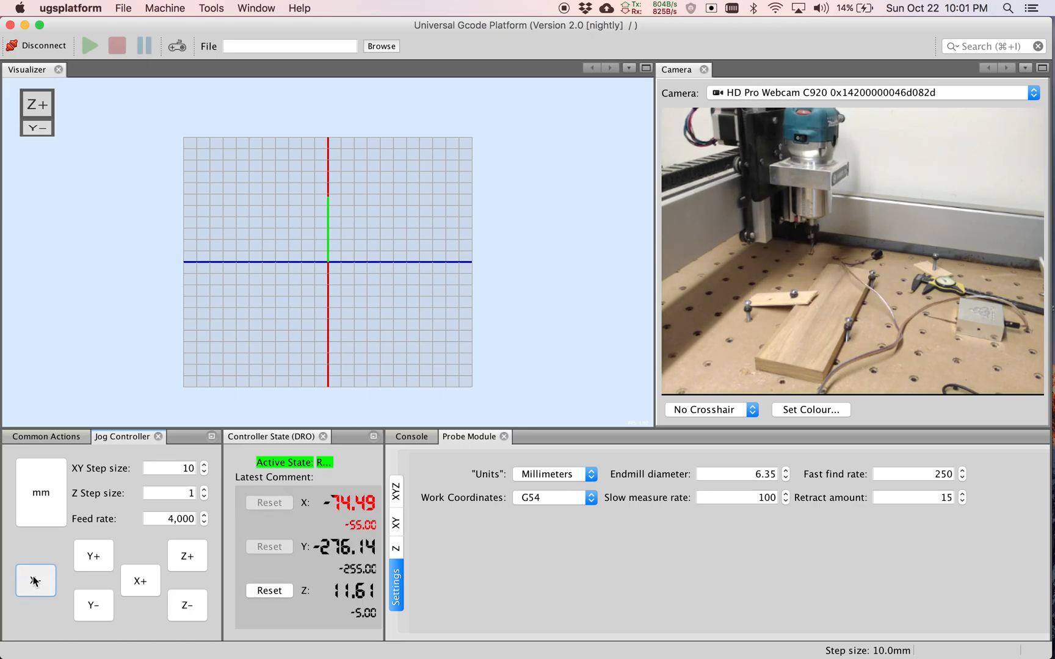
click(88, 45)
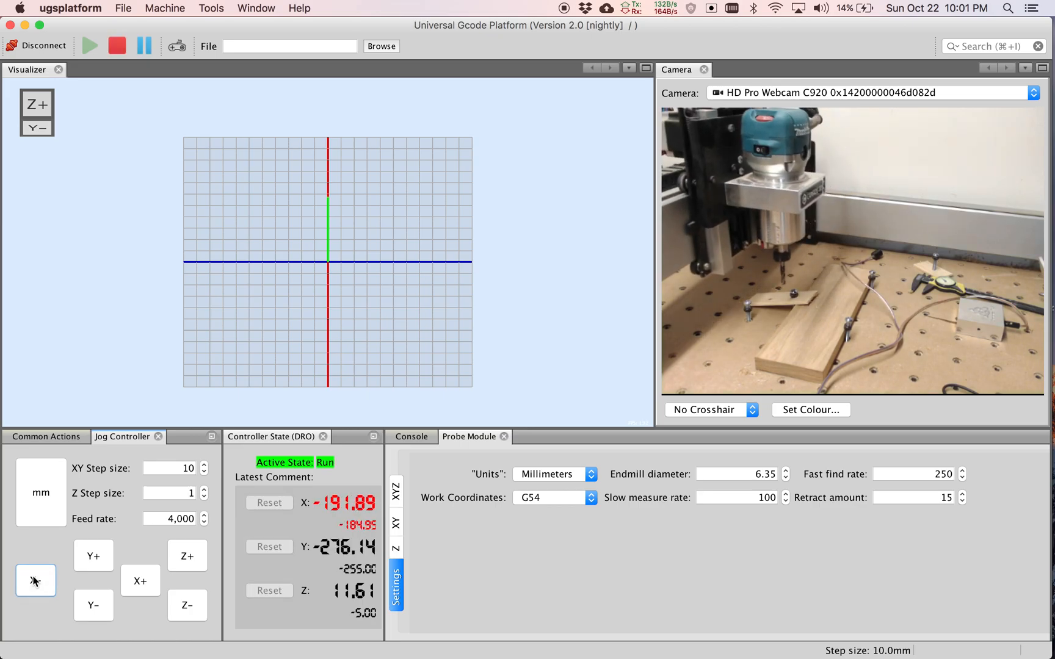
click(35, 580)
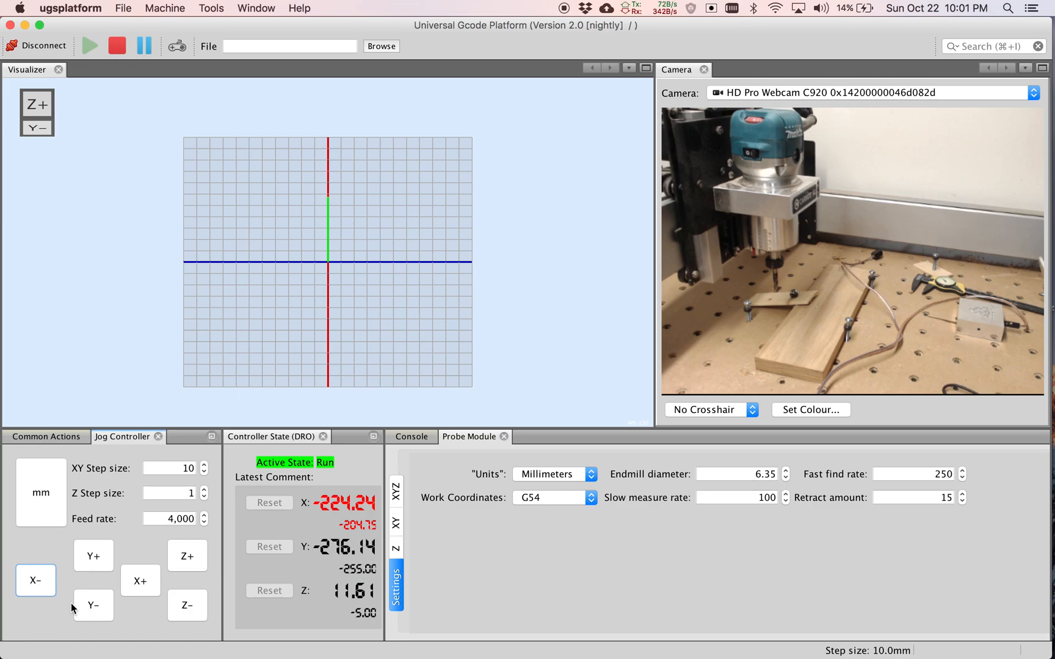
click(93, 606)
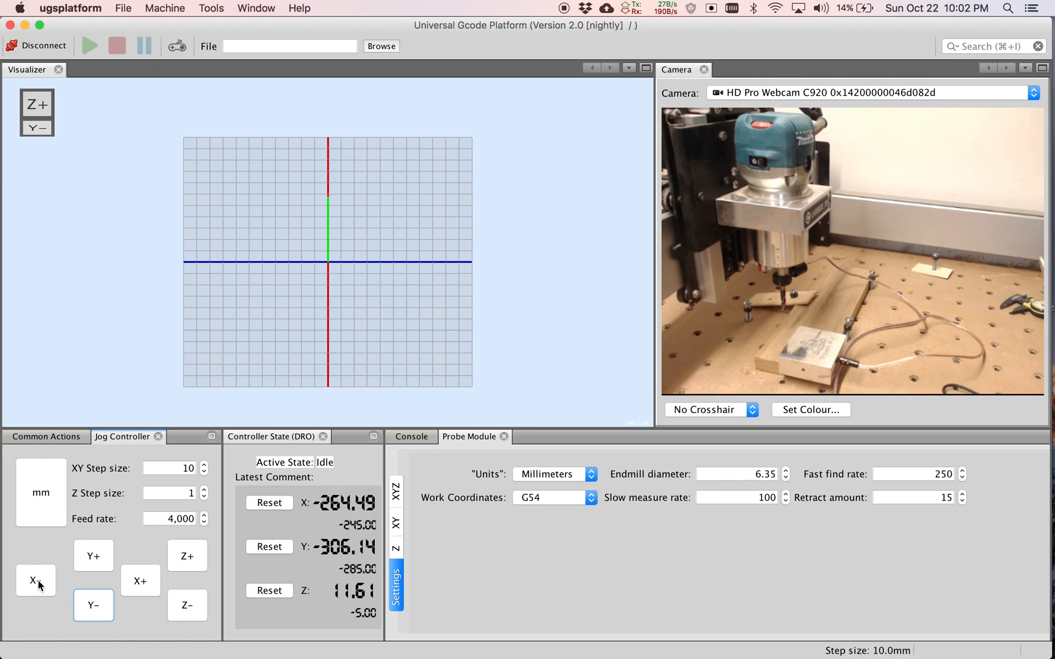
Step: Jog the bit along negative X and Y until it sits over the touch plate
click(35, 582)
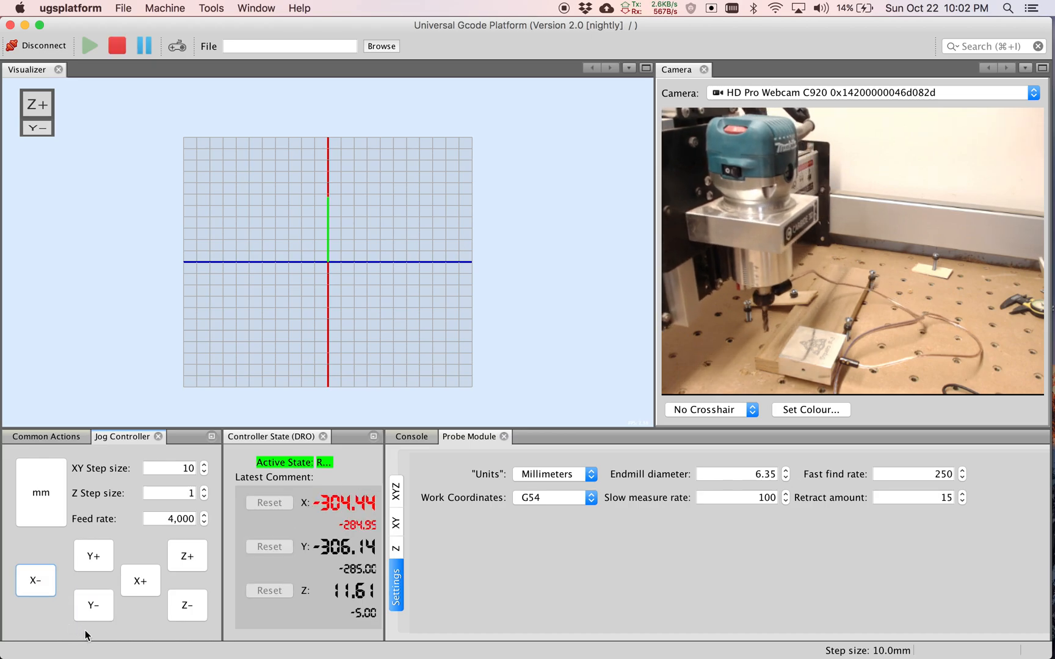
click(93, 604)
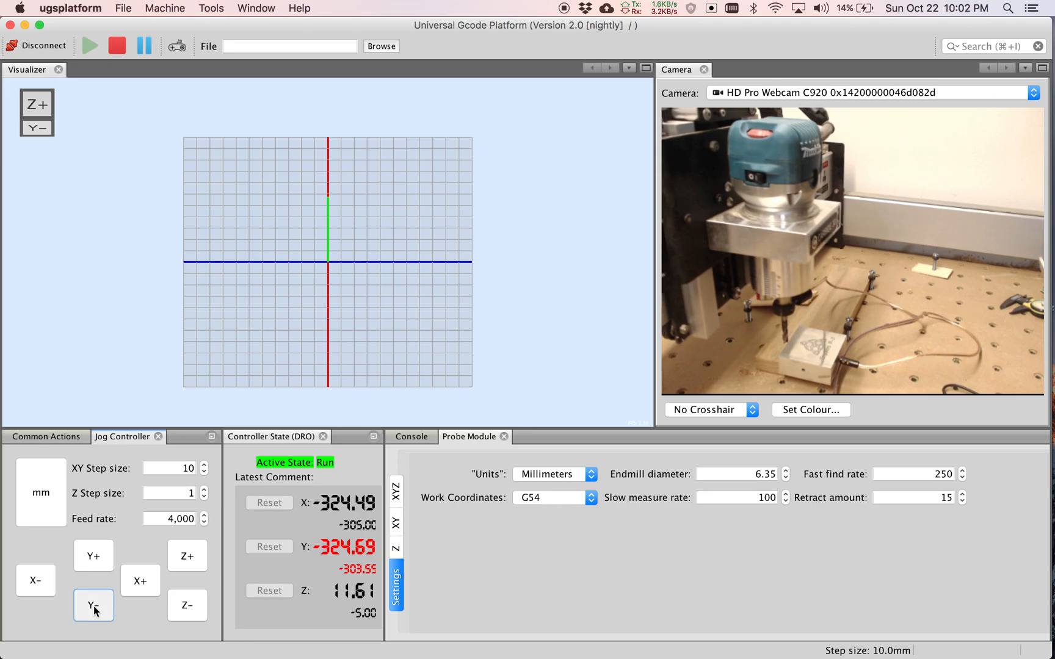
click(93, 605)
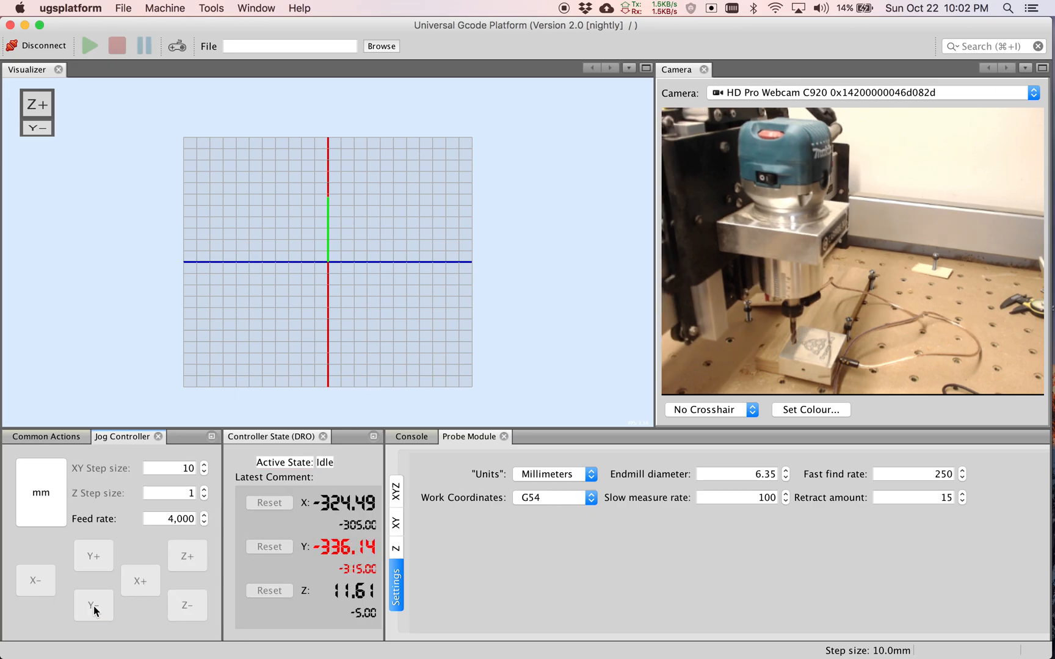
click(92, 604)
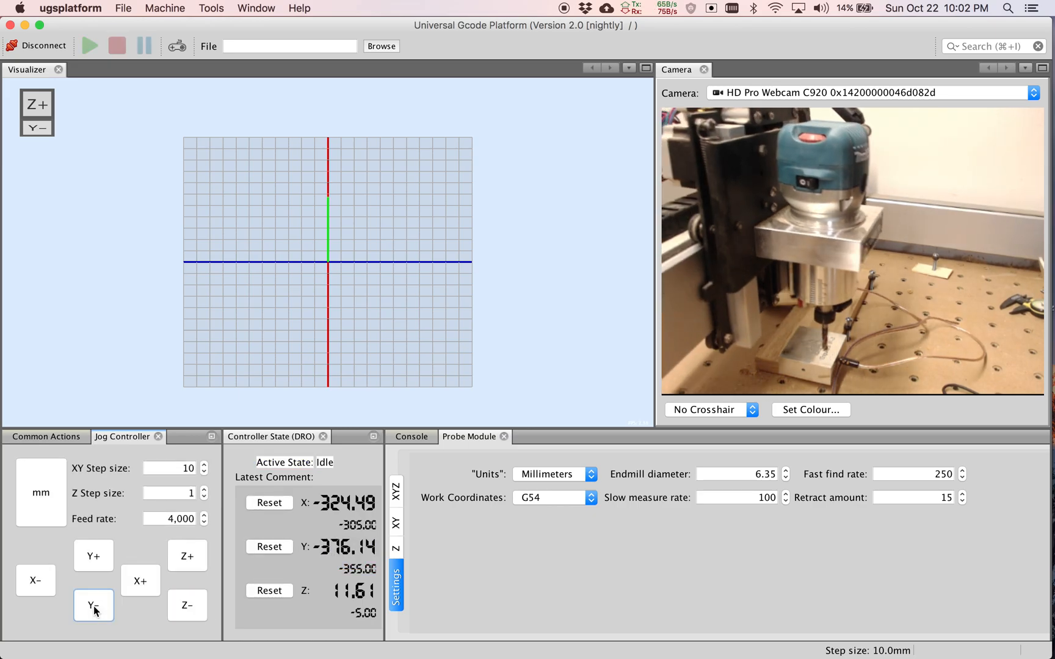
Step: Lower the bit in Z- steps to just above the plate at Z -2.40
click(187, 606)
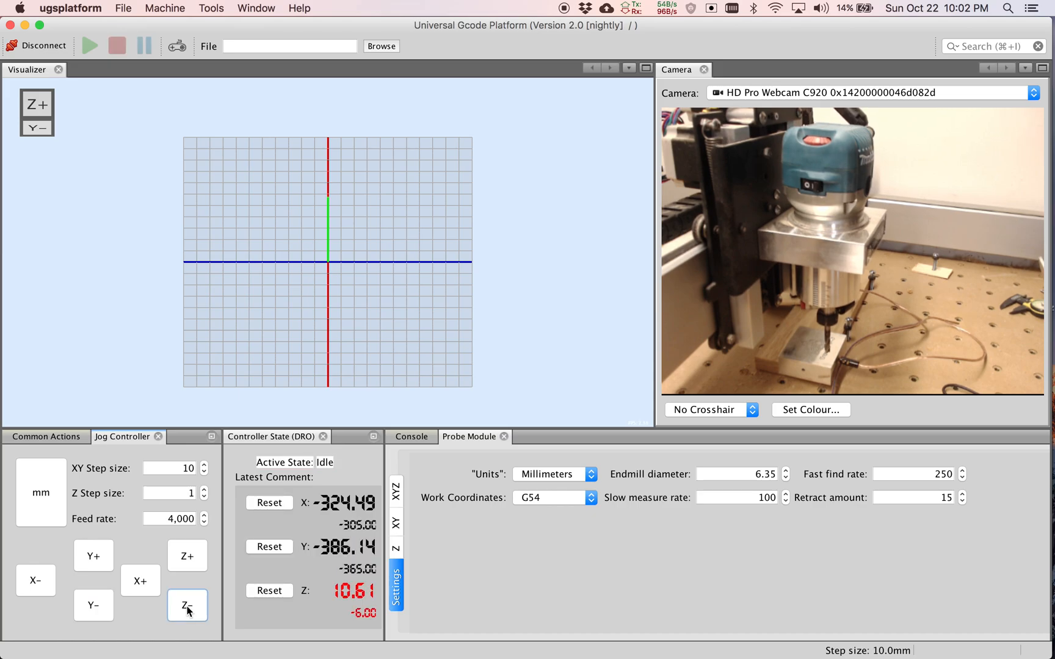
click(186, 606)
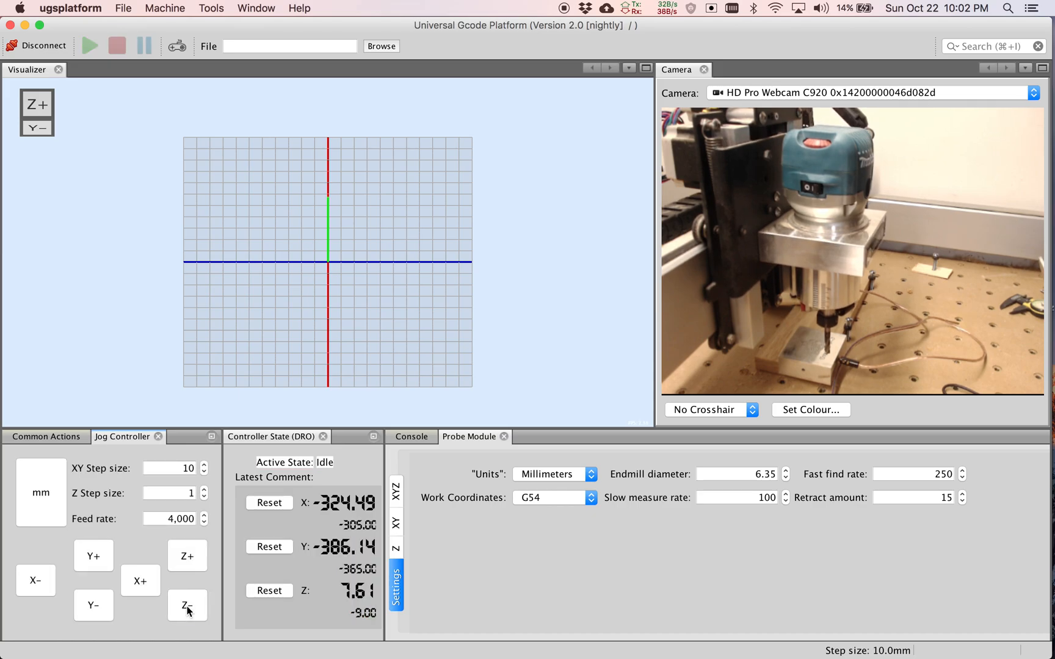
click(186, 605)
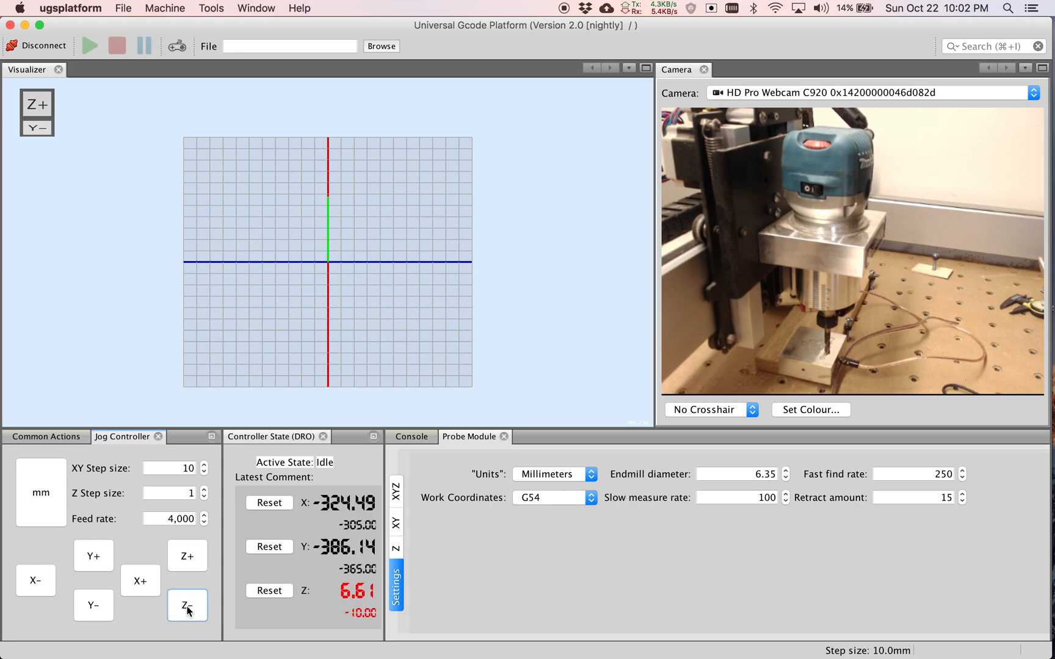
click(187, 605)
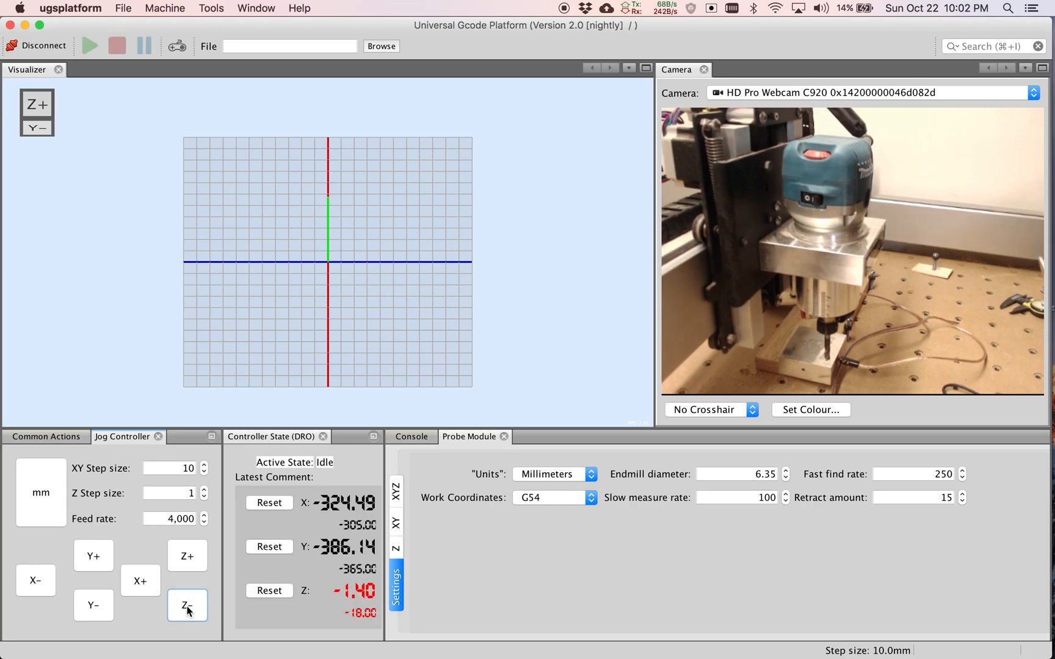
click(187, 606)
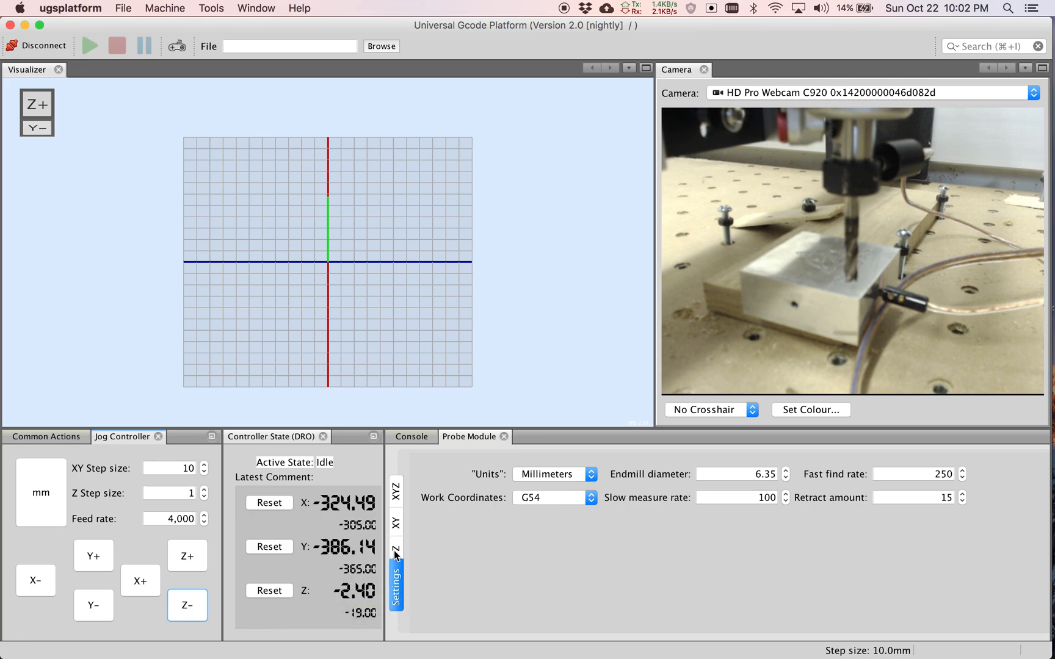
Step: Reset X, Y and Z work coordinates to 0.00 with the Z probe settings shown
click(406, 548)
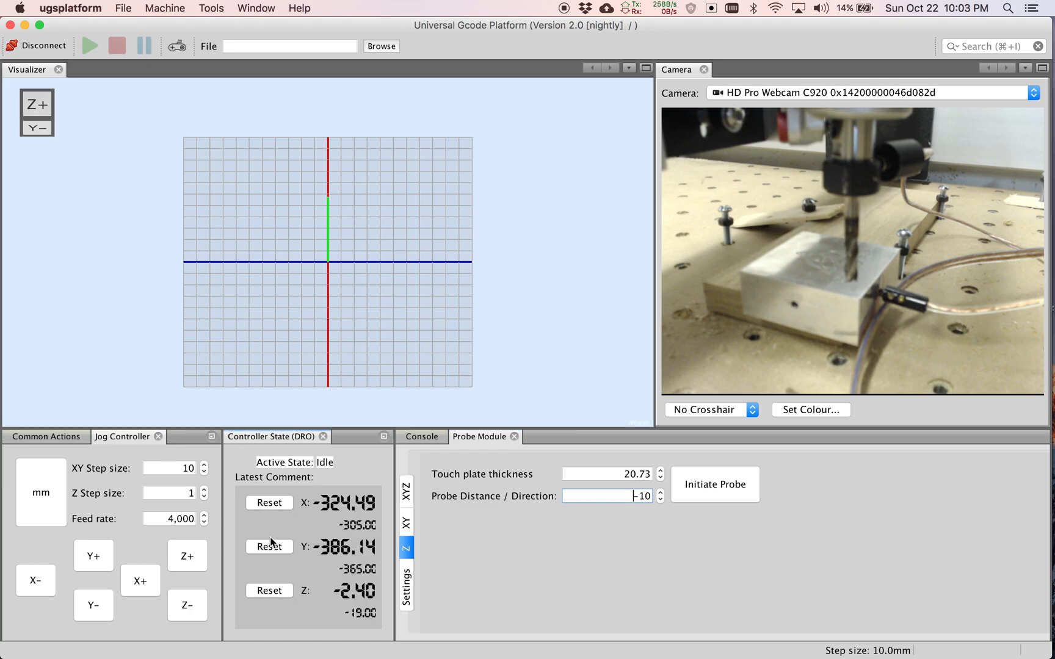
click(268, 503)
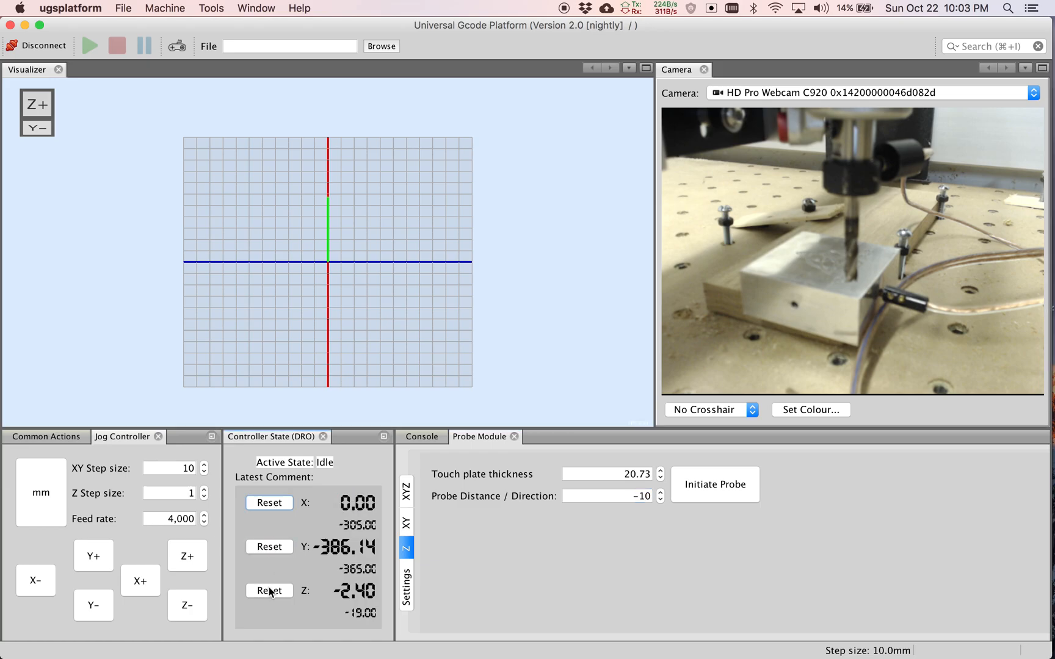
click(269, 546)
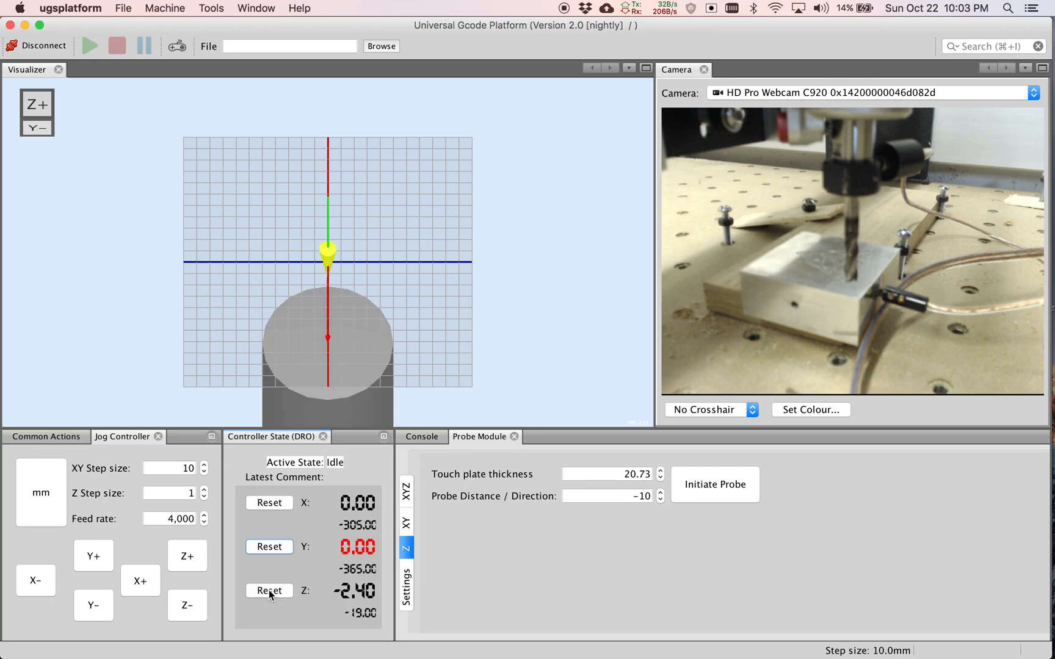
click(269, 590)
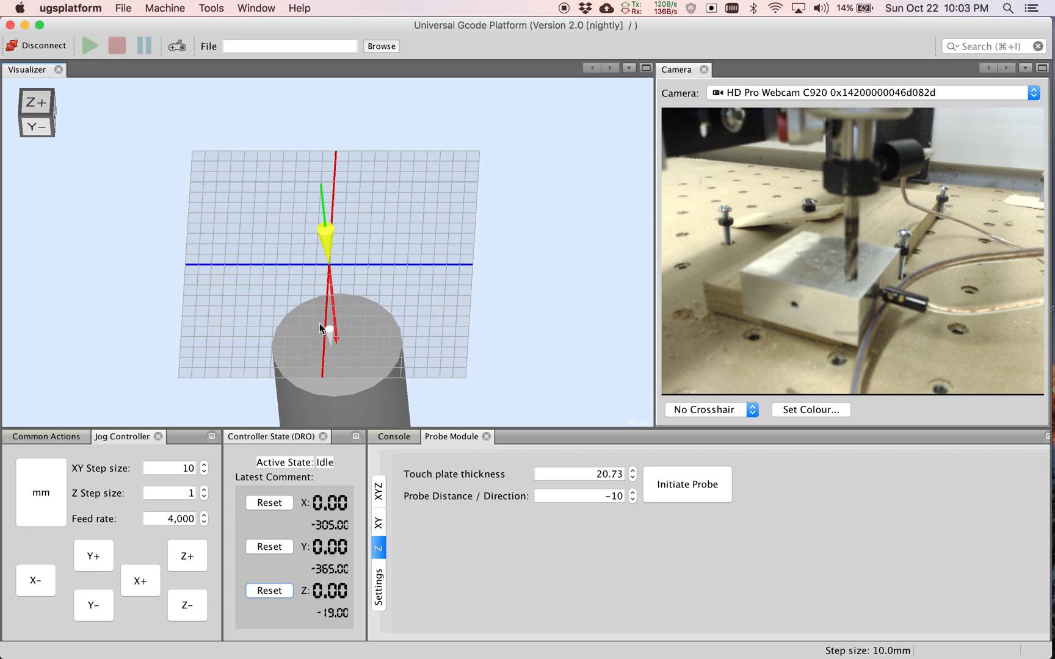
drag(321, 328, 314, 293)
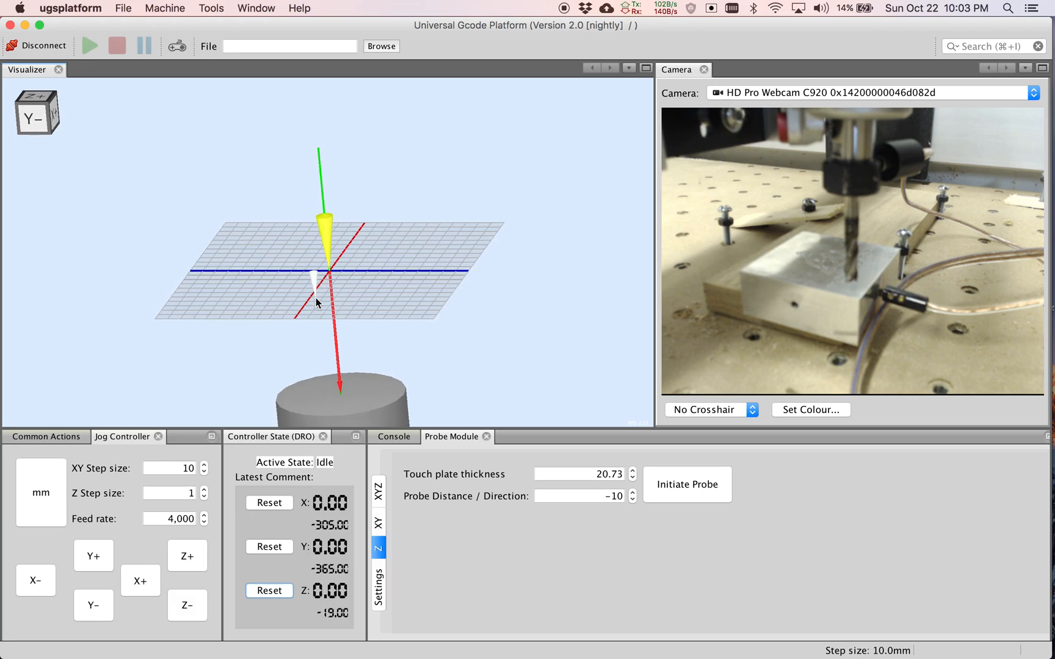
click(381, 46)
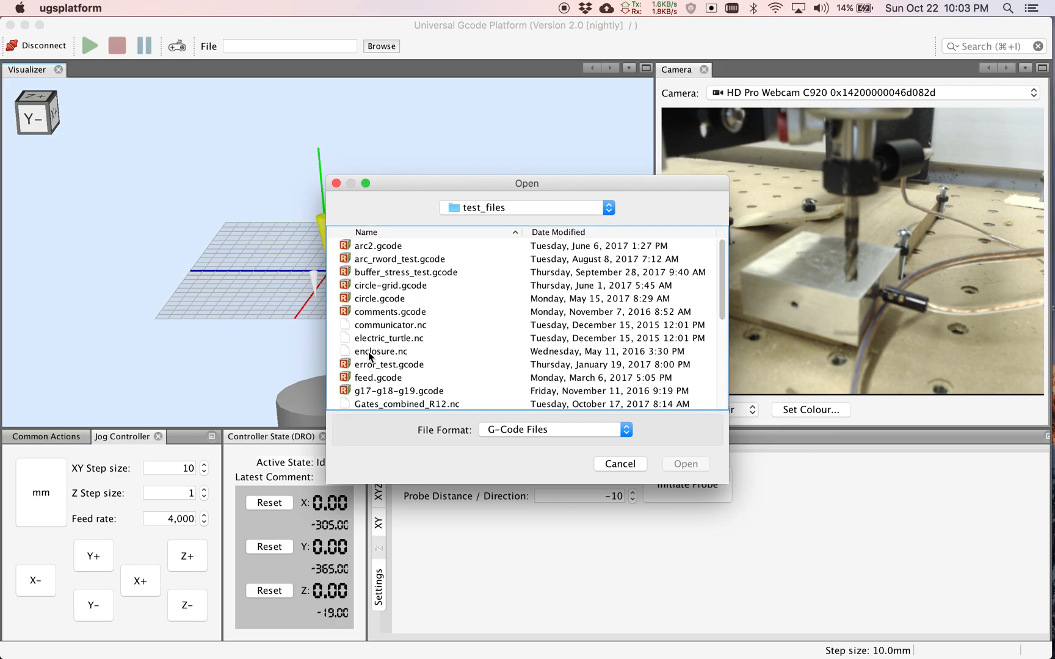
Step: Load enclosure.nc from test_files as the G-code job
click(390, 350)
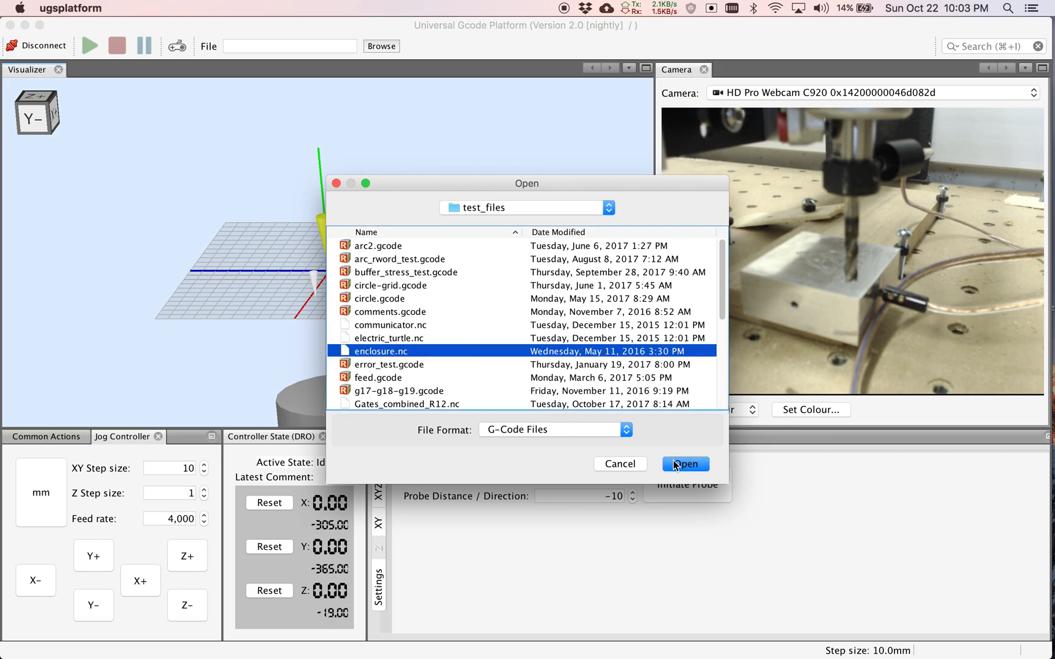
click(683, 464)
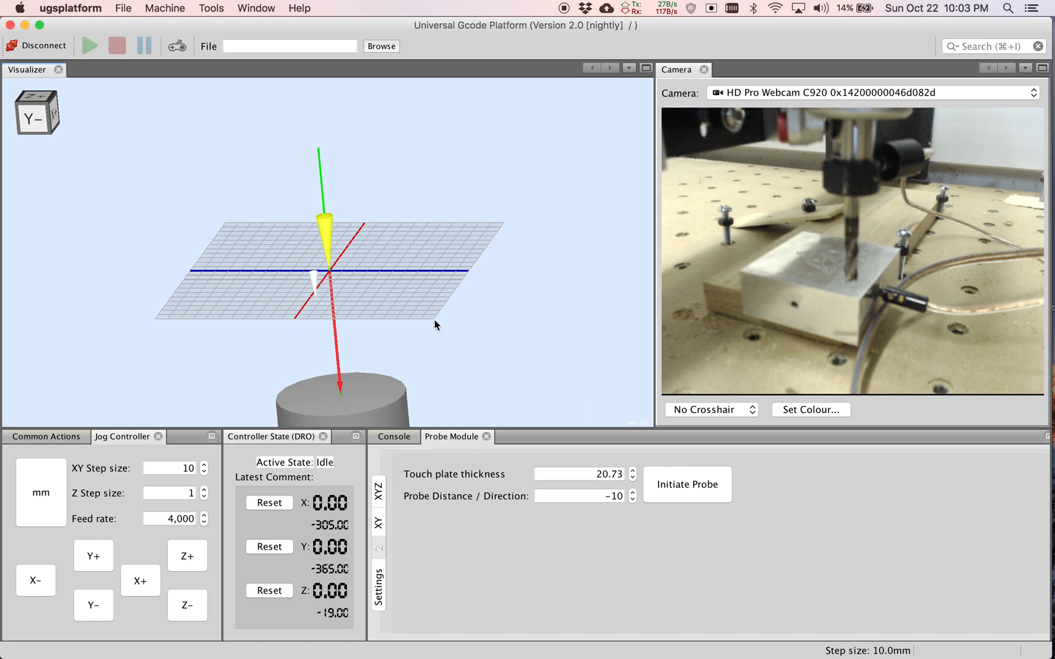
click(379, 45)
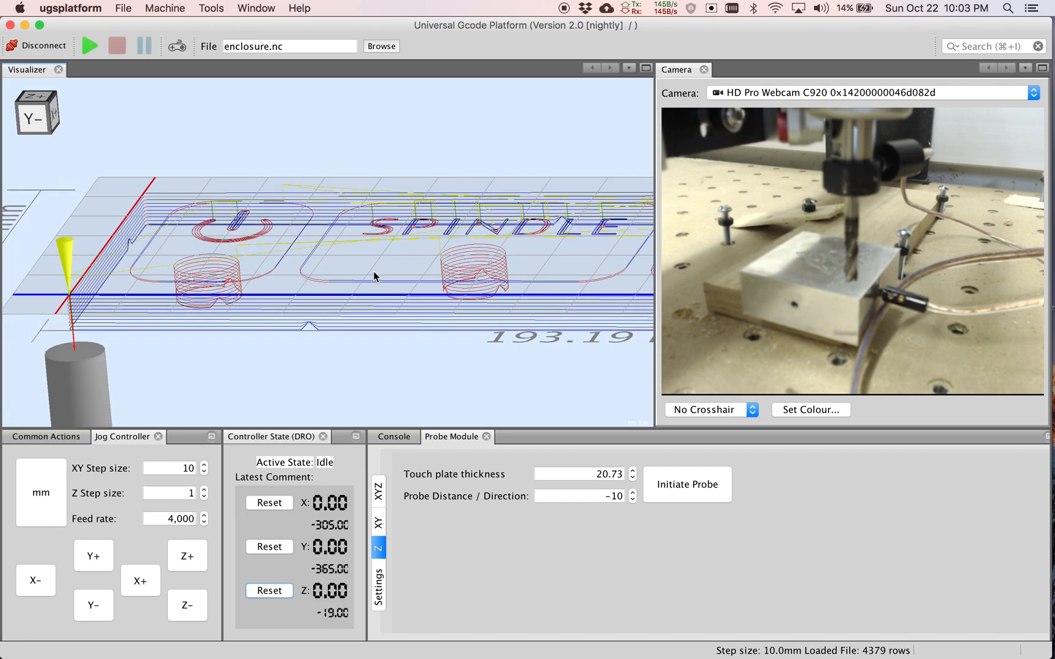
drag(378, 276, 329, 320)
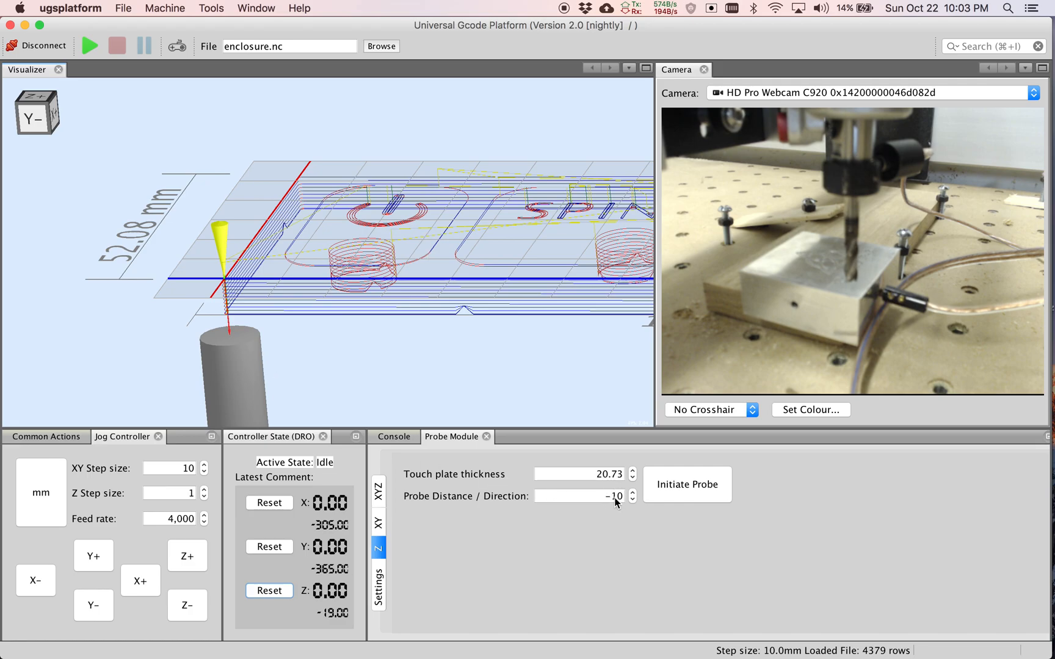
click(579, 496)
text(-5)
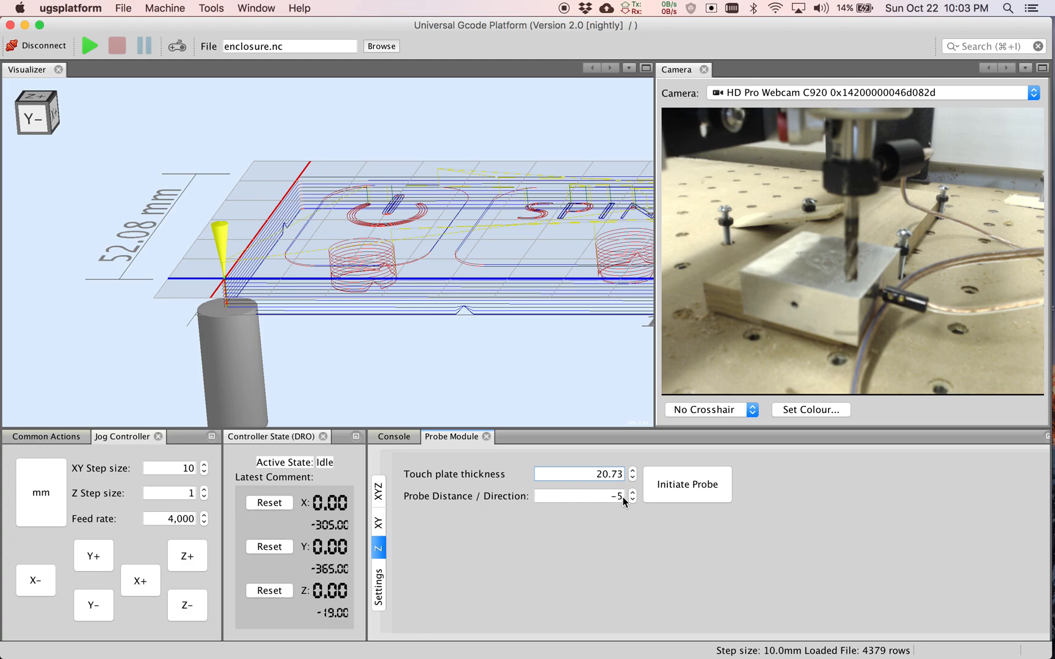
click(579, 496)
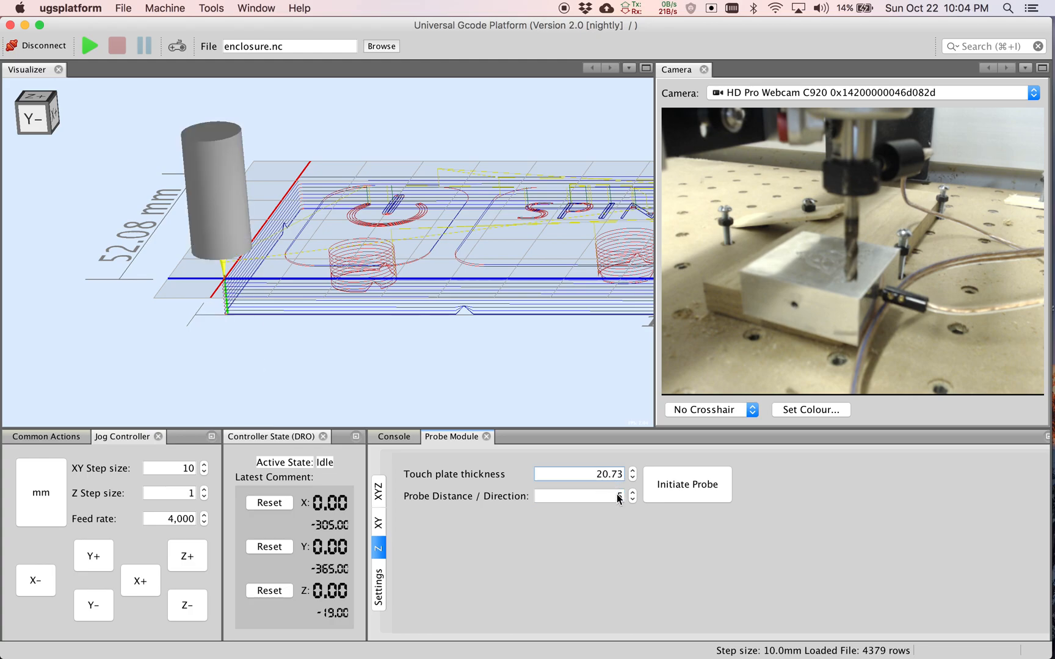
click(577, 496)
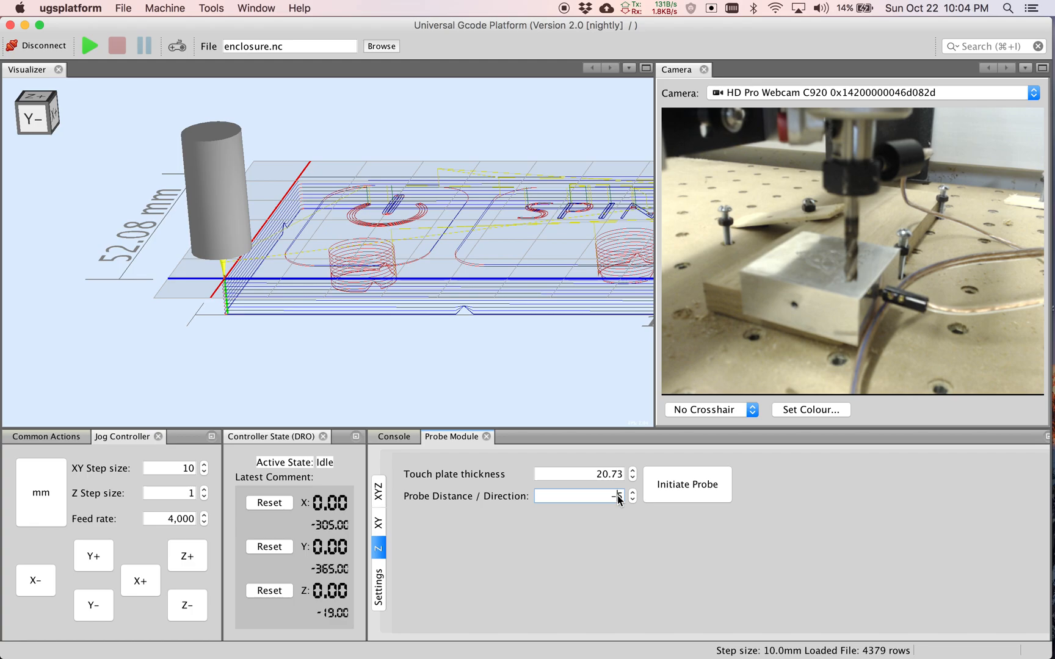
text(-10)
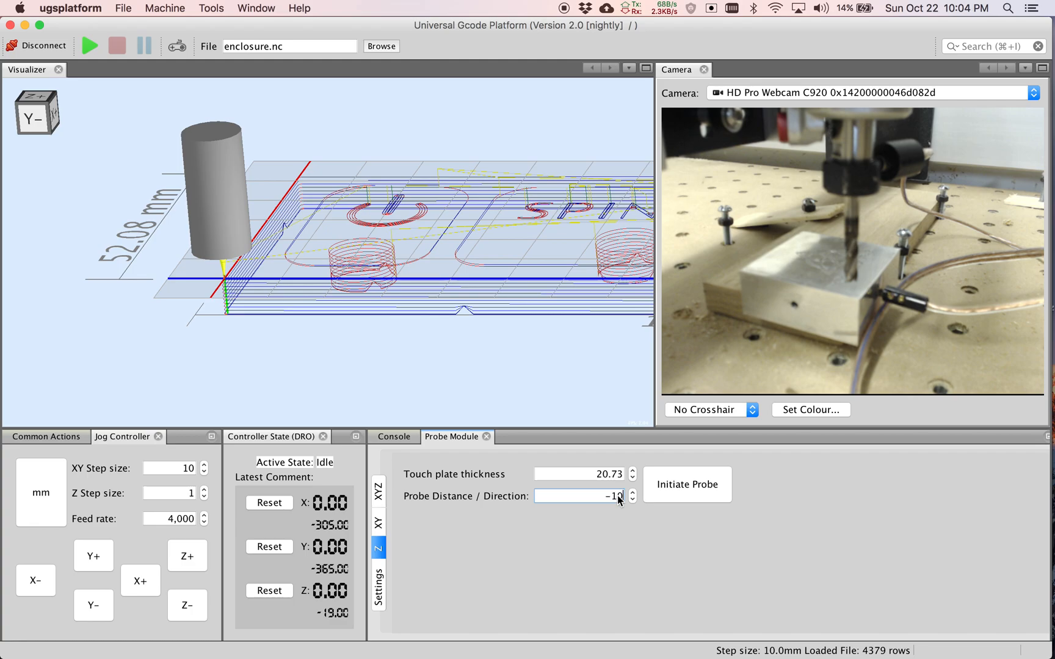
mouse_move(612, 479)
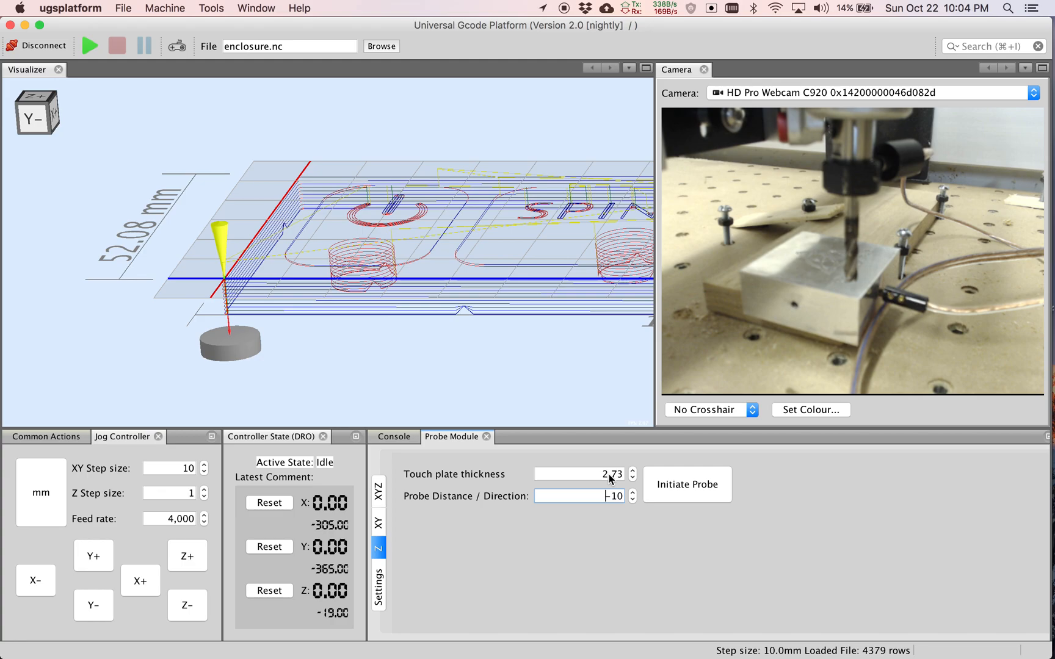
click(578, 474)
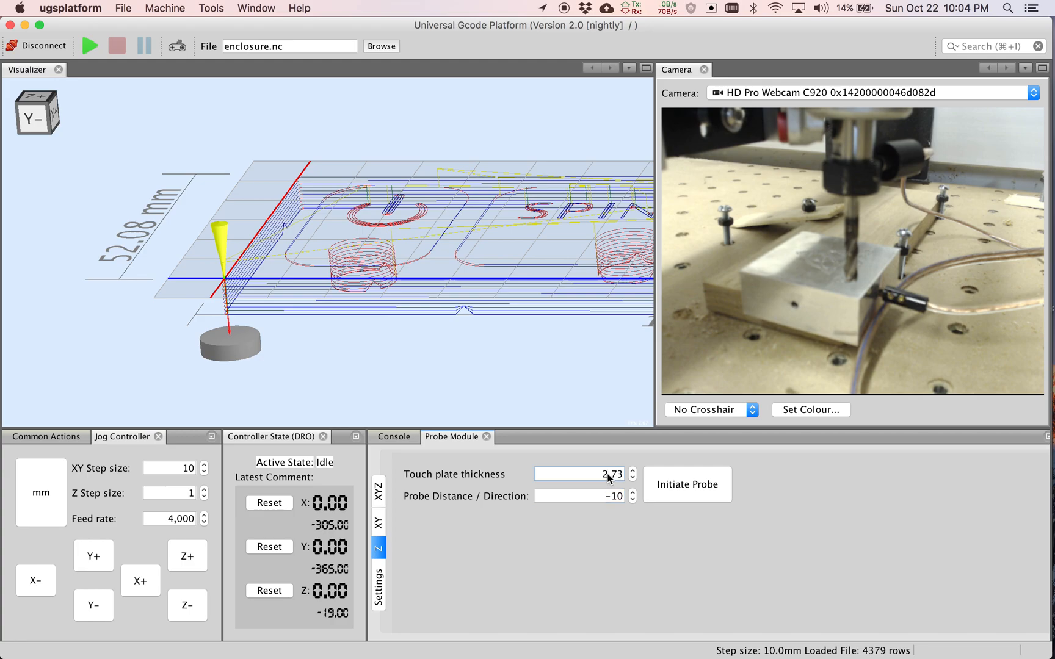
text(20.73)
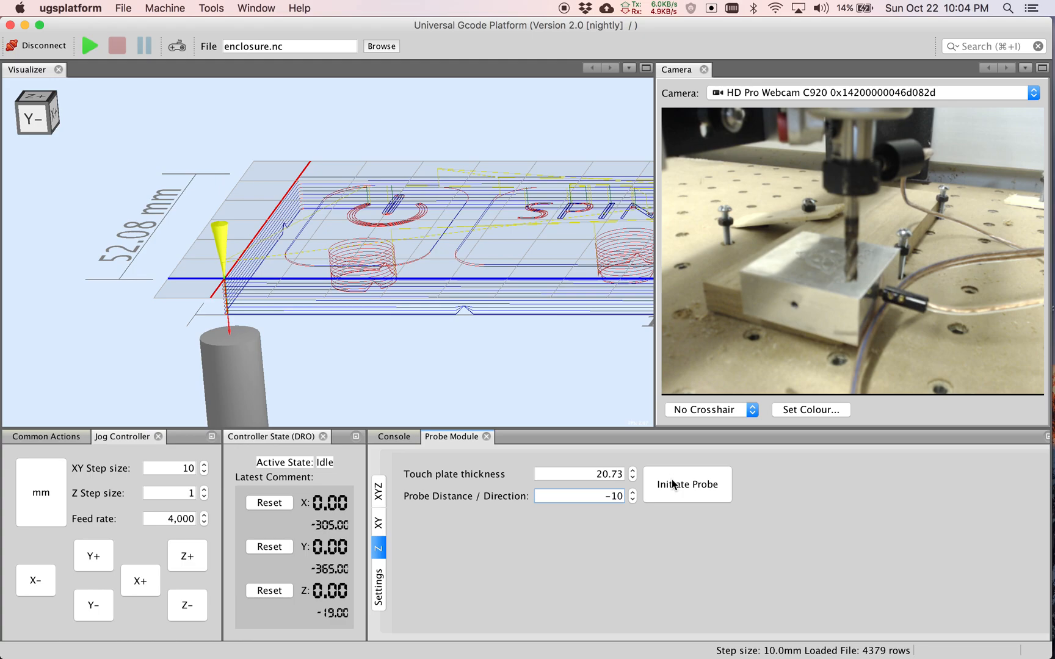
Step: Run the Z probing cycle on the touch plate to set Z zero
click(686, 485)
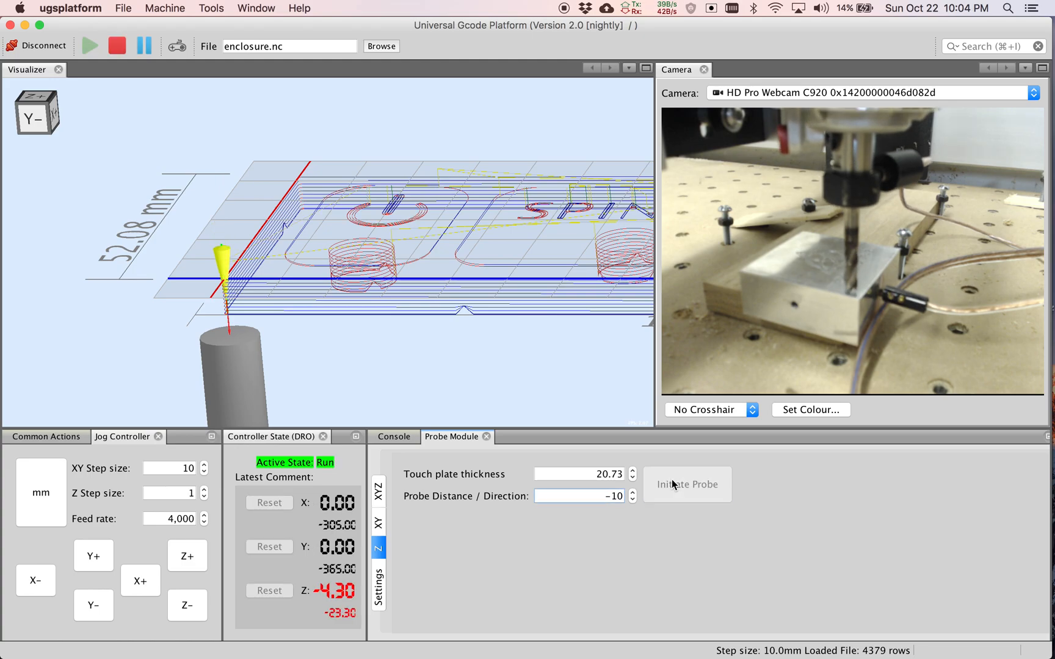
click(686, 485)
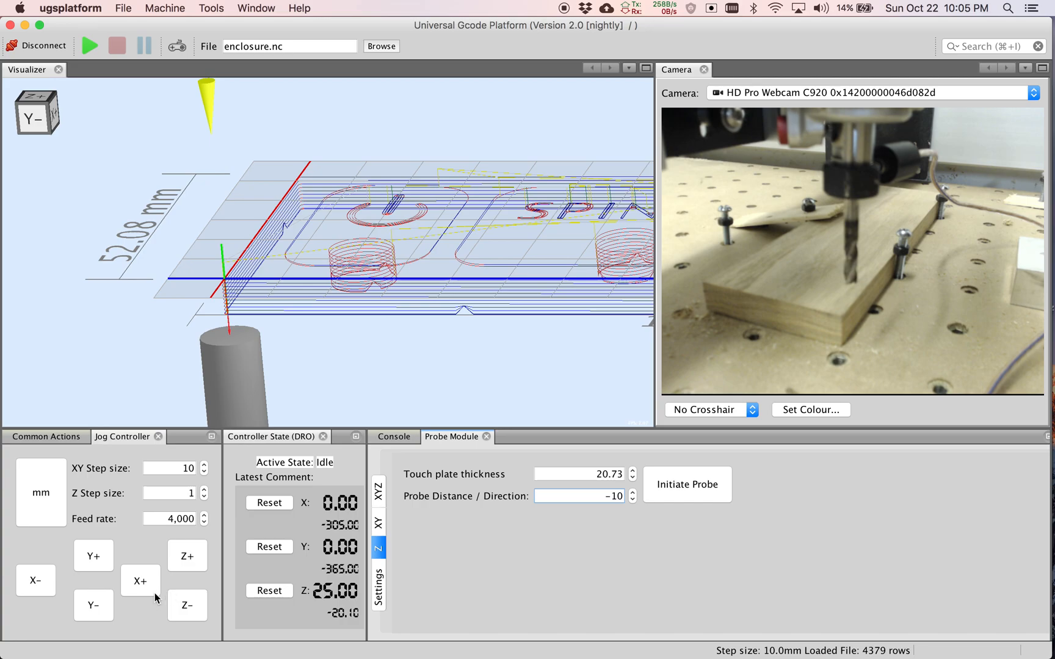
Step: Jog the bit 20 mm along X and Y, then send G0Z0 to reach work Z zero
click(140, 581)
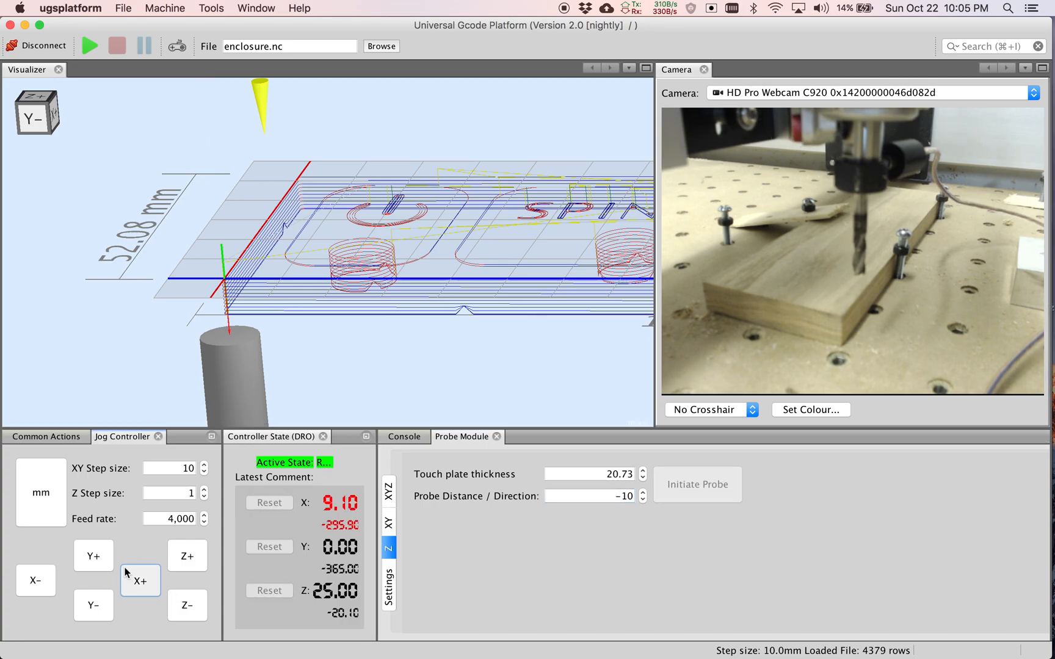
click(140, 581)
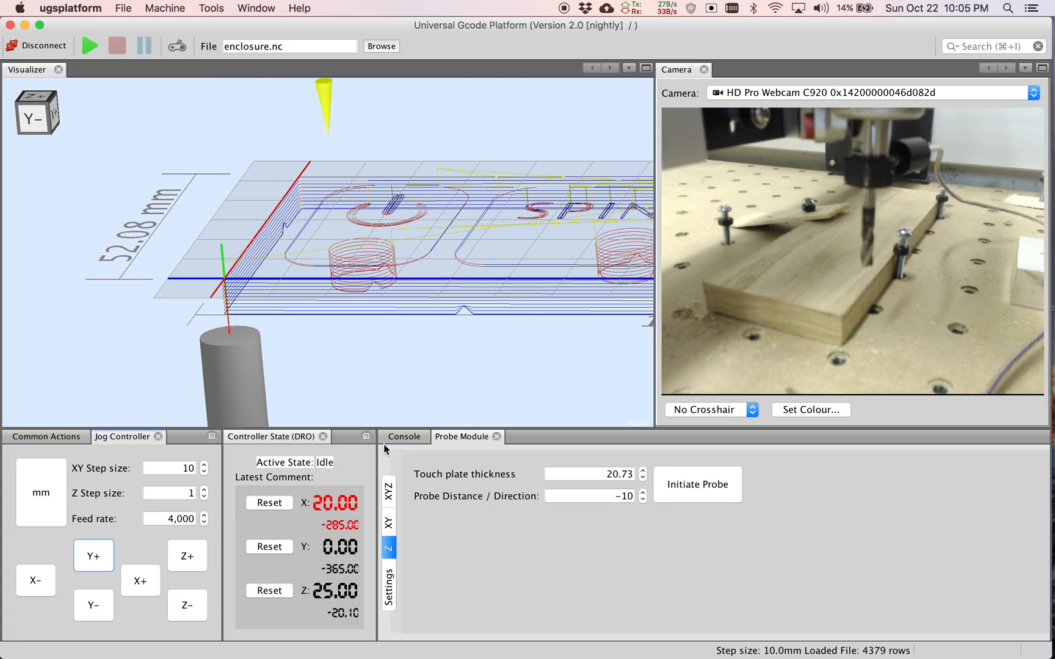
click(94, 555)
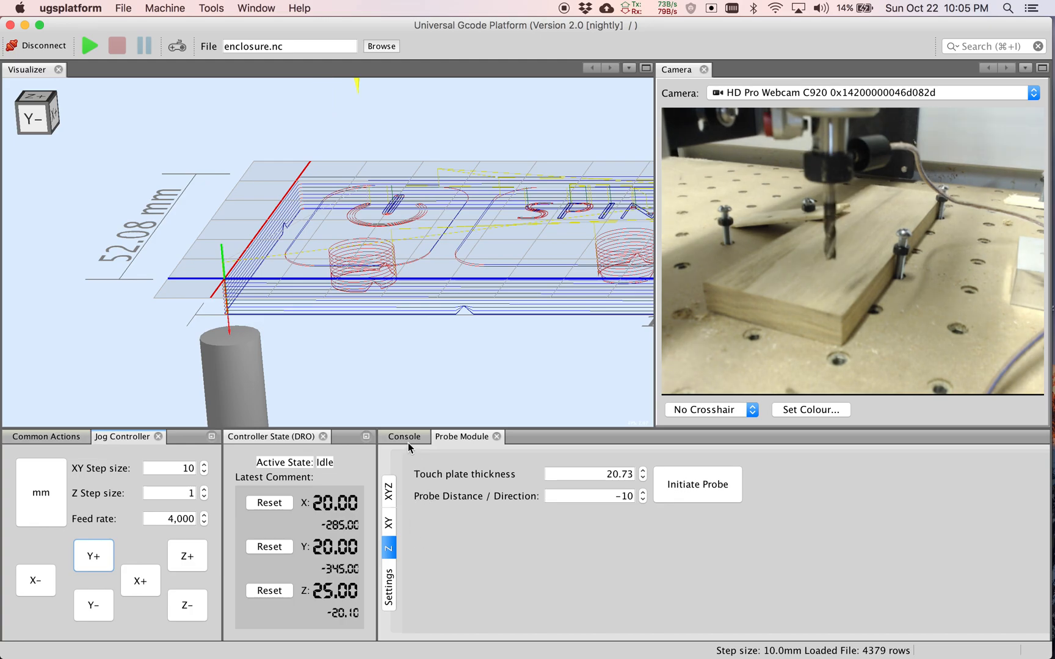
click(403, 436)
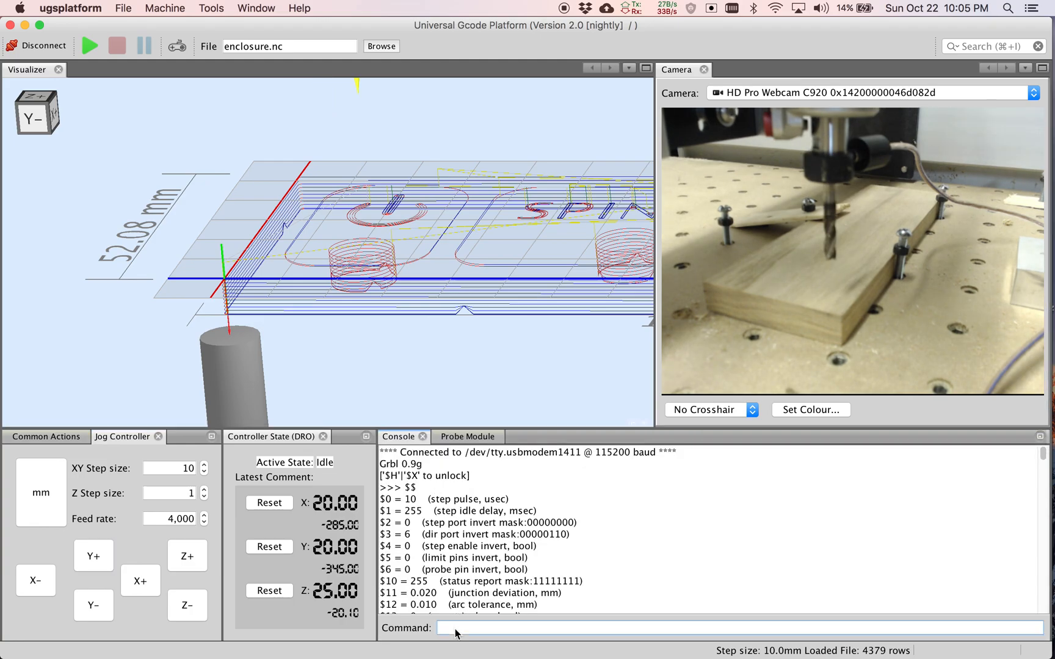
text(g0z0)
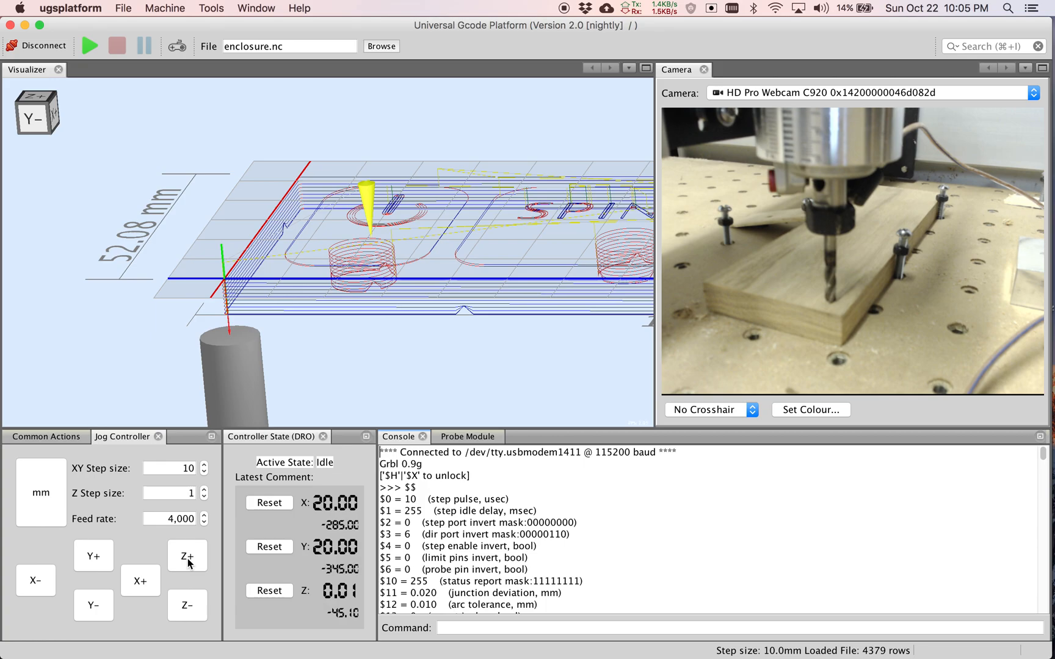
Step: Raise the tool in Z+ steps to Z 23 to clear room for the probe plate
click(186, 555)
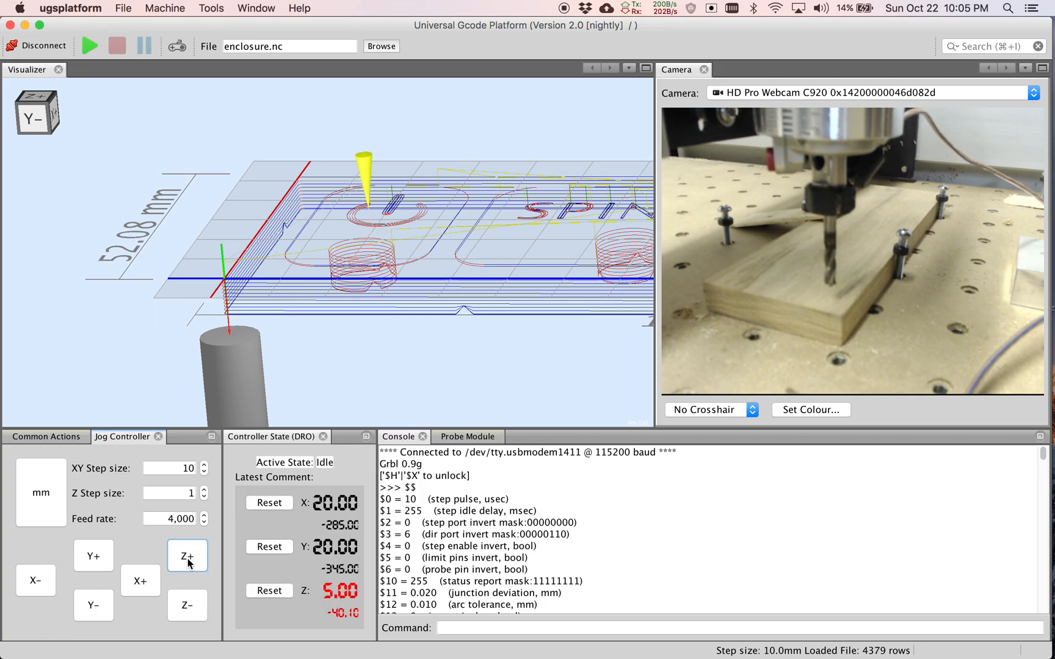
click(187, 556)
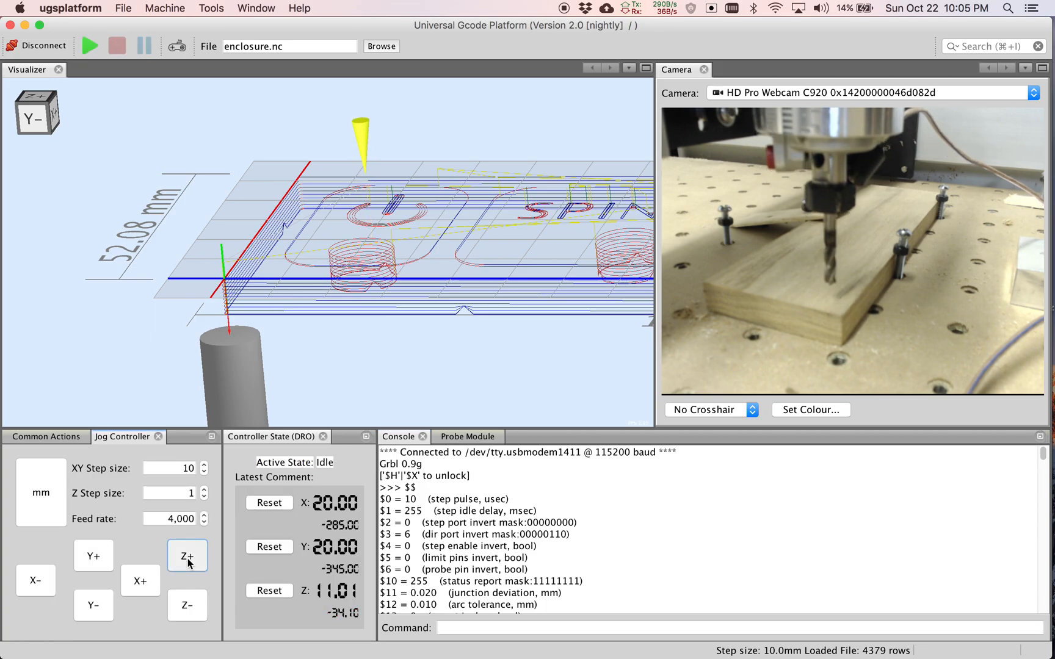
click(187, 555)
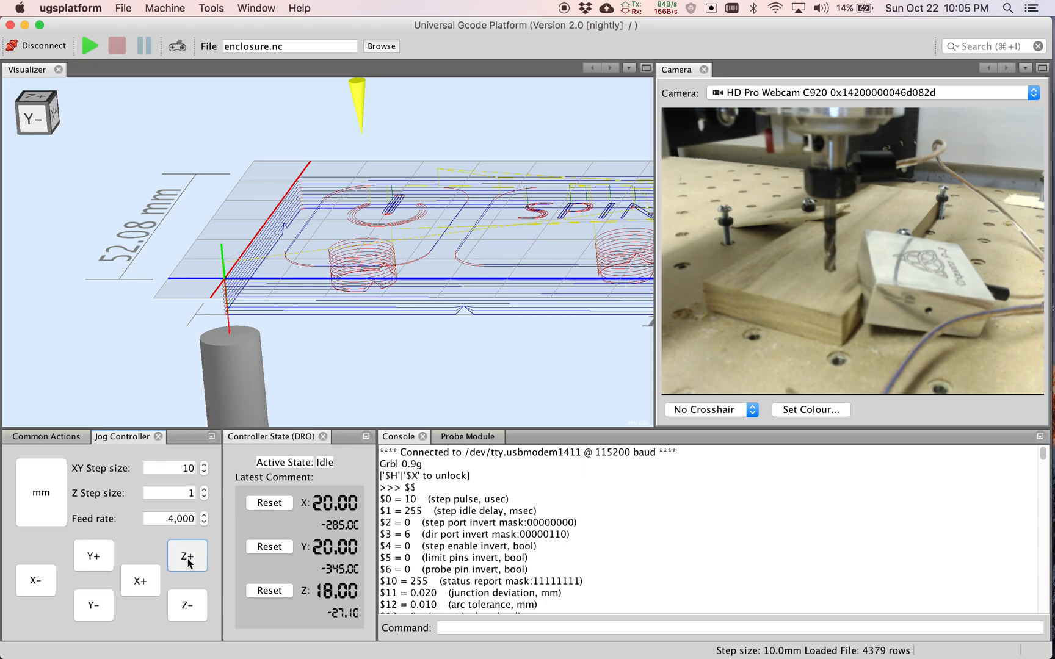
click(186, 555)
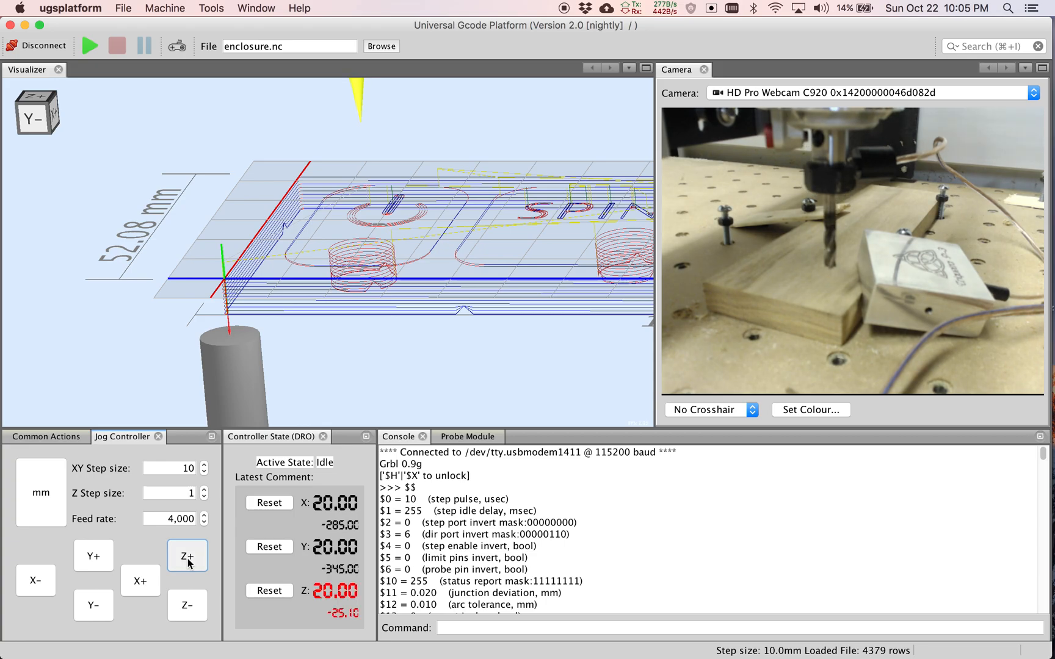
click(187, 556)
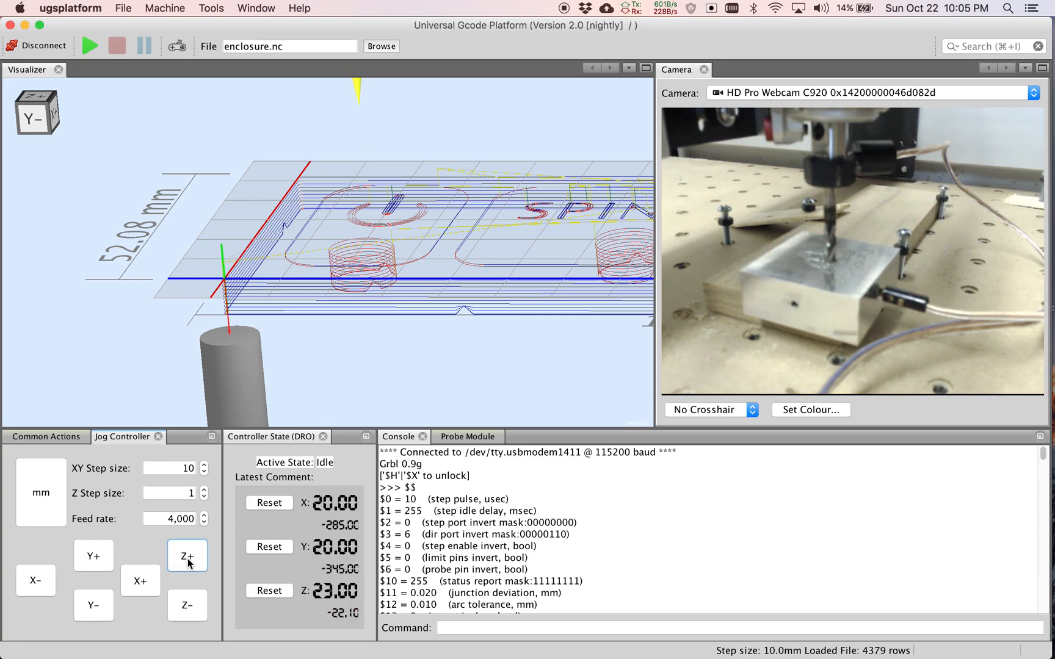
click(461, 436)
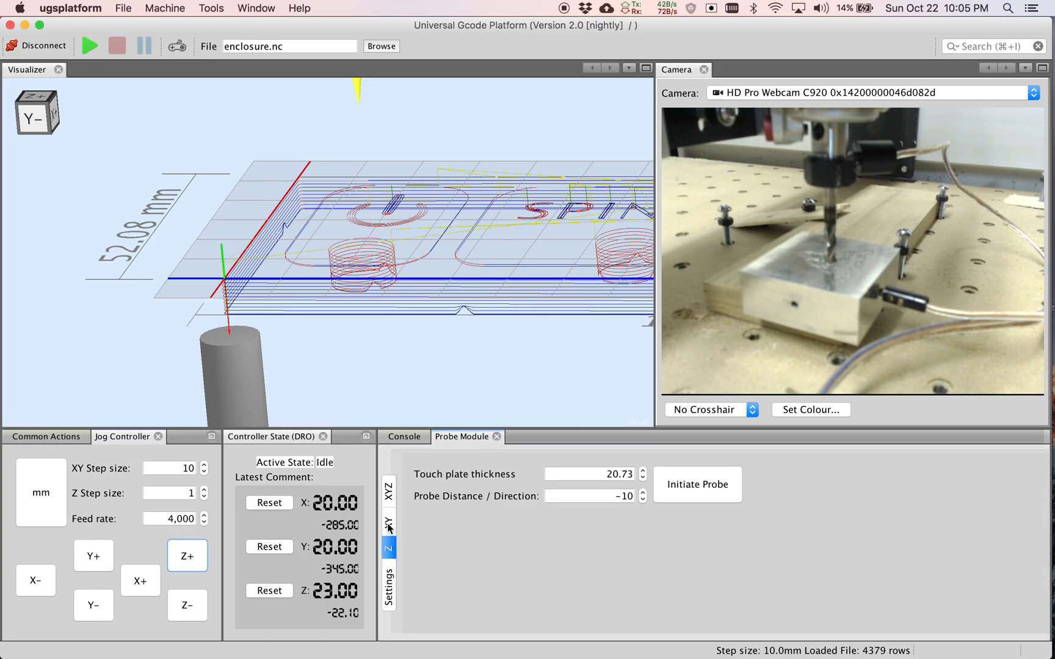
Step: Show the XY outside-corner probe settings and reset the X, Y and Z work coordinates to zero
click(388, 521)
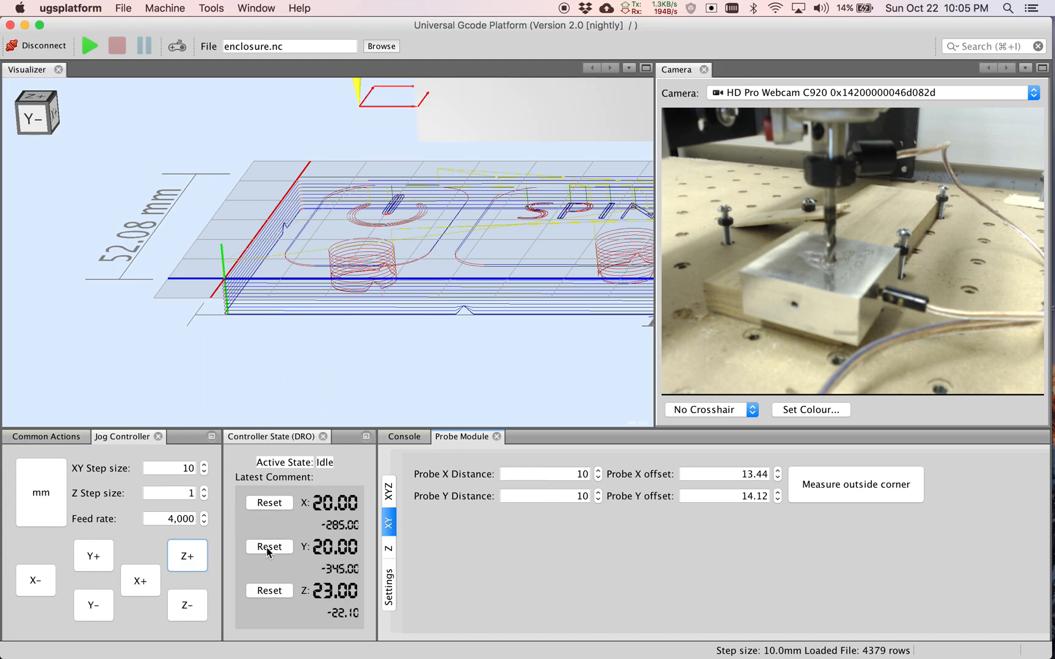
click(268, 546)
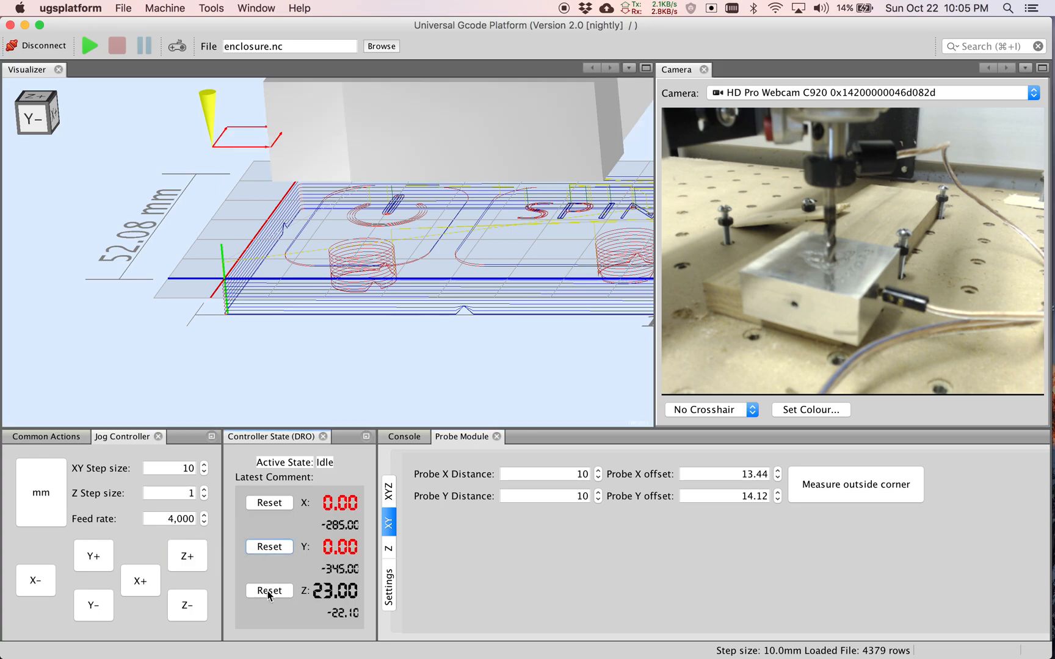
click(269, 591)
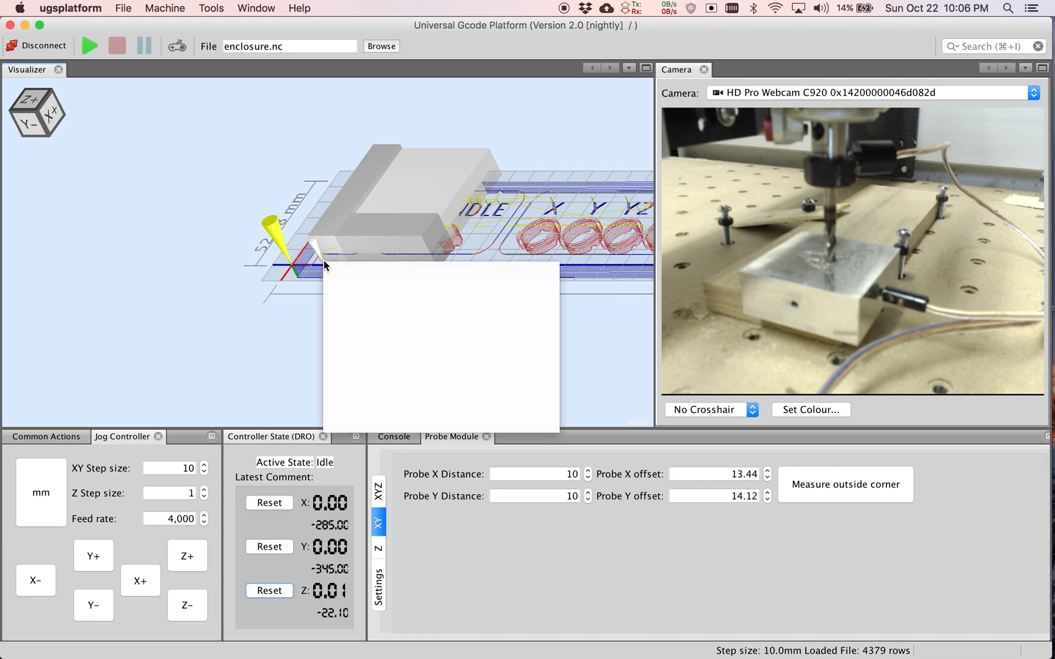
Step: Hide the Gcode toolpath, the coordinates and plane, and the Gcode size labels from the Visualizer
right_click(329, 279)
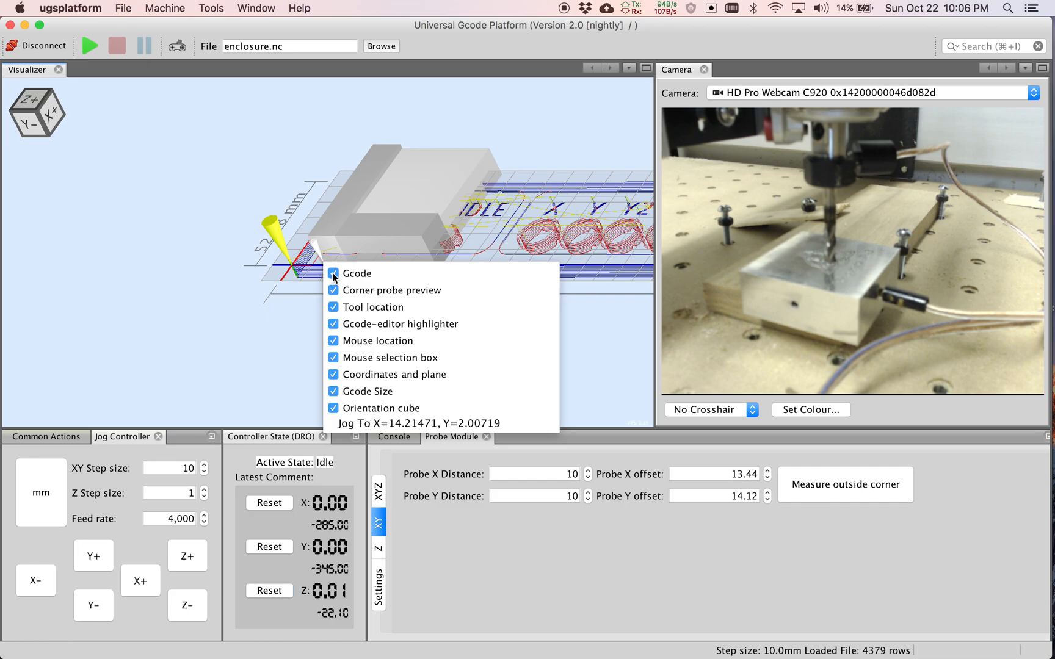
click(334, 273)
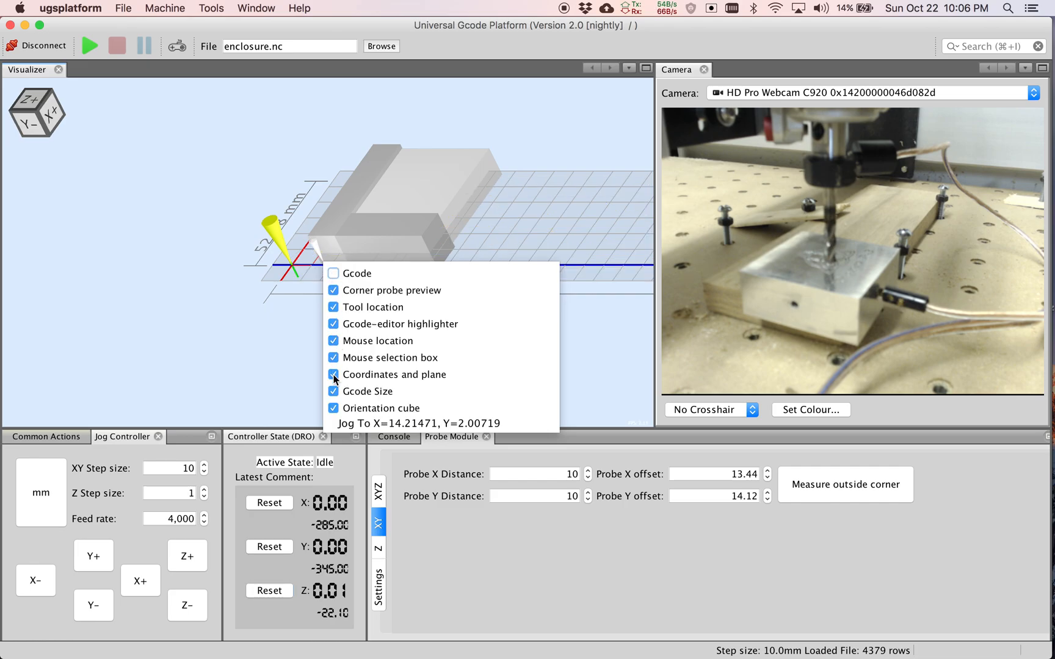
click(333, 374)
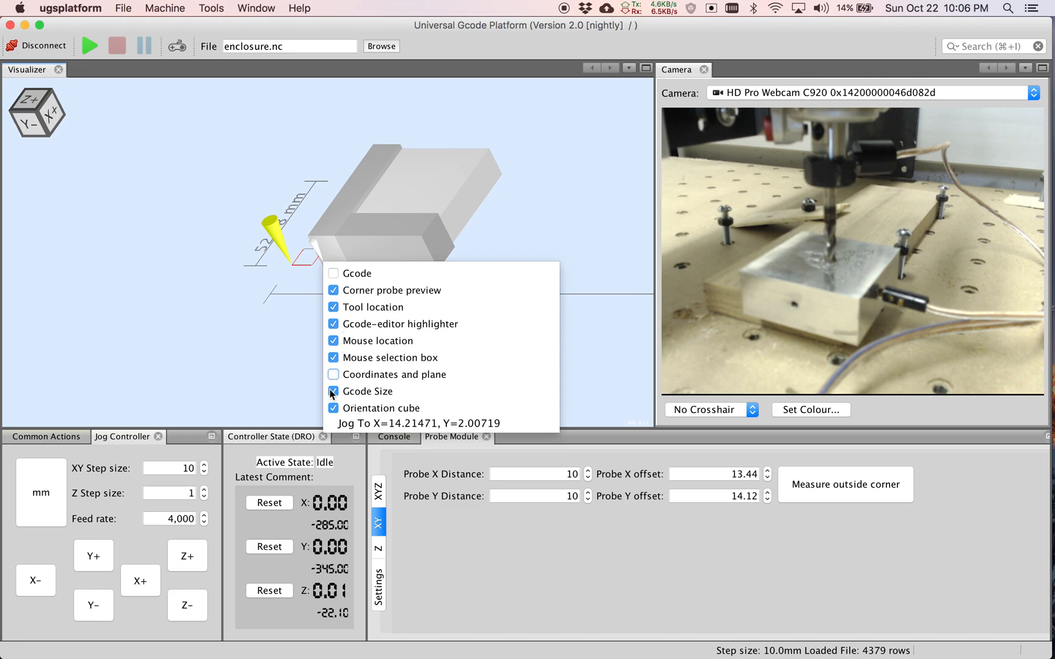
click(384, 391)
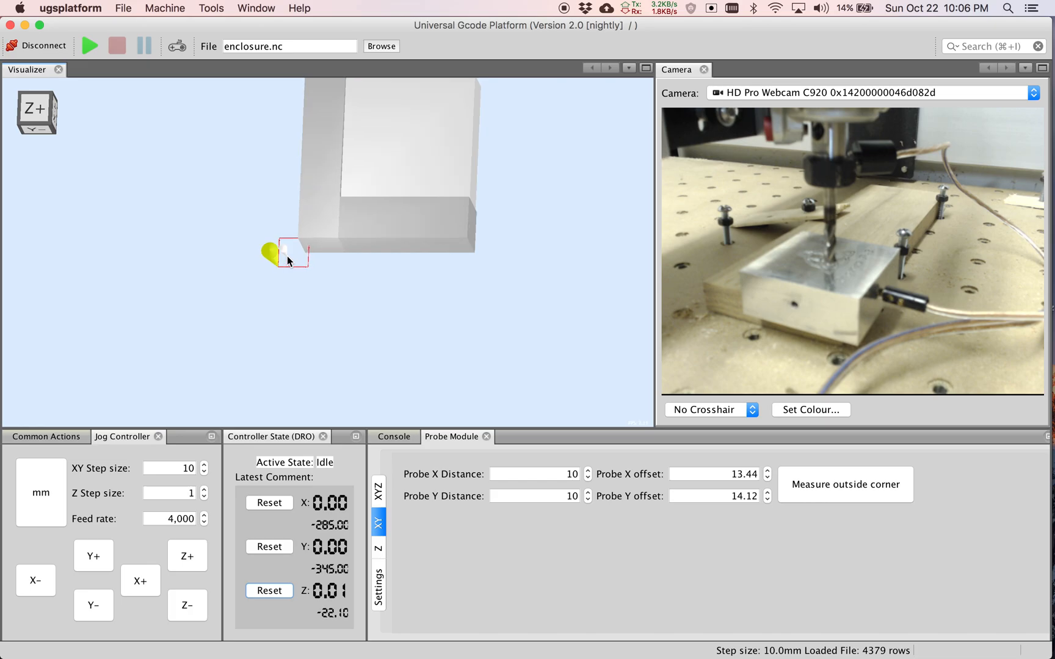
mouse_move(309, 235)
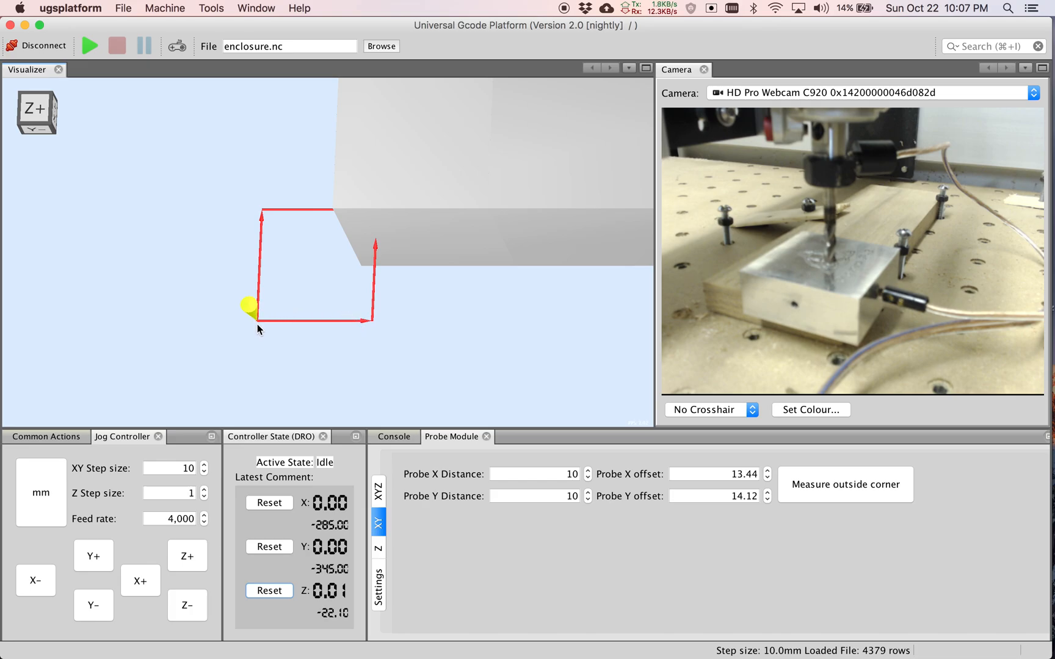
mouse_move(510, 407)
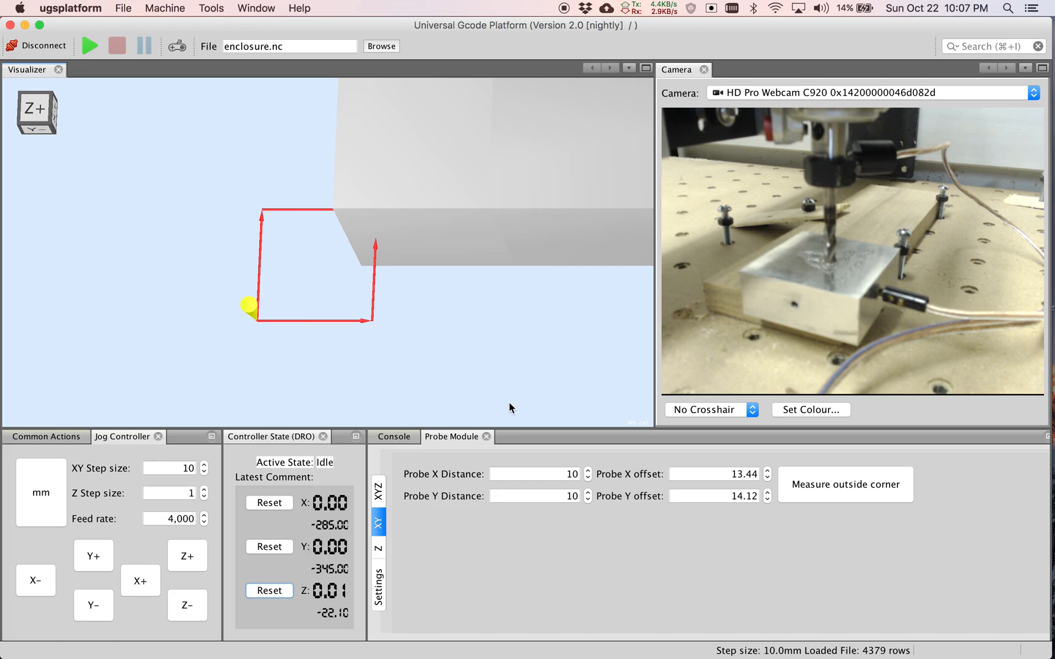
click(531, 474)
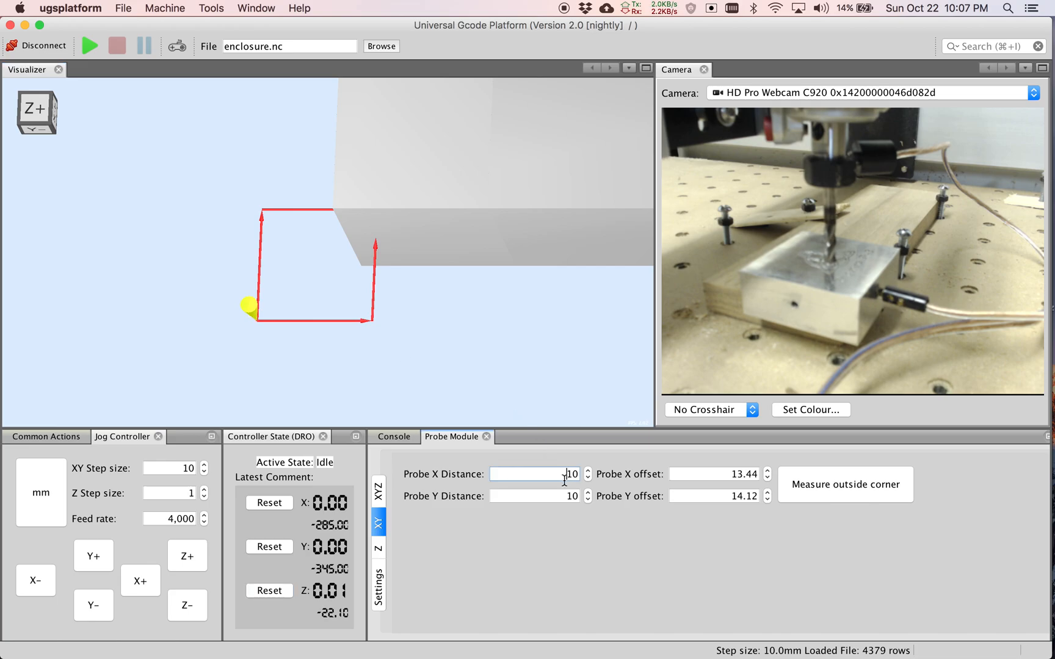
text(-10)
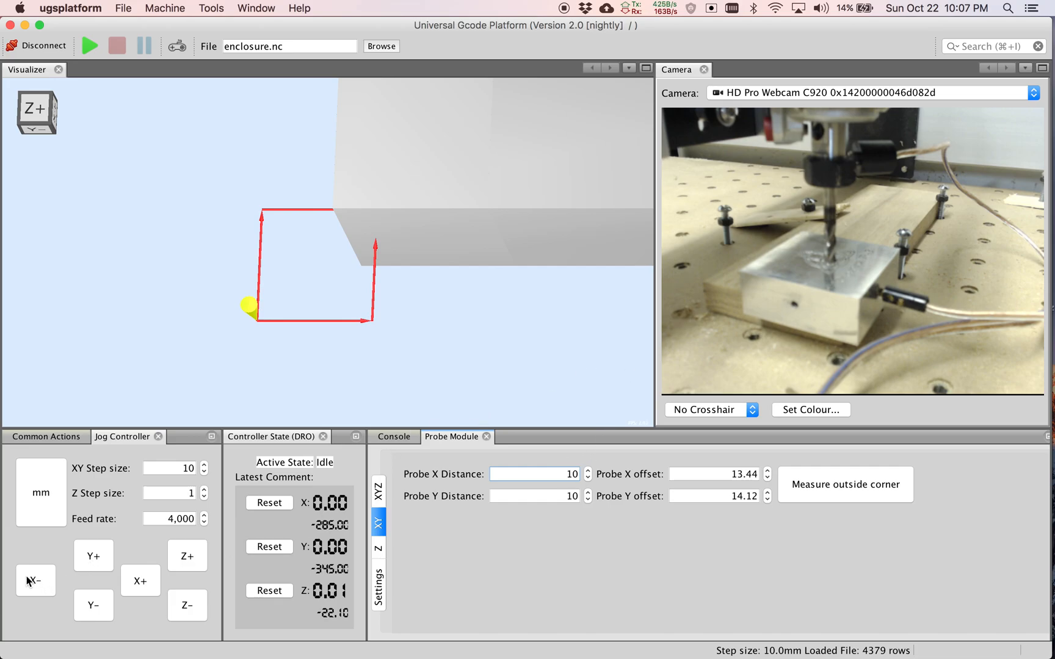
Step: Jog the tool off the plate corner in negative X and Y, down to Z -8, using 5 mm XY steps
click(36, 580)
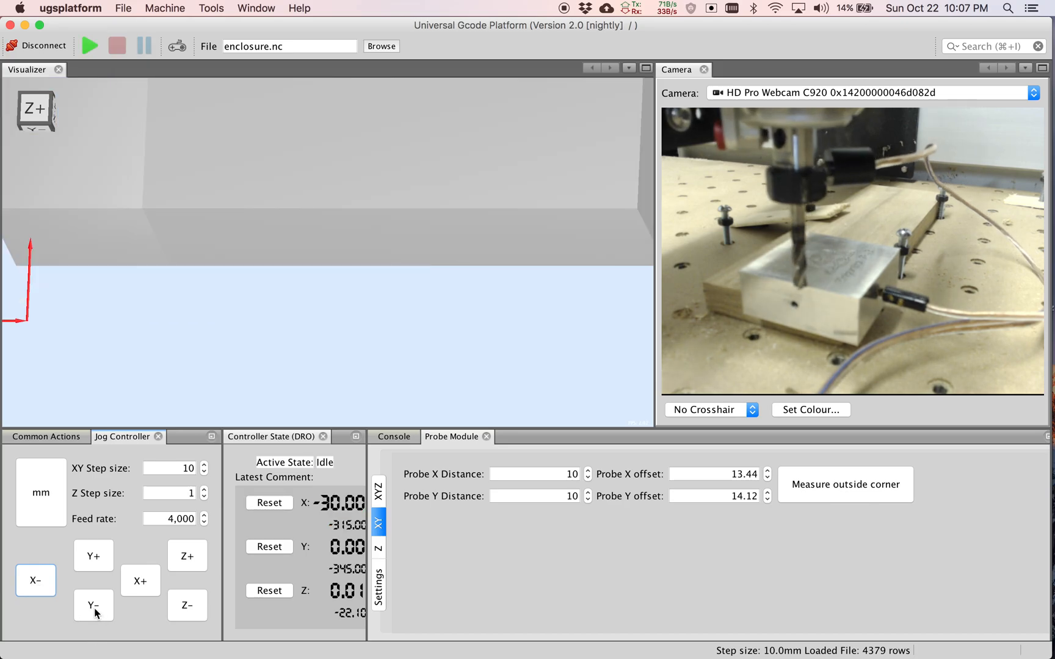
click(94, 604)
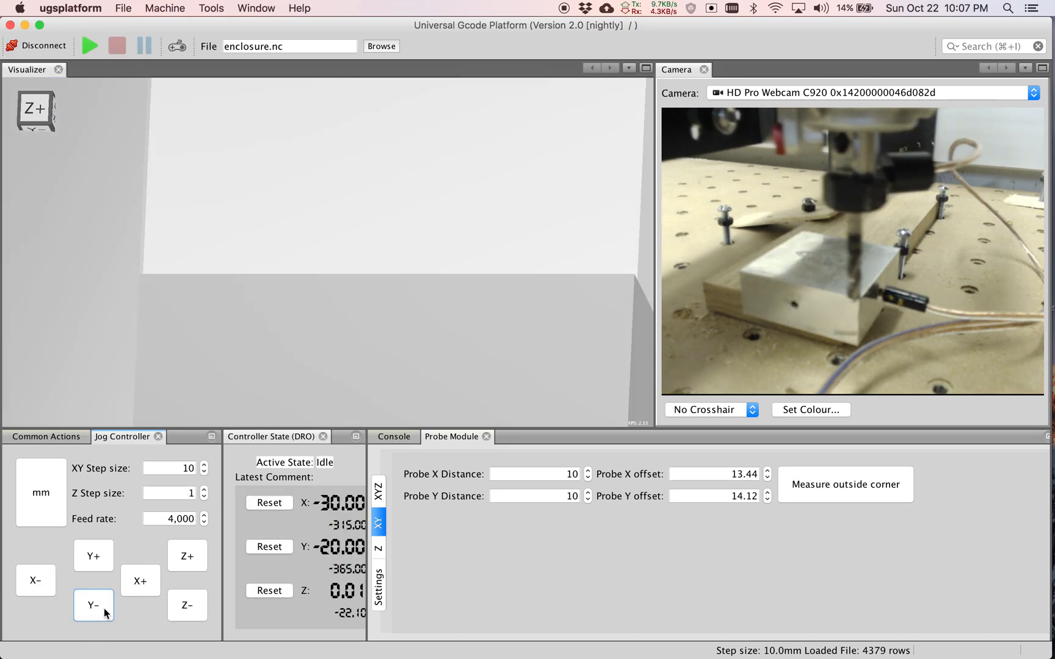
click(93, 604)
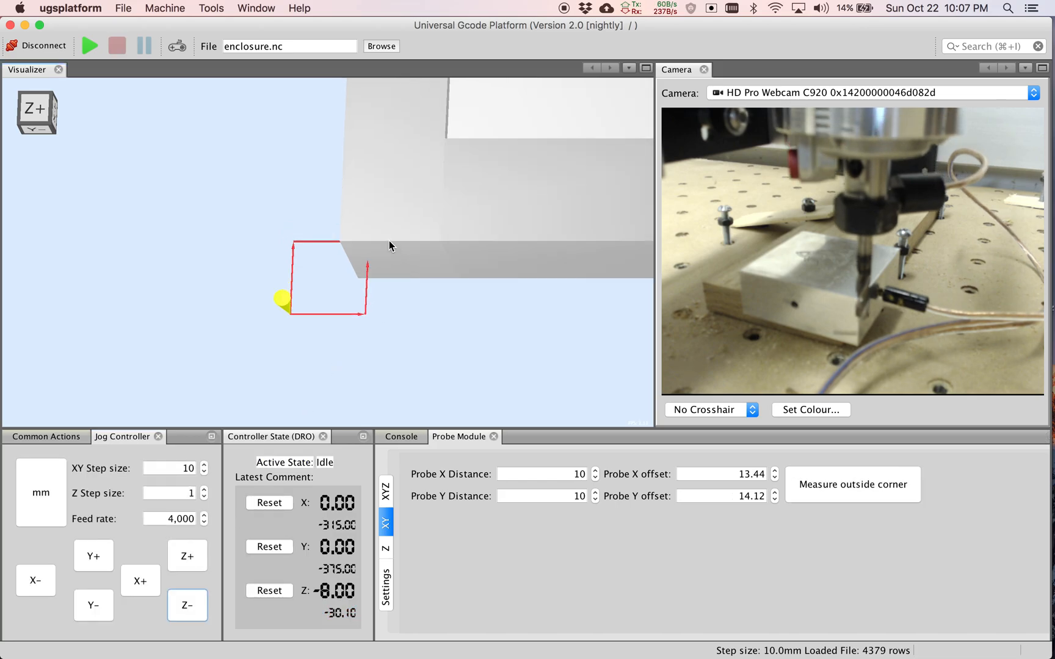
drag(391, 245, 390, 228)
text(5)
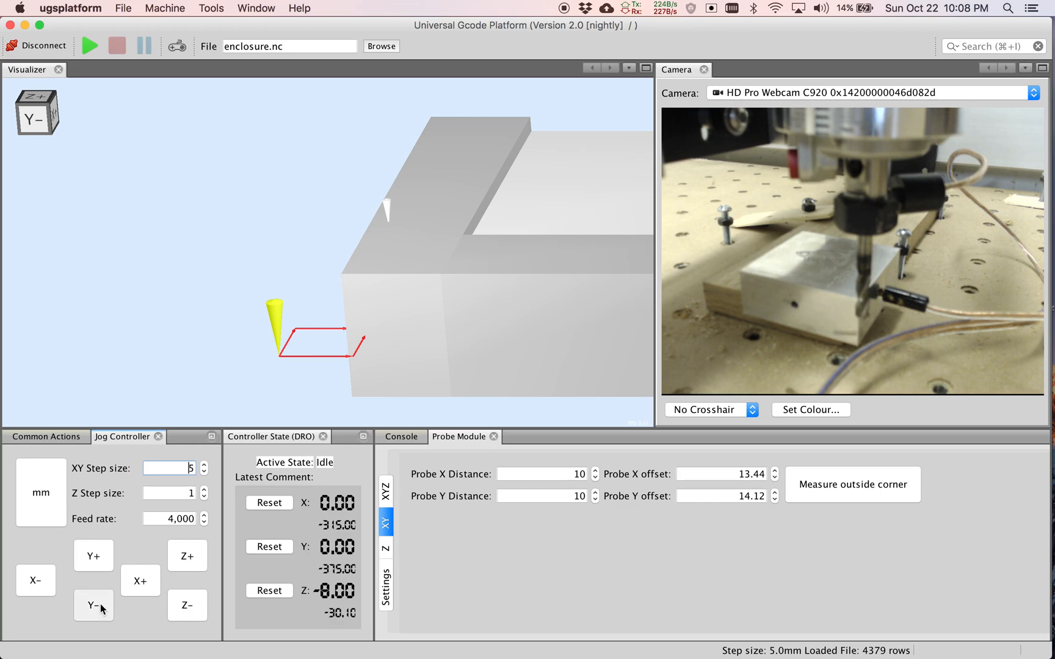
click(92, 605)
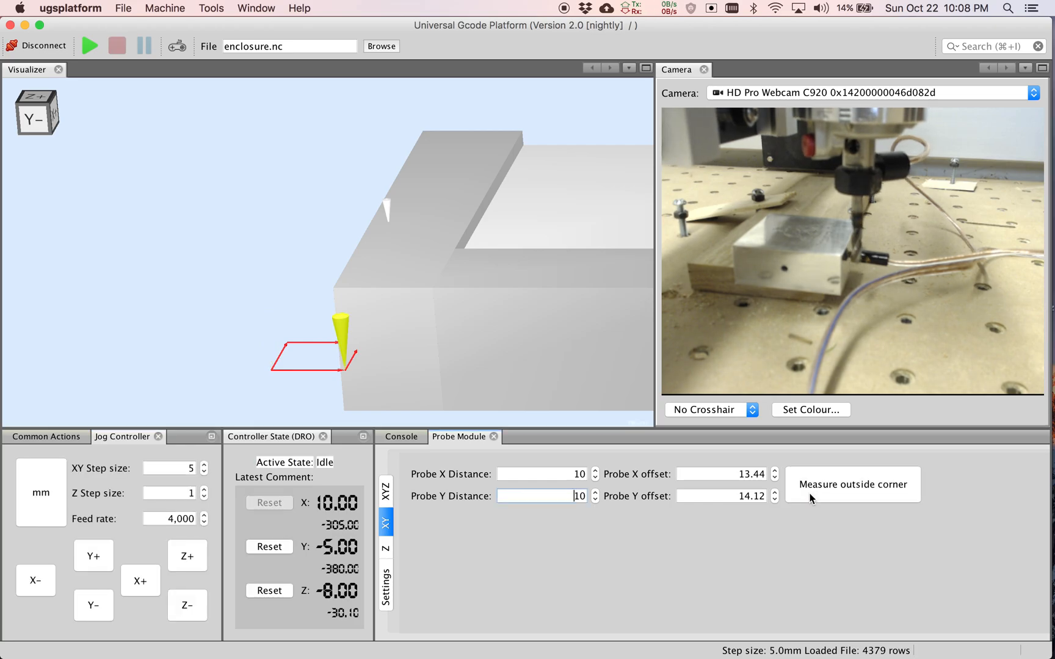
Step: Run Measure outside corner on the XY tab to set X and Y work zero from the plate
click(851, 484)
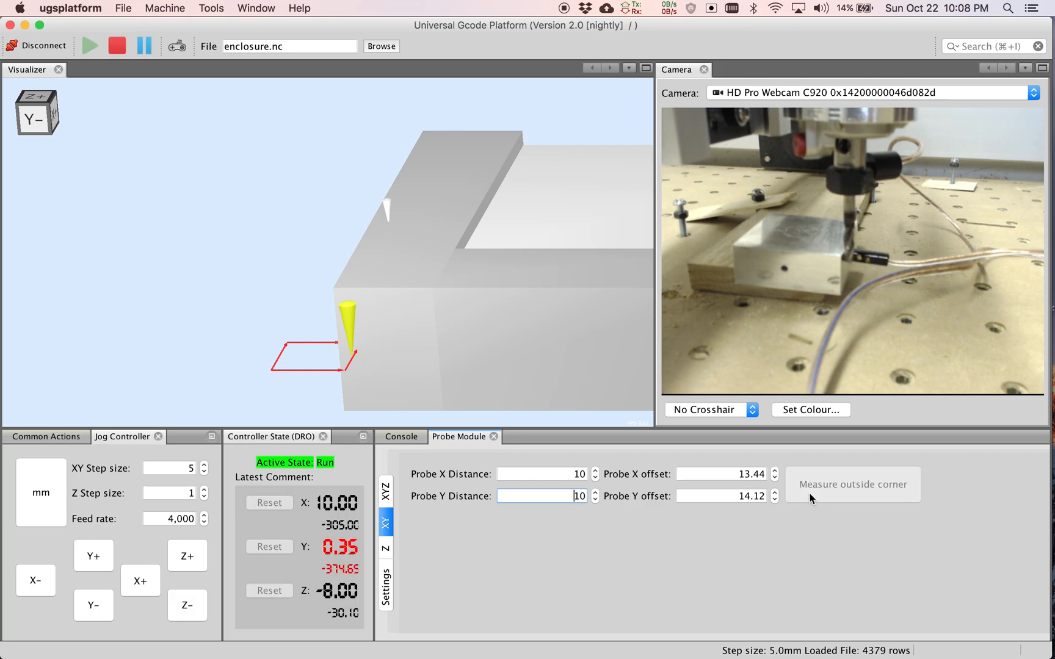
click(852, 484)
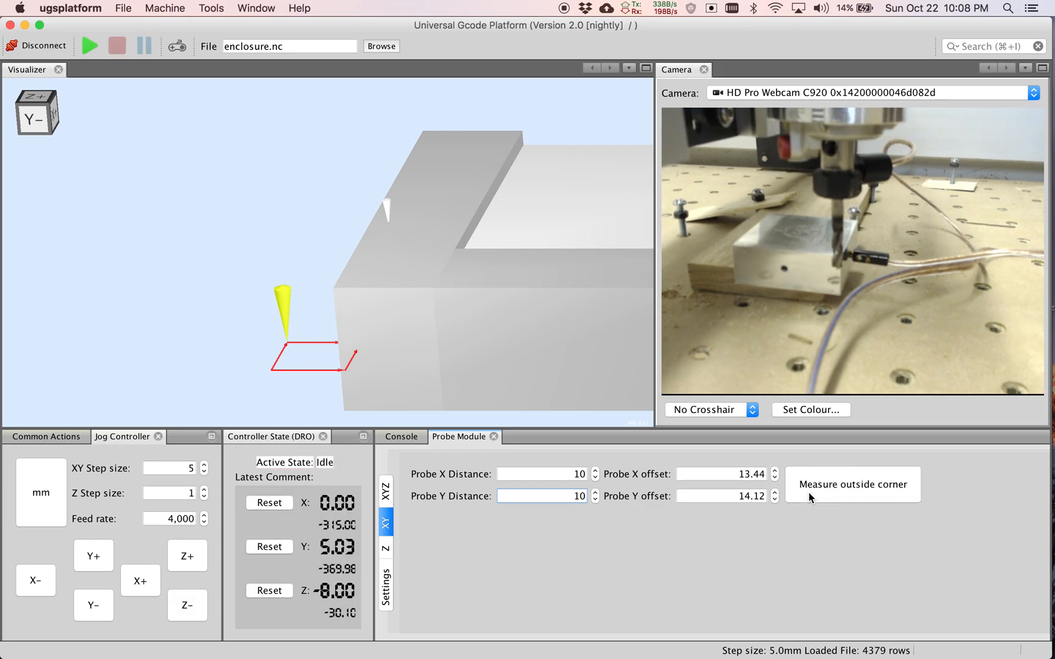
click(88, 45)
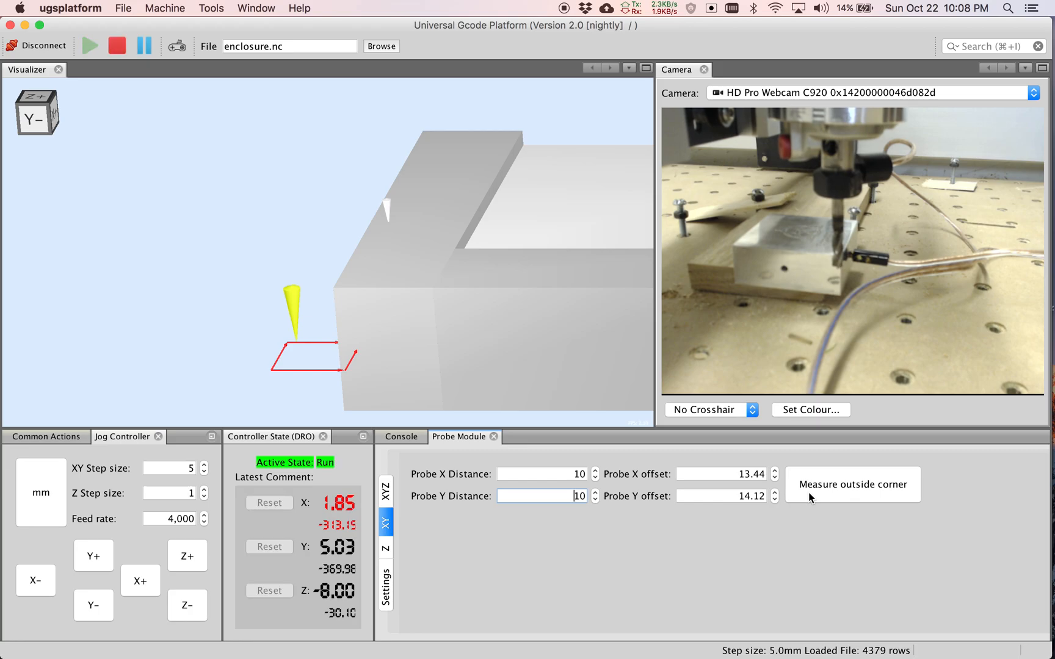
click(116, 46)
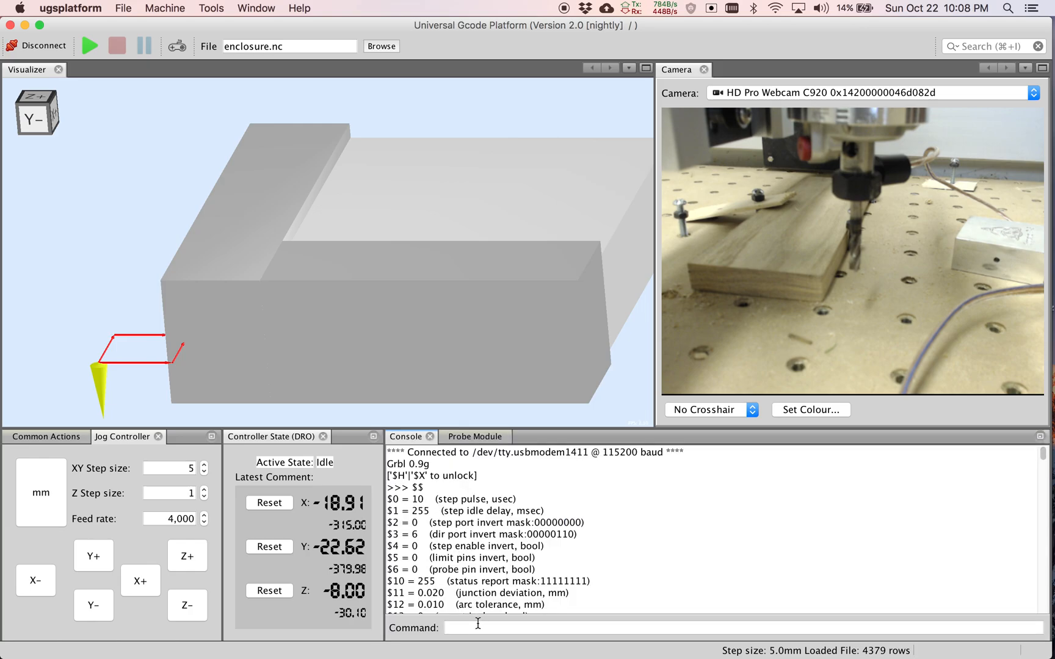
Step: Send g0 x0y0 to rapid the bit over the new X/Y work origin
click(471, 627)
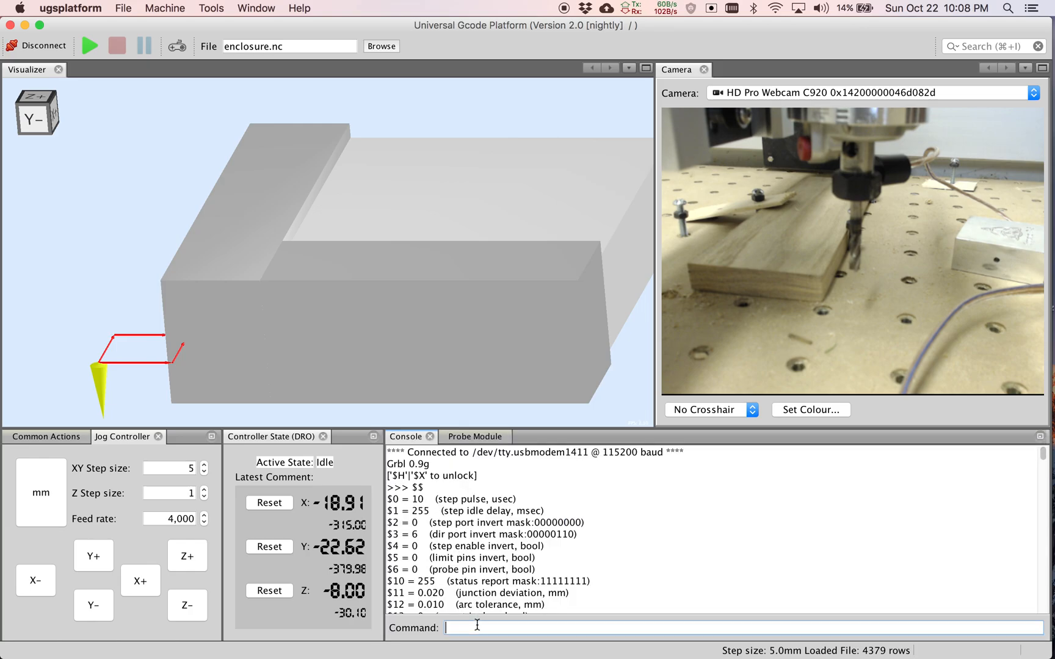
text(g0 x0y0)
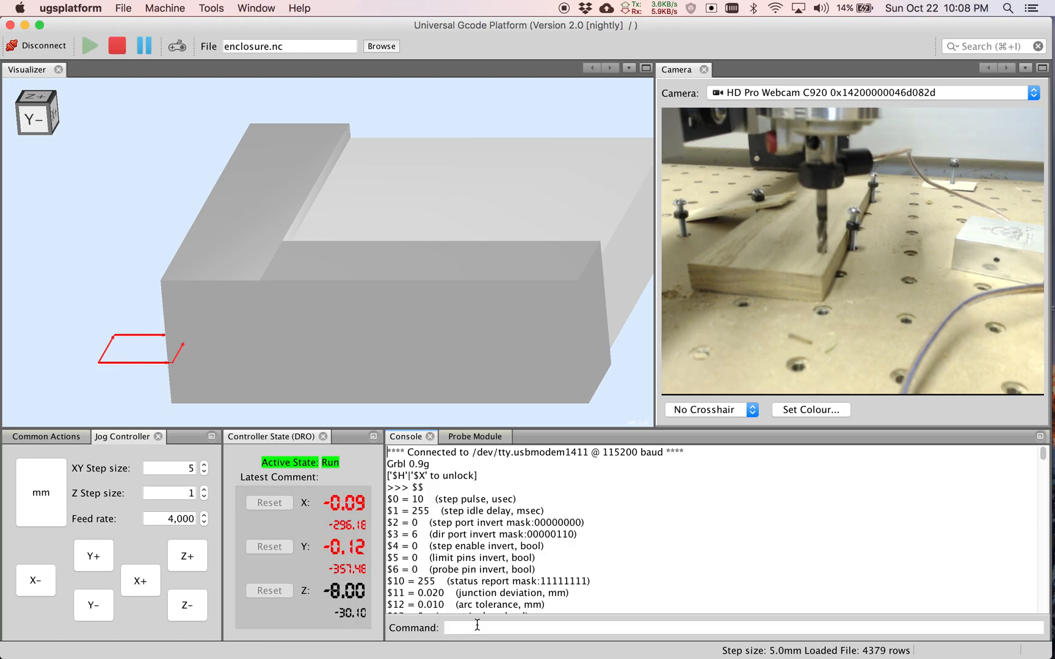
click(88, 45)
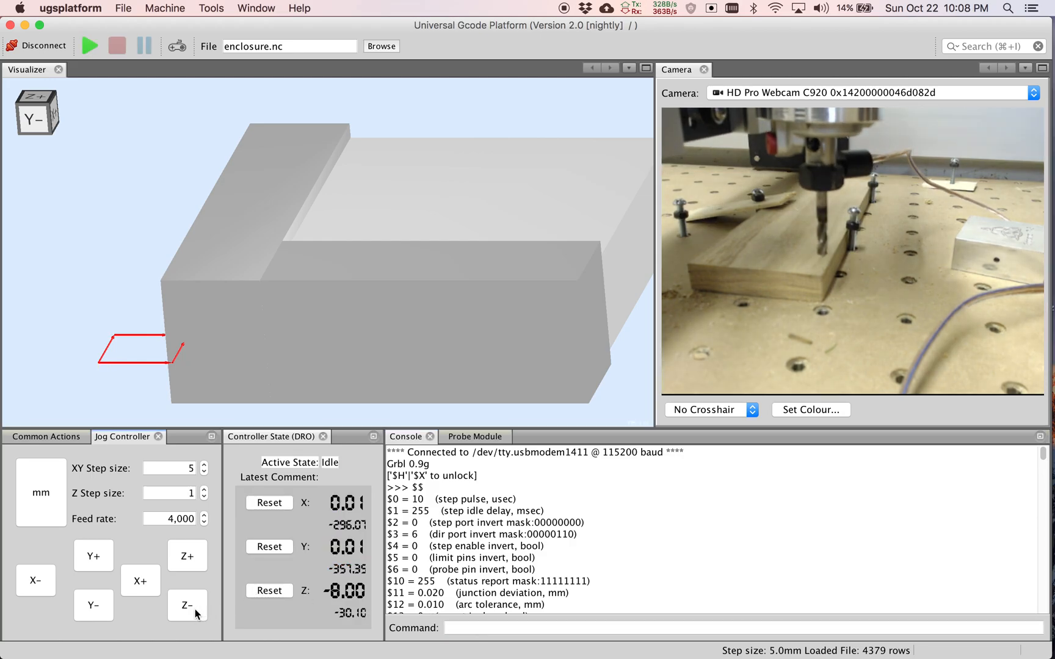
Step: Jog the bit down in 1 mm Z steps to about Z -20 over the origin
click(187, 604)
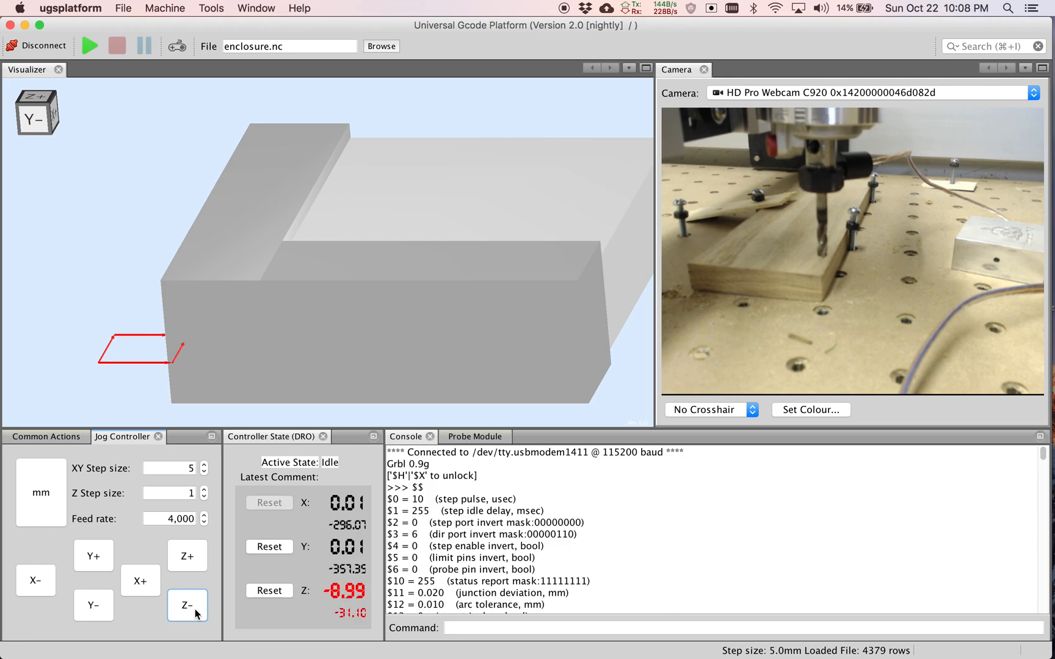
click(187, 605)
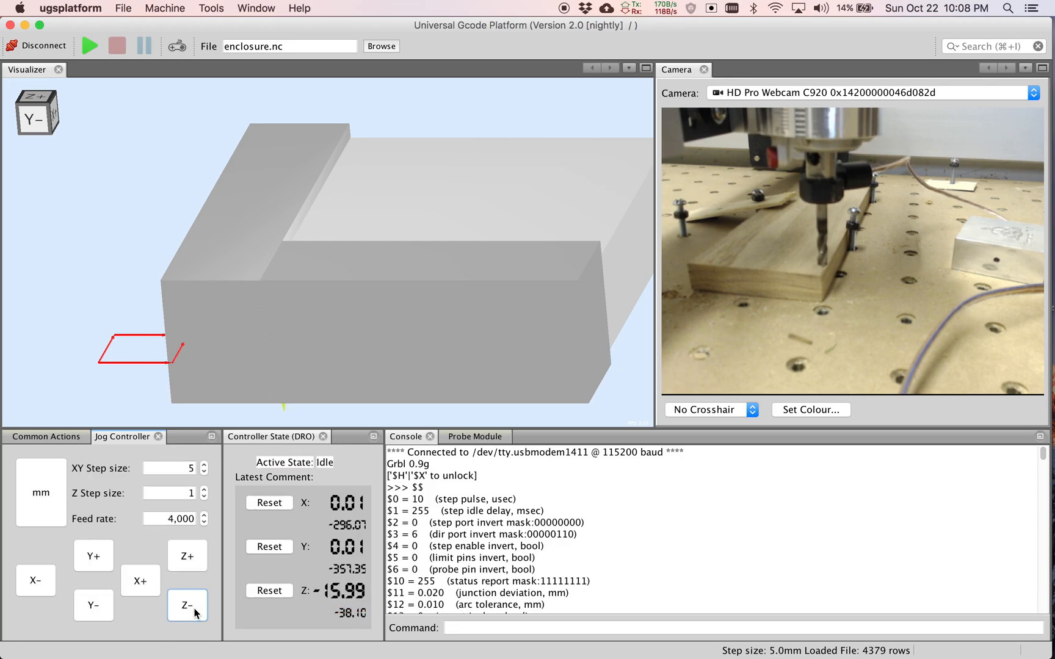
click(187, 605)
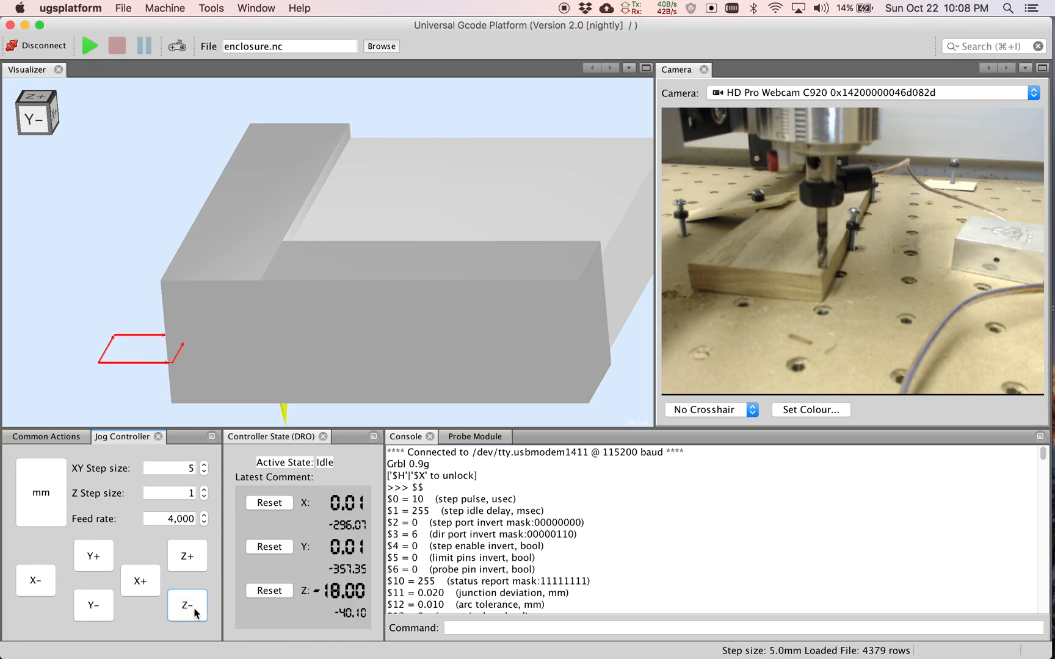
click(187, 604)
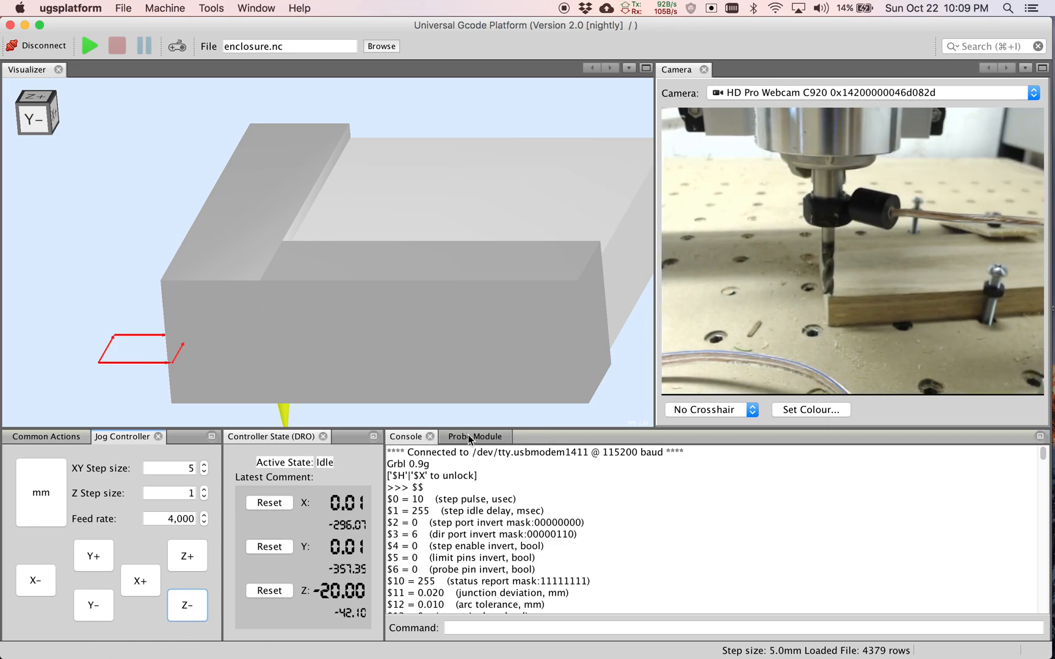
Step: Raise the bit clear of the part, zero Z via the Z probe tab, and return to the XYZ corner settings
click(473, 436)
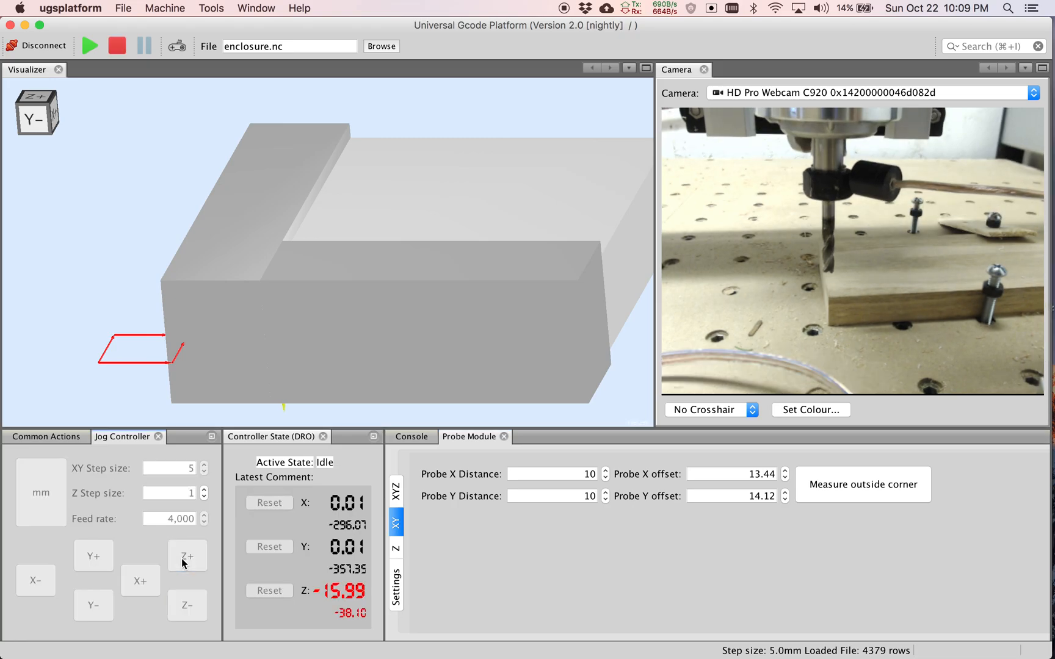
click(187, 555)
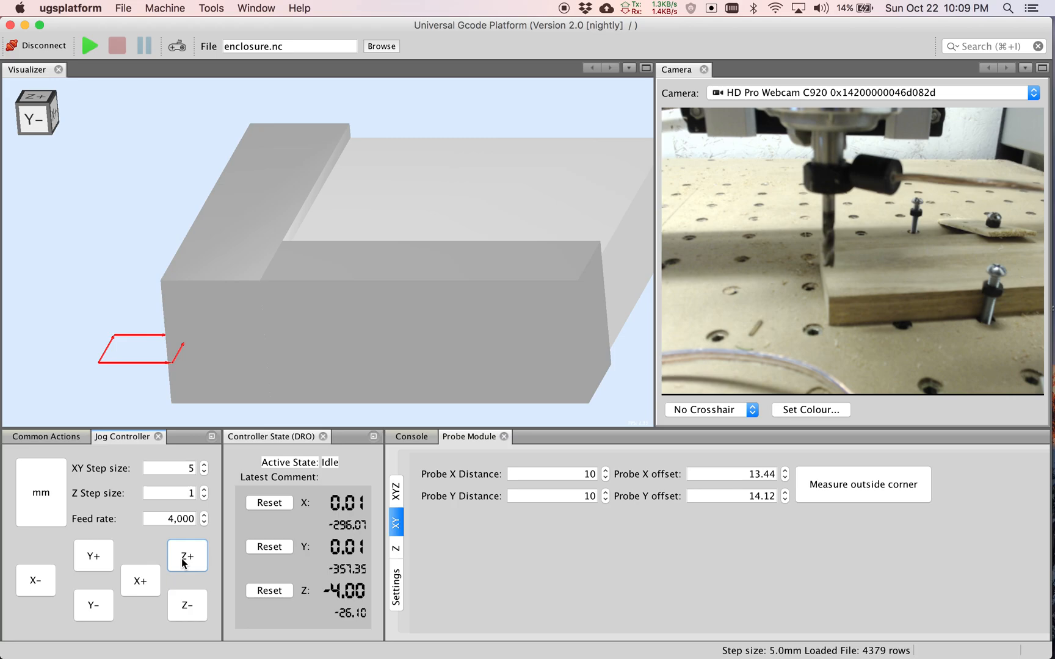
click(187, 555)
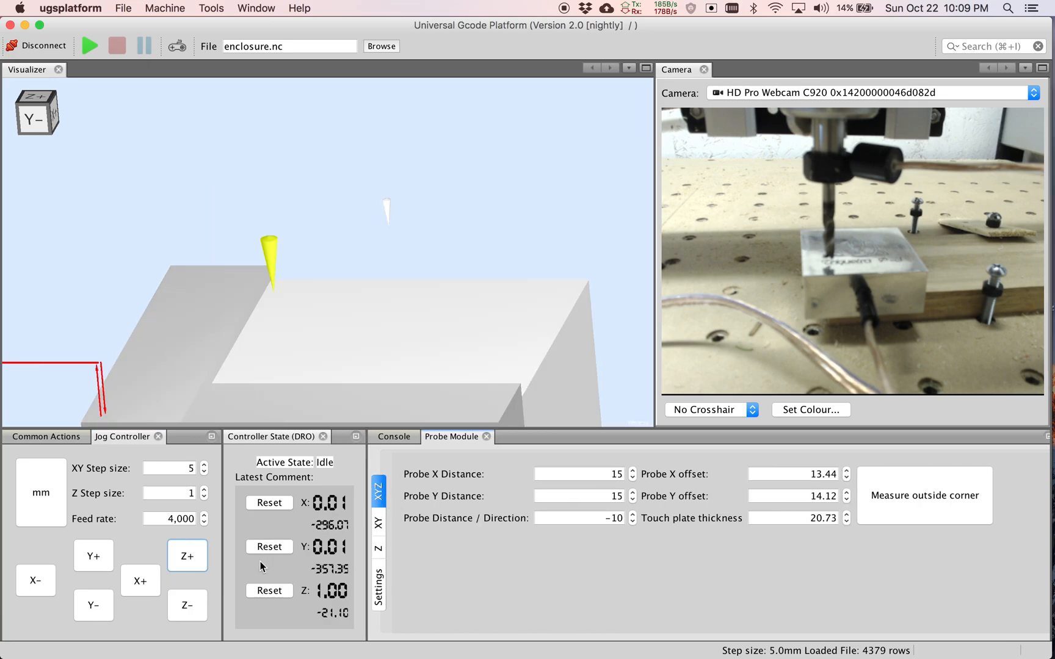
mouse_move(329, 503)
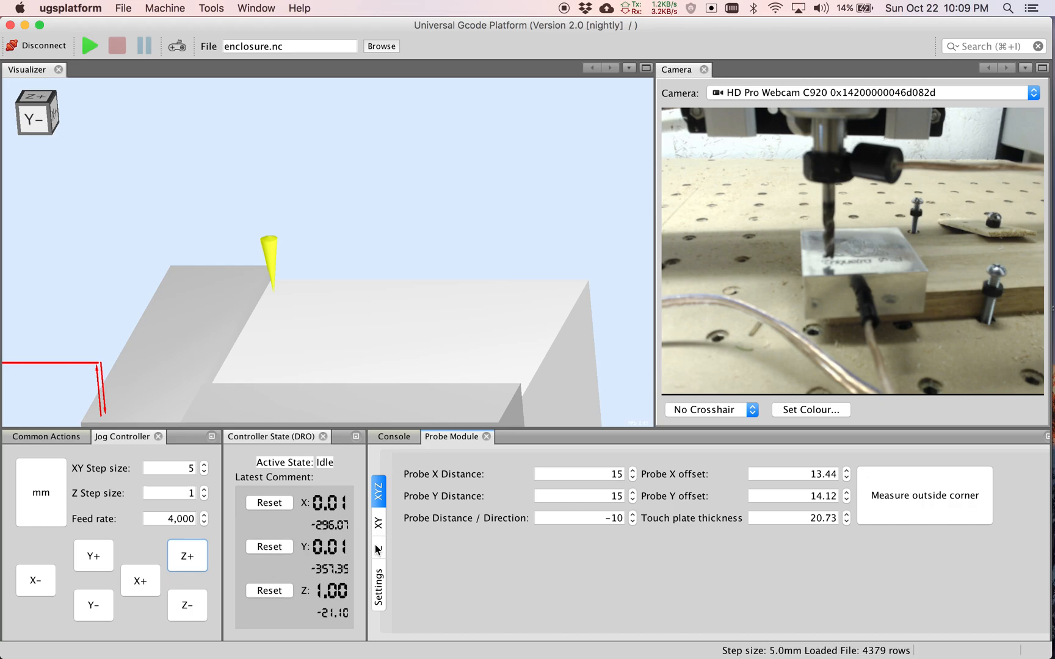
click(379, 547)
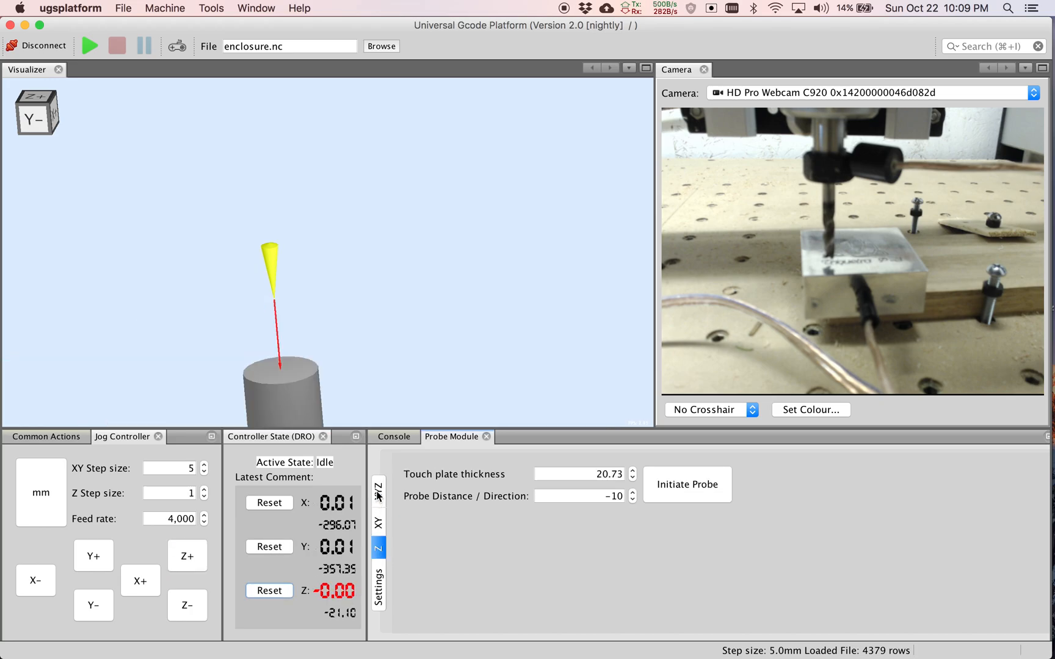
click(379, 489)
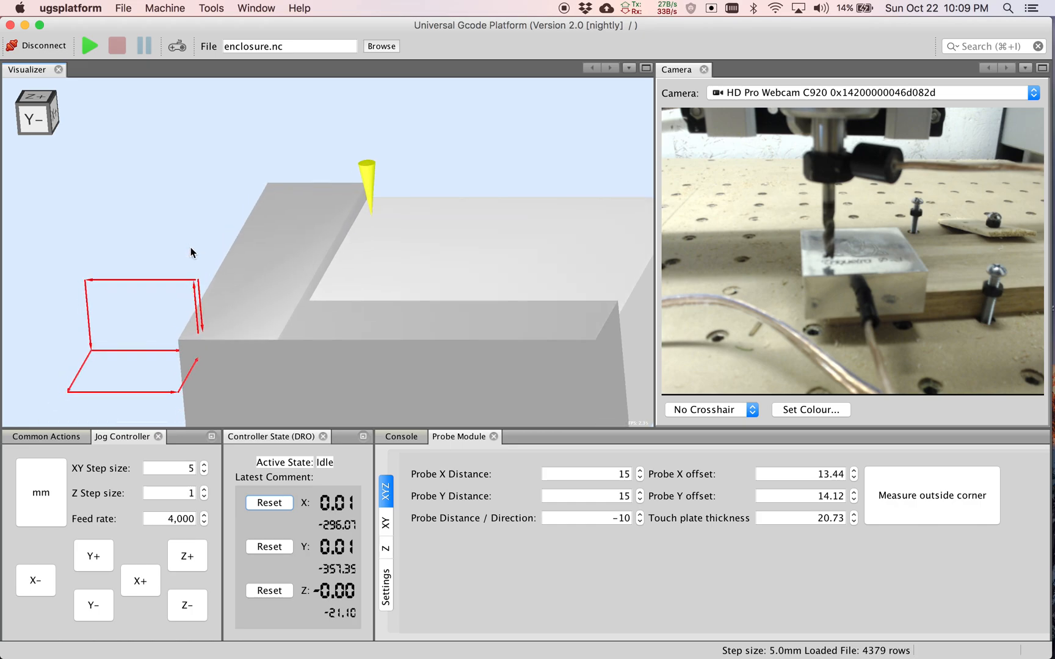
mouse_move(209, 304)
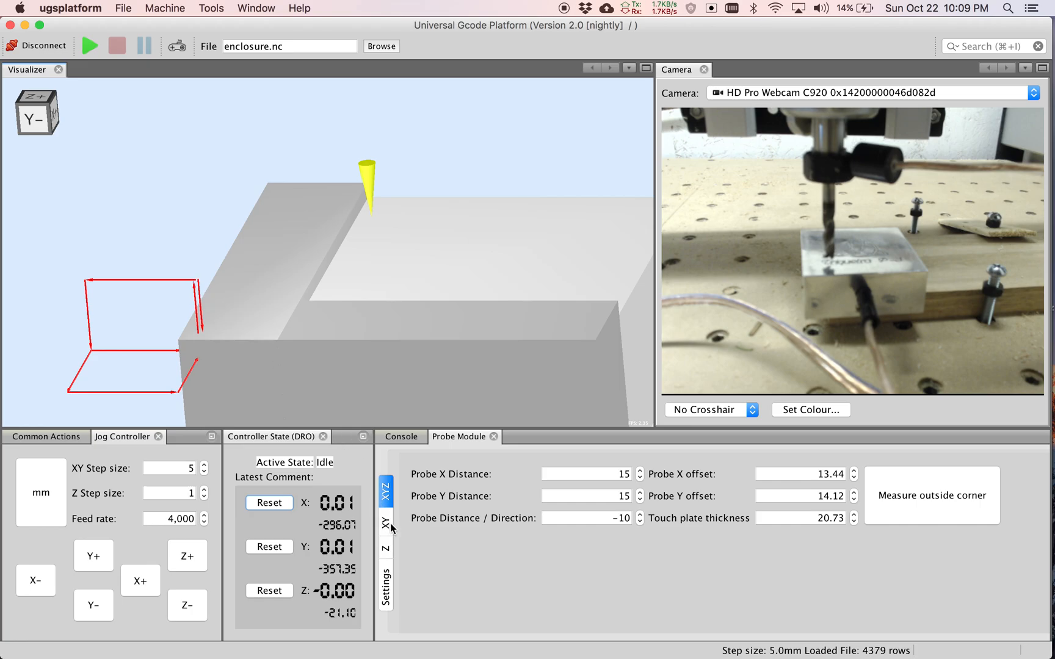
mouse_move(395, 523)
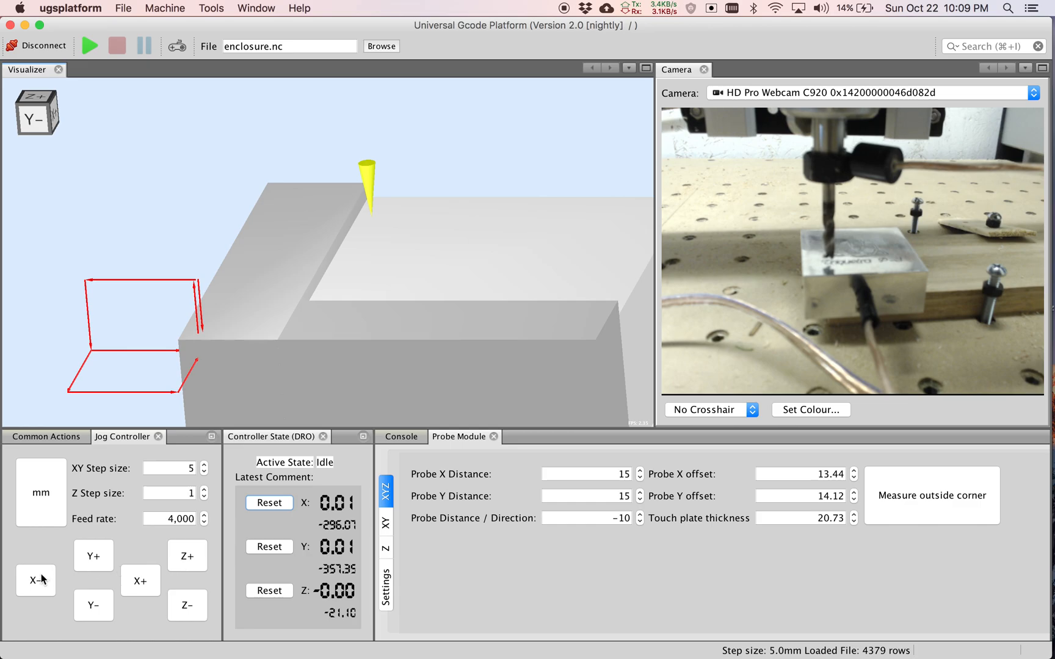
Step: Jog the bit about 10 mm outside the corner, to -9.99 in both X and Y
click(36, 580)
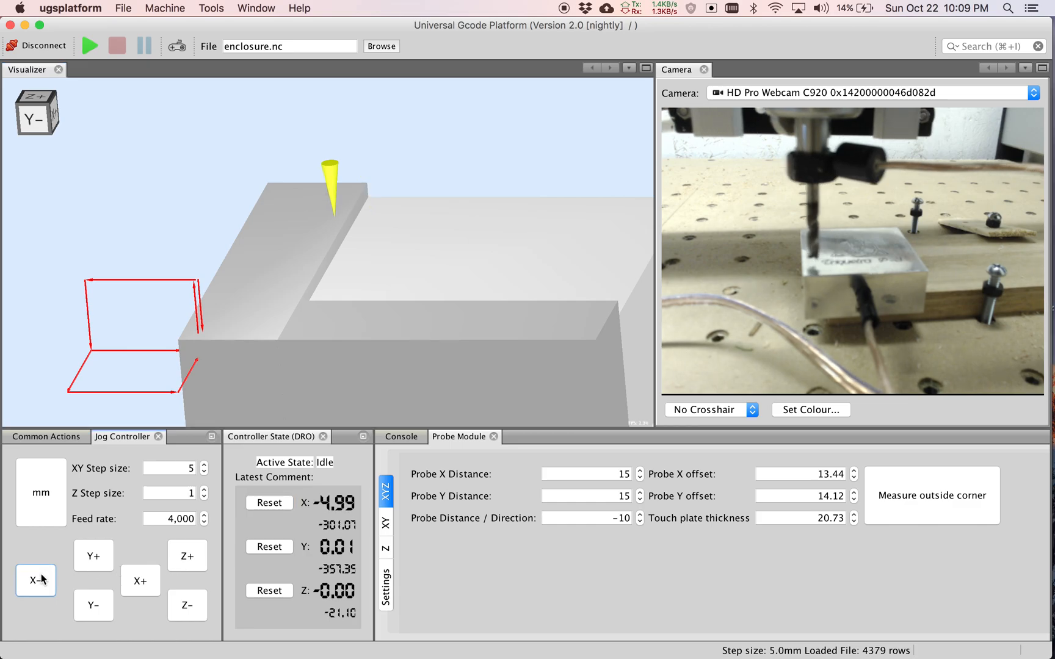
click(93, 606)
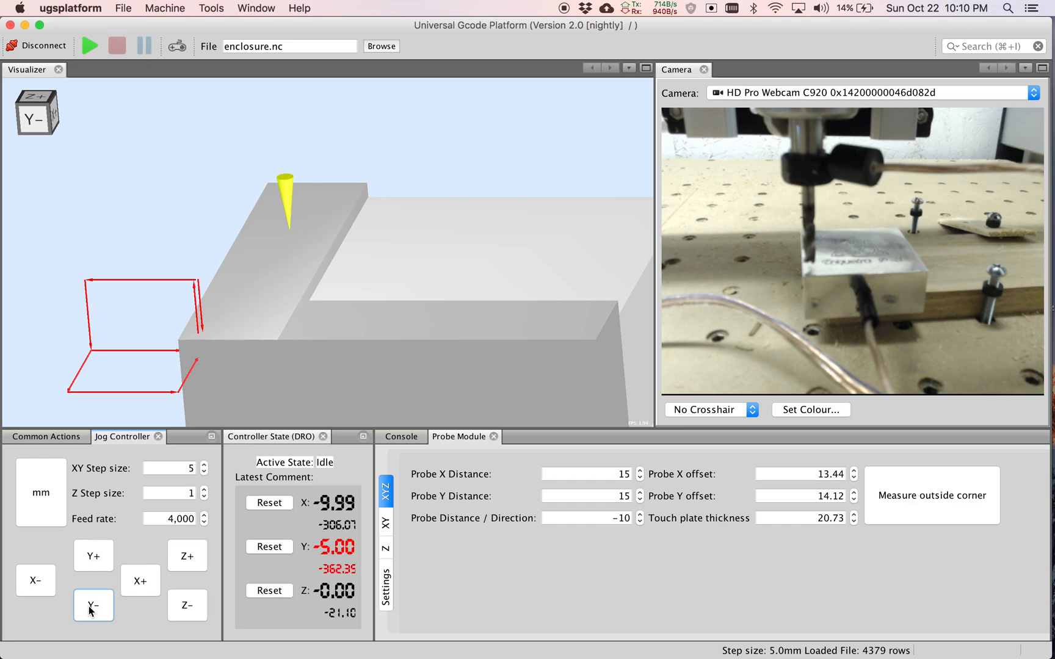
mouse_move(210, 348)
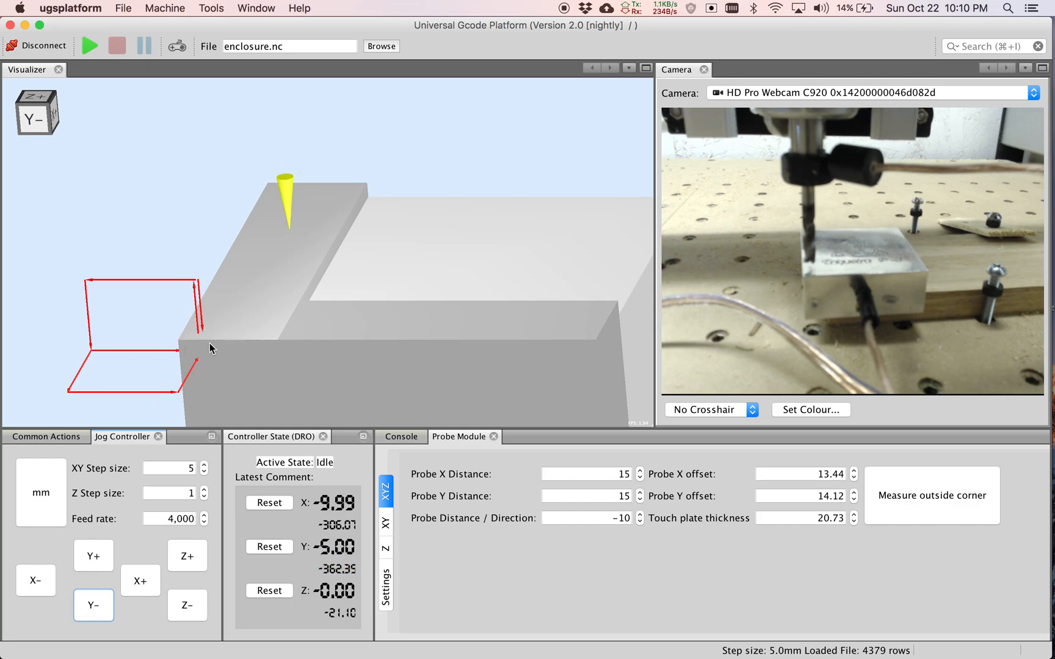
click(92, 604)
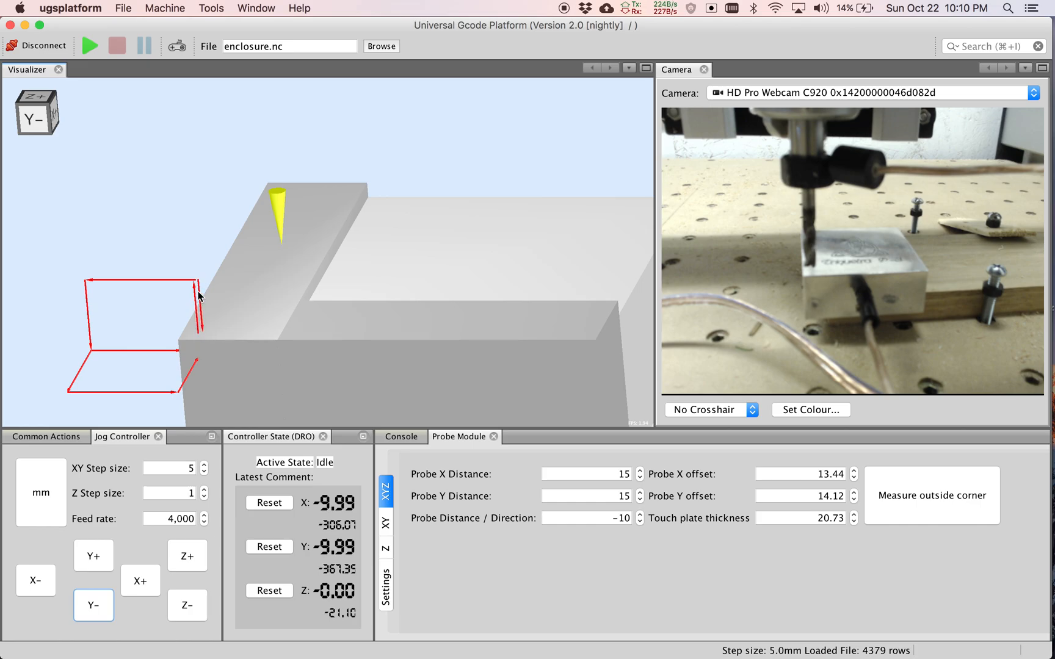
mouse_move(88, 284)
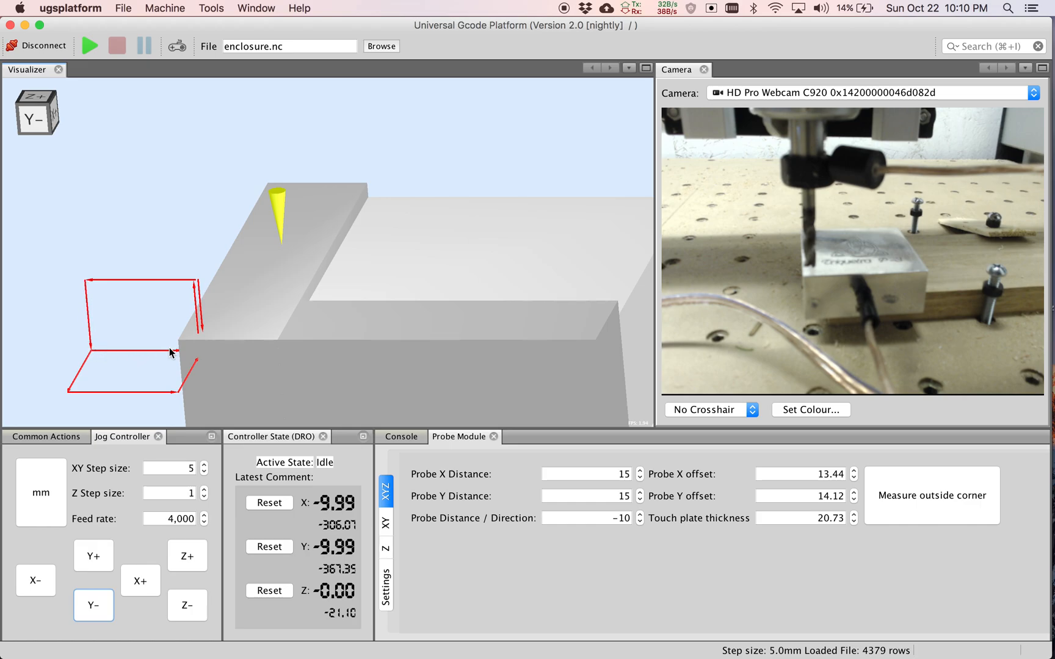
mouse_move(76, 392)
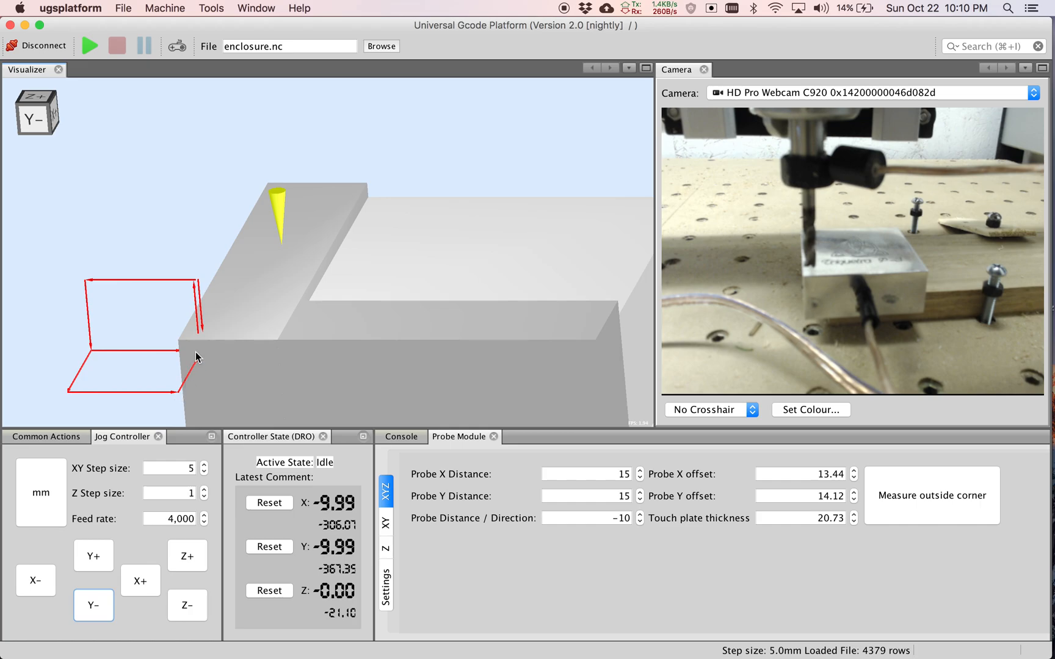
mouse_move(544, 357)
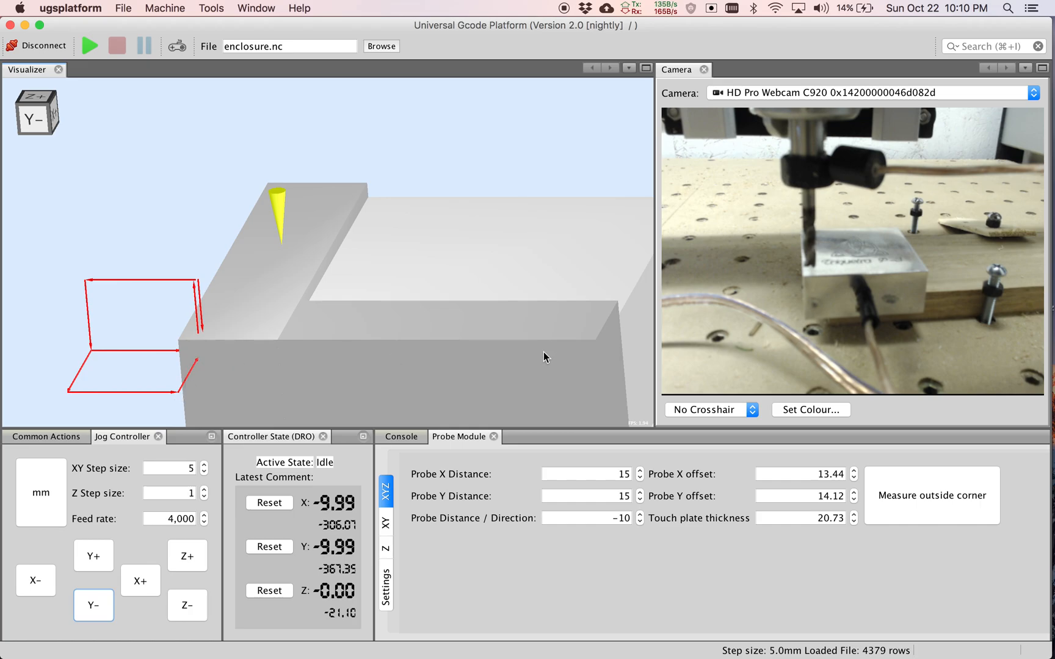
mouse_move(561, 383)
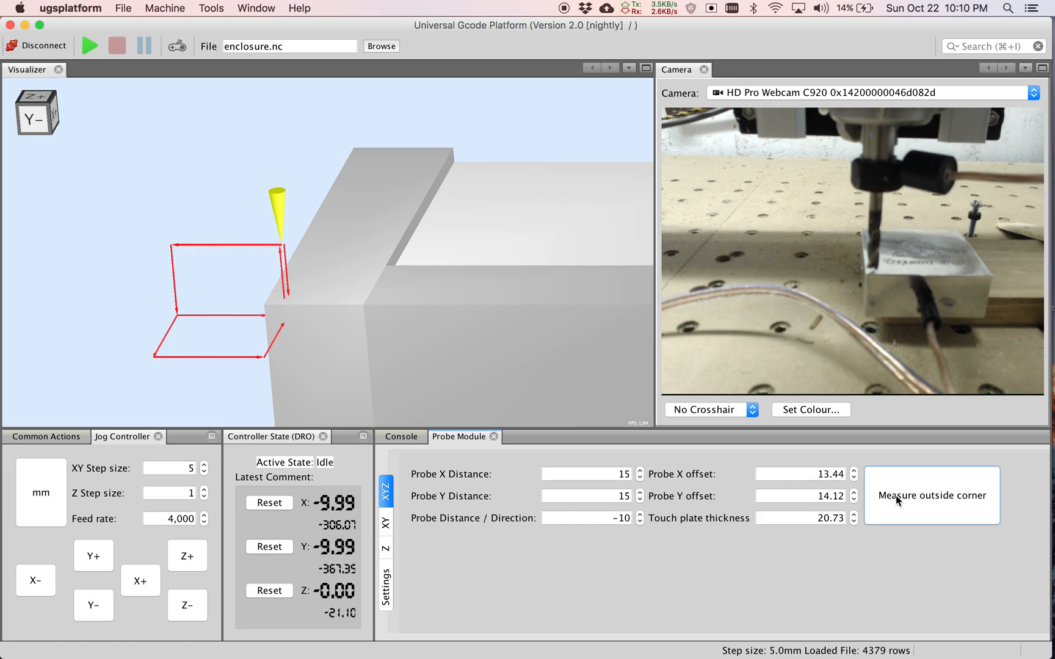
Step: Run the XYZ Measure outside corner probe to set X, Y and Z work zero
click(88, 45)
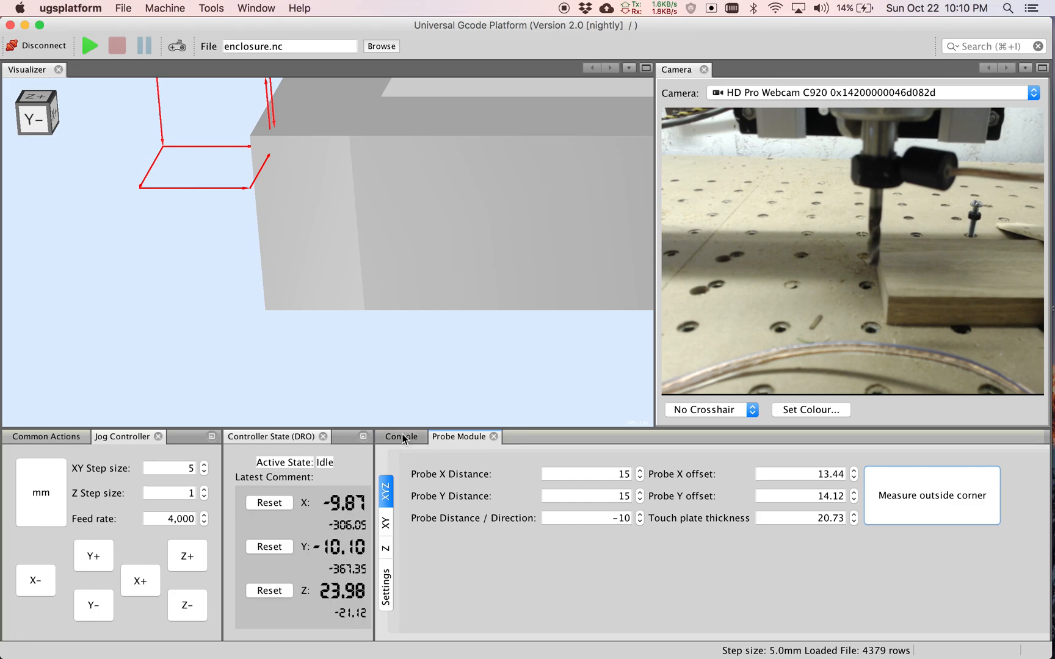
Step: Send g0 x0y0z0 from the Console to rapid the bit back to the work origin
click(400, 436)
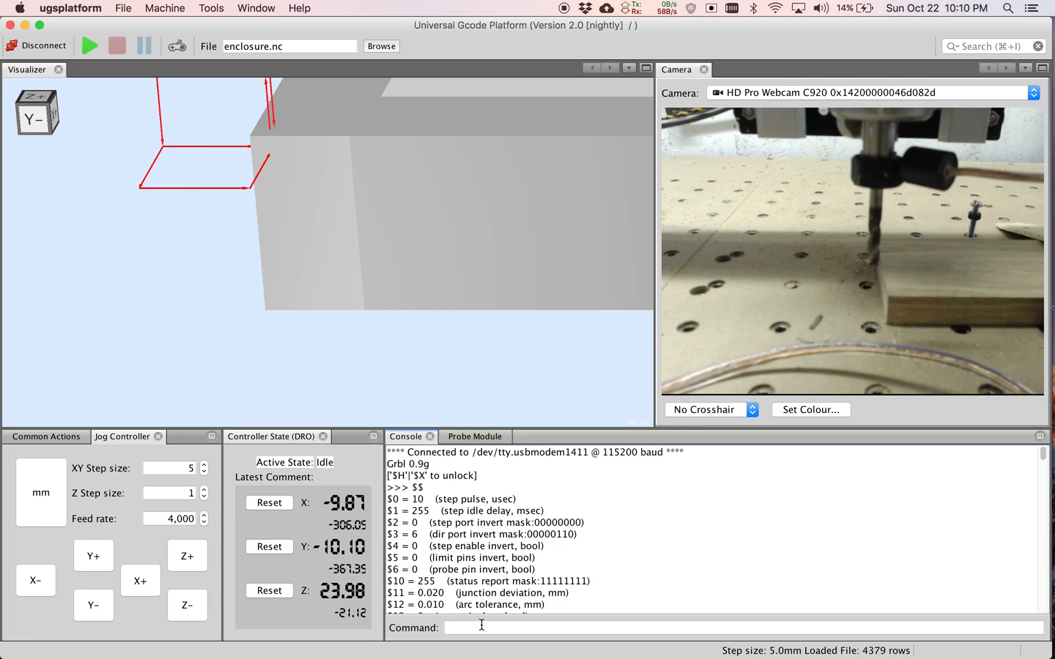
text(g0)
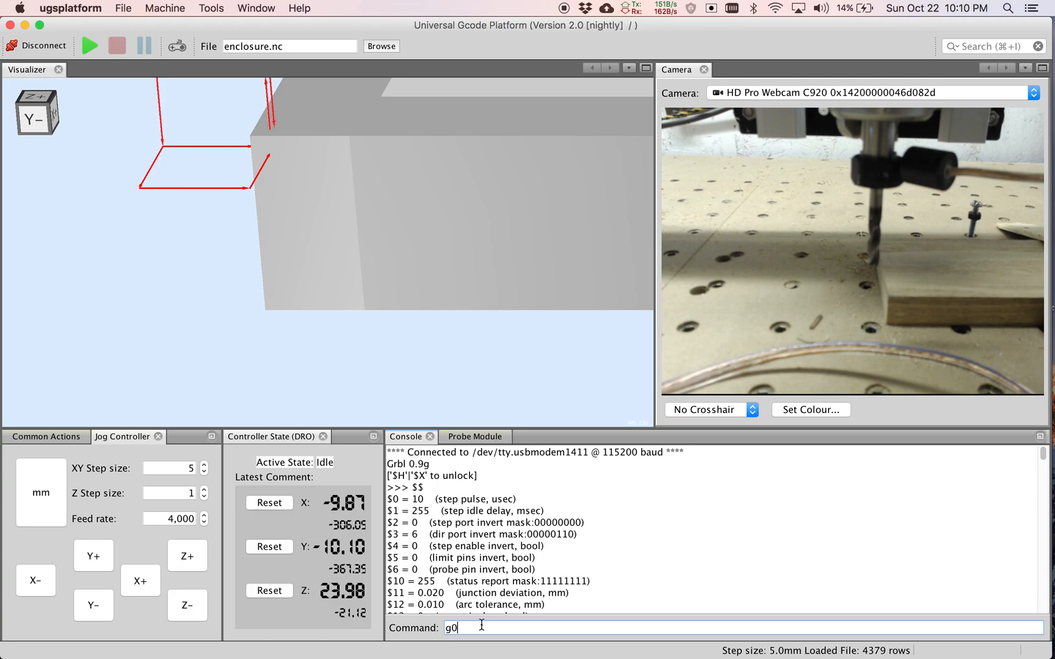
text(x0y0z0)
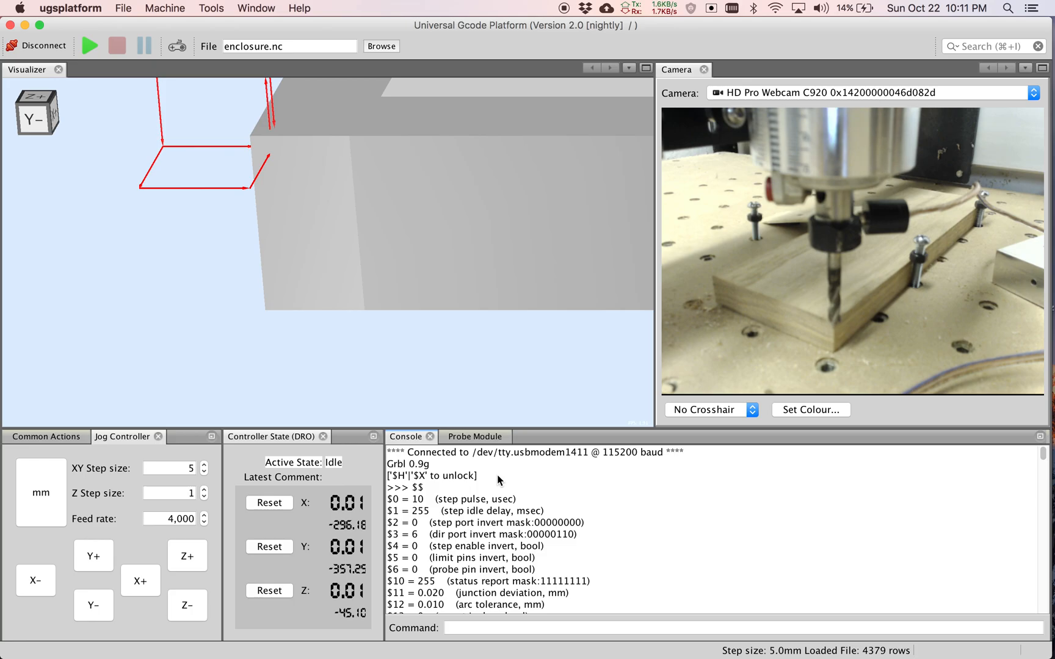
mouse_move(612, 441)
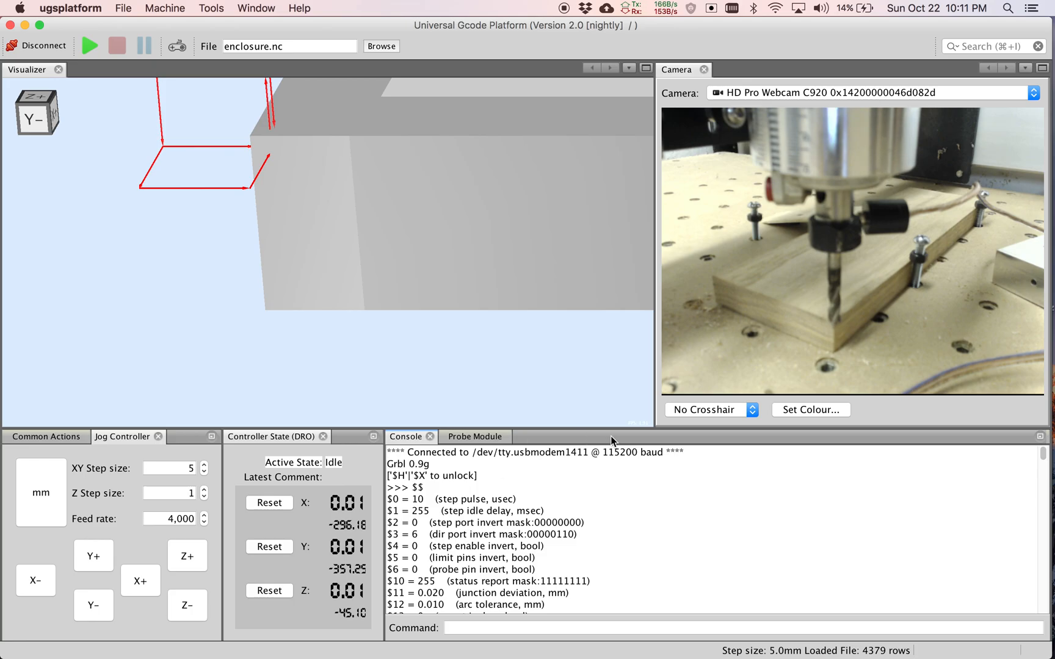
mouse_move(531, 513)
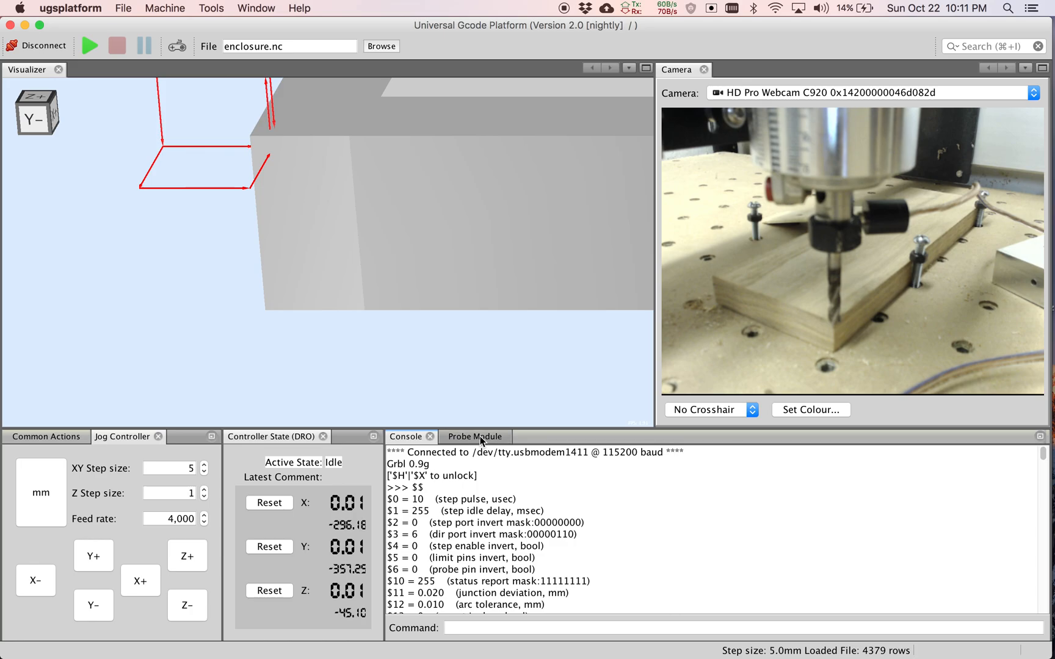
Step: Return to the Probe Module's XYZ corner probe panel with the bit at the origin
click(472, 438)
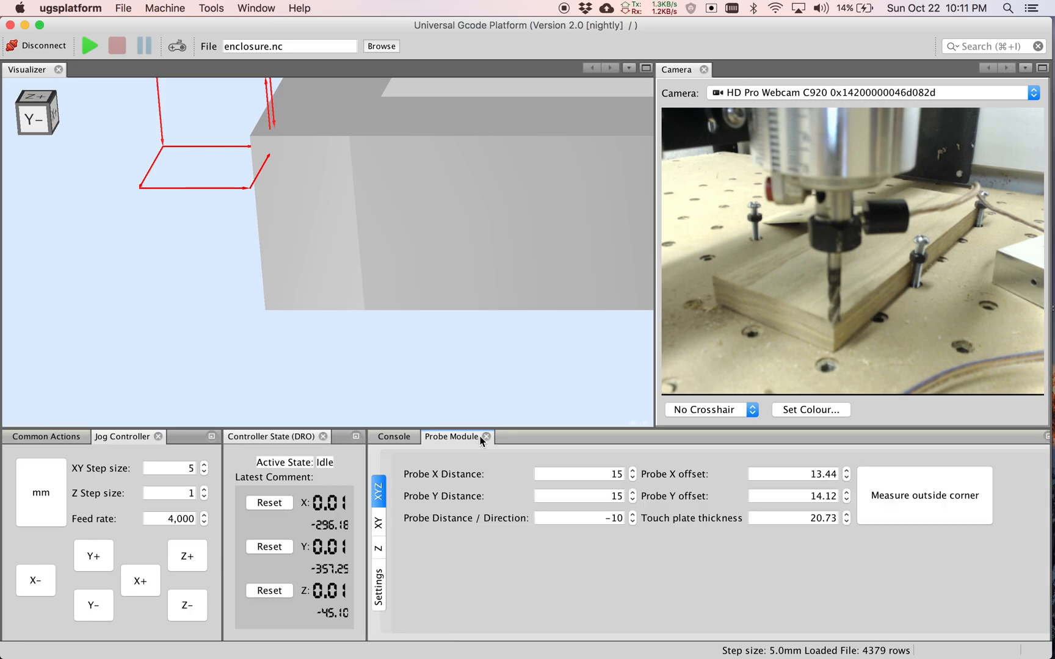